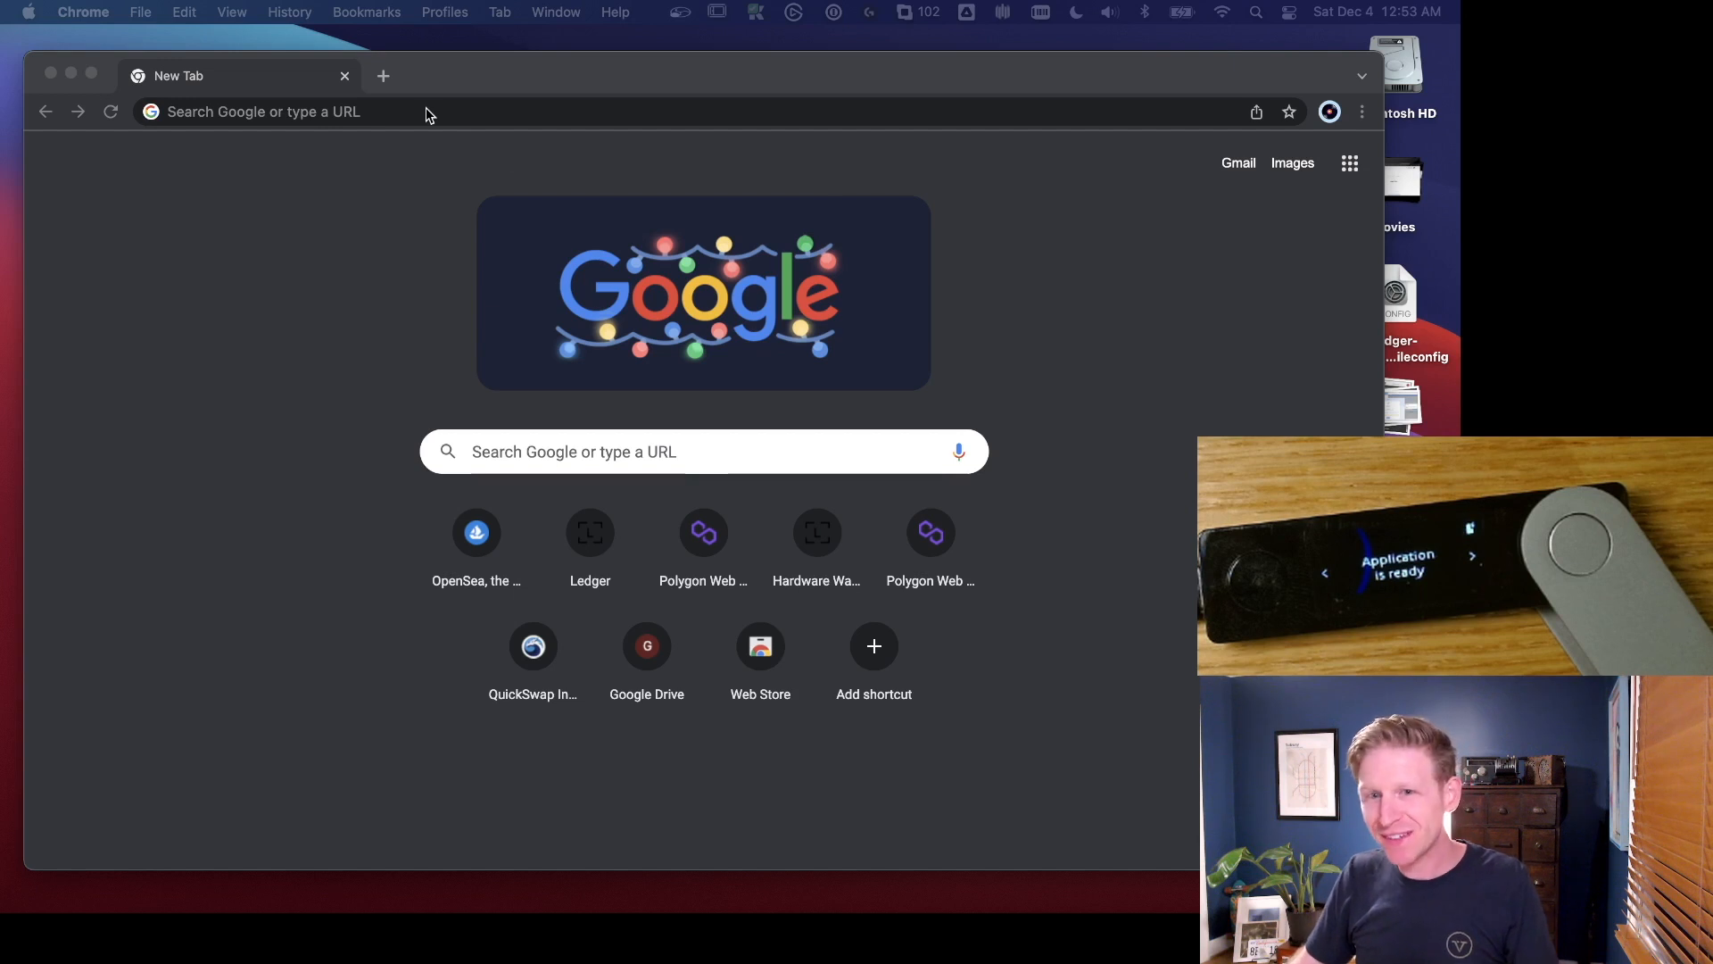
{"action": "mouse_move", "coordinate": [477, 111]}
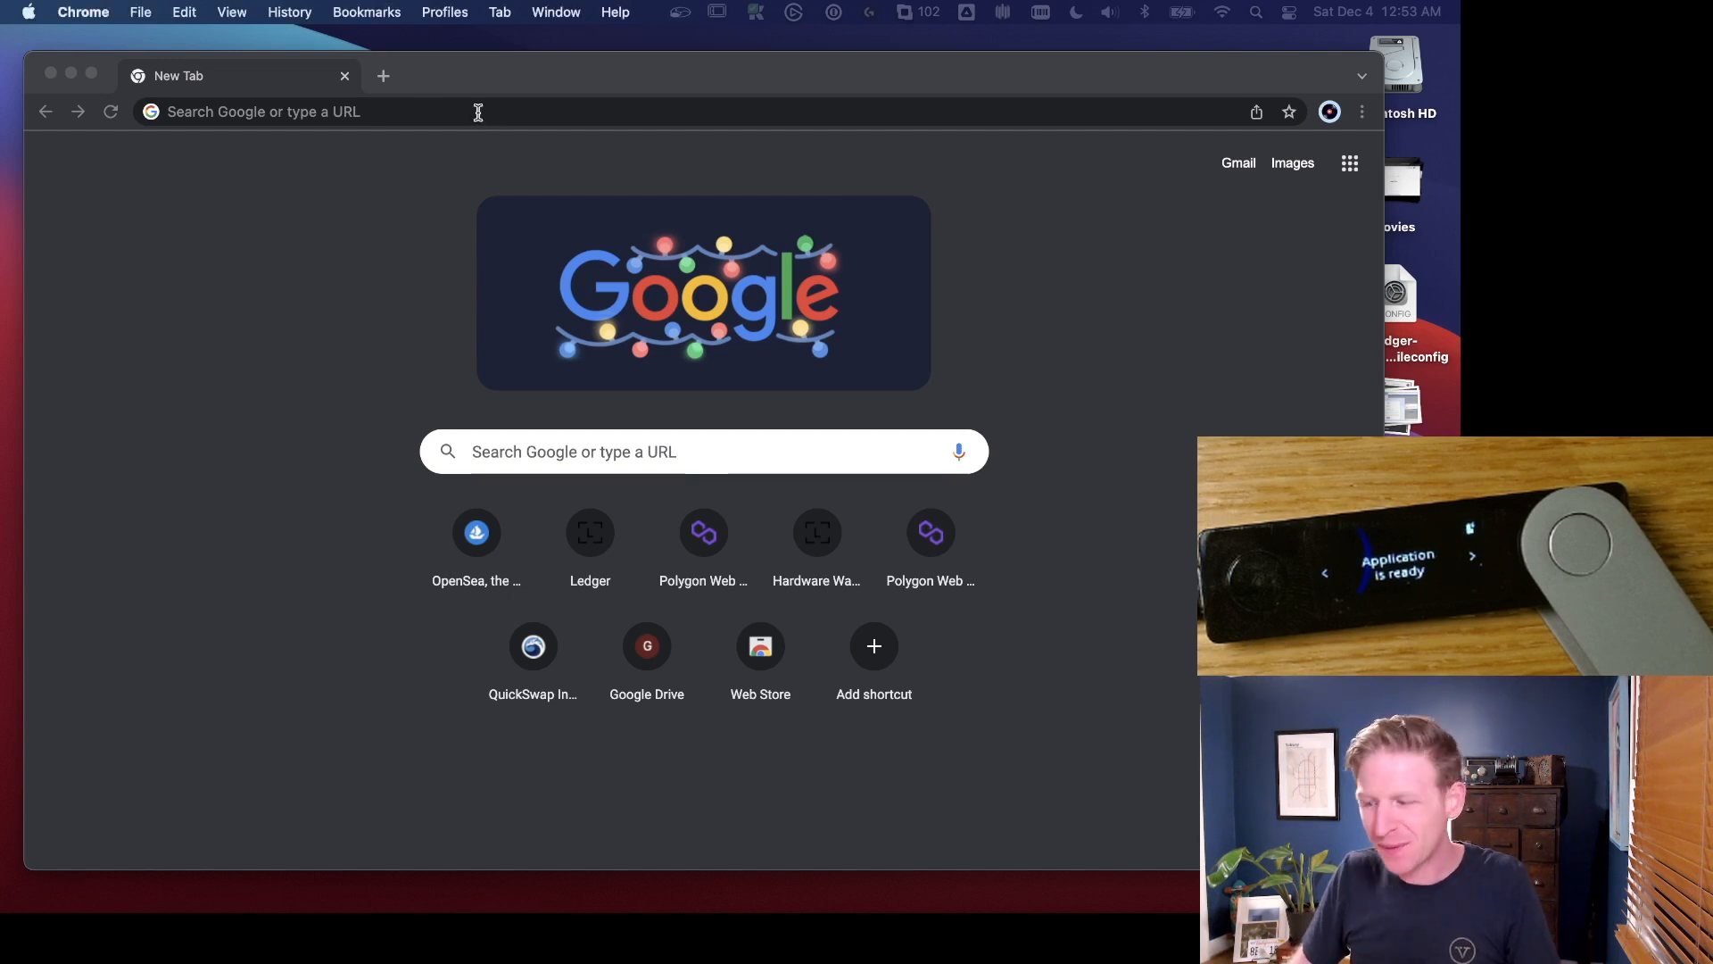
Step: Go to metamask.io from the address bar suggestion
{"action": "left_click", "coordinate": [262, 112]}
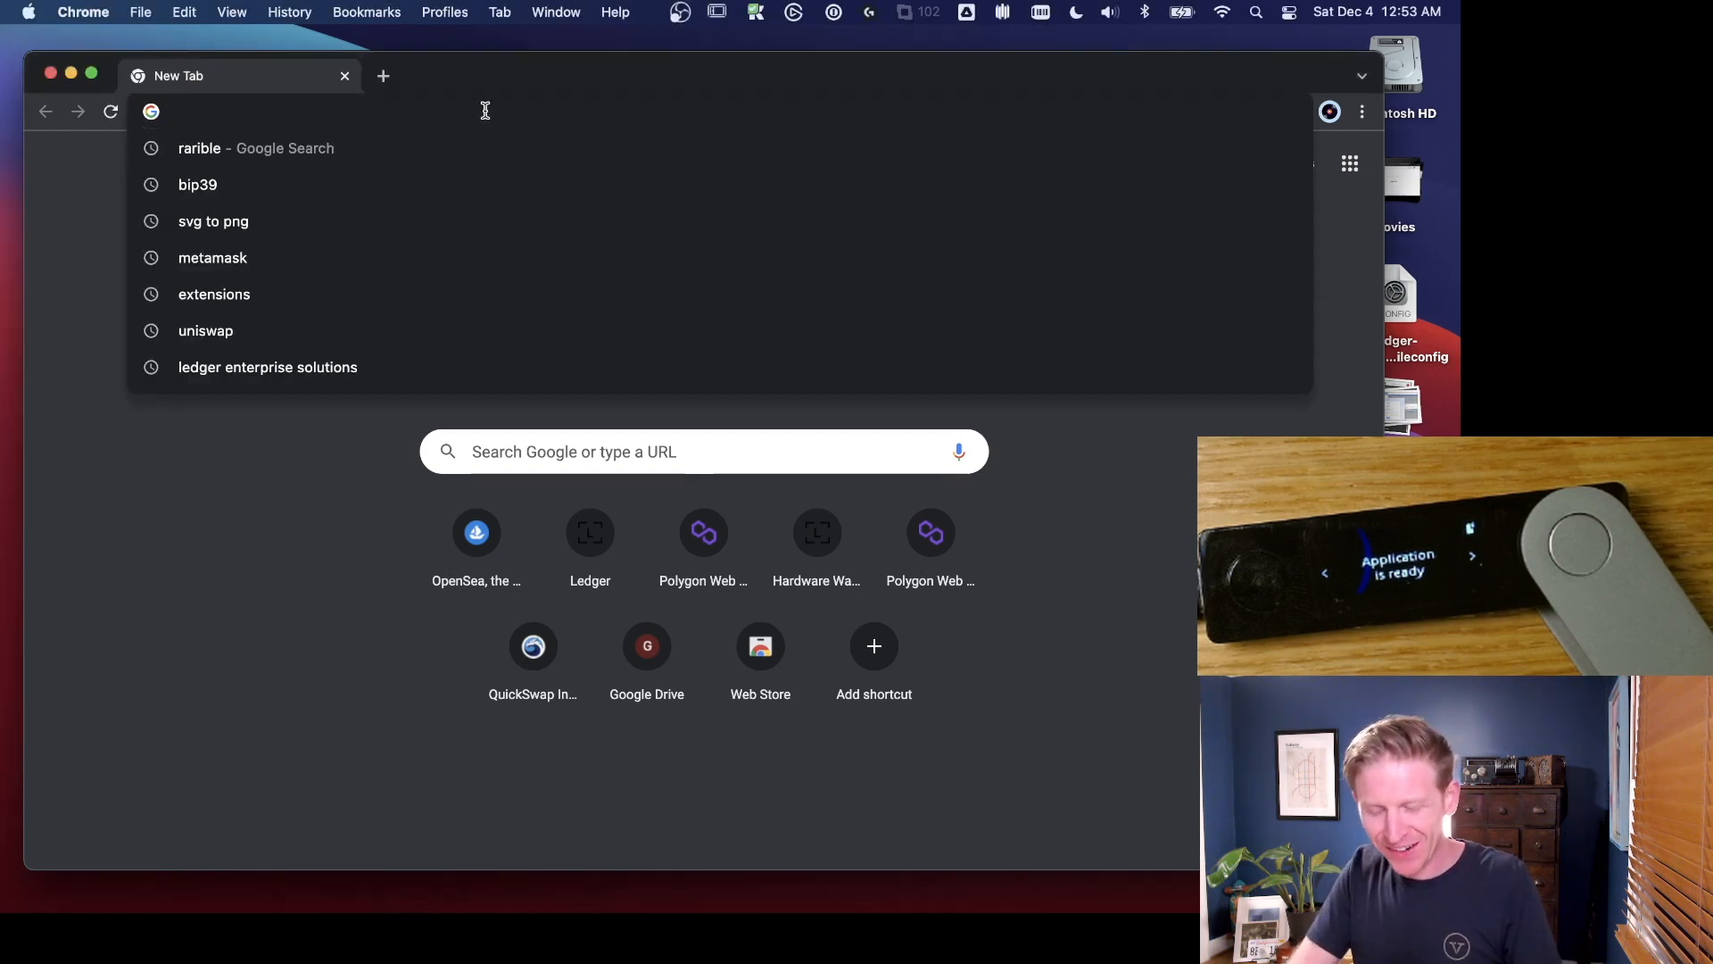
{"action": "type", "text": "me"}
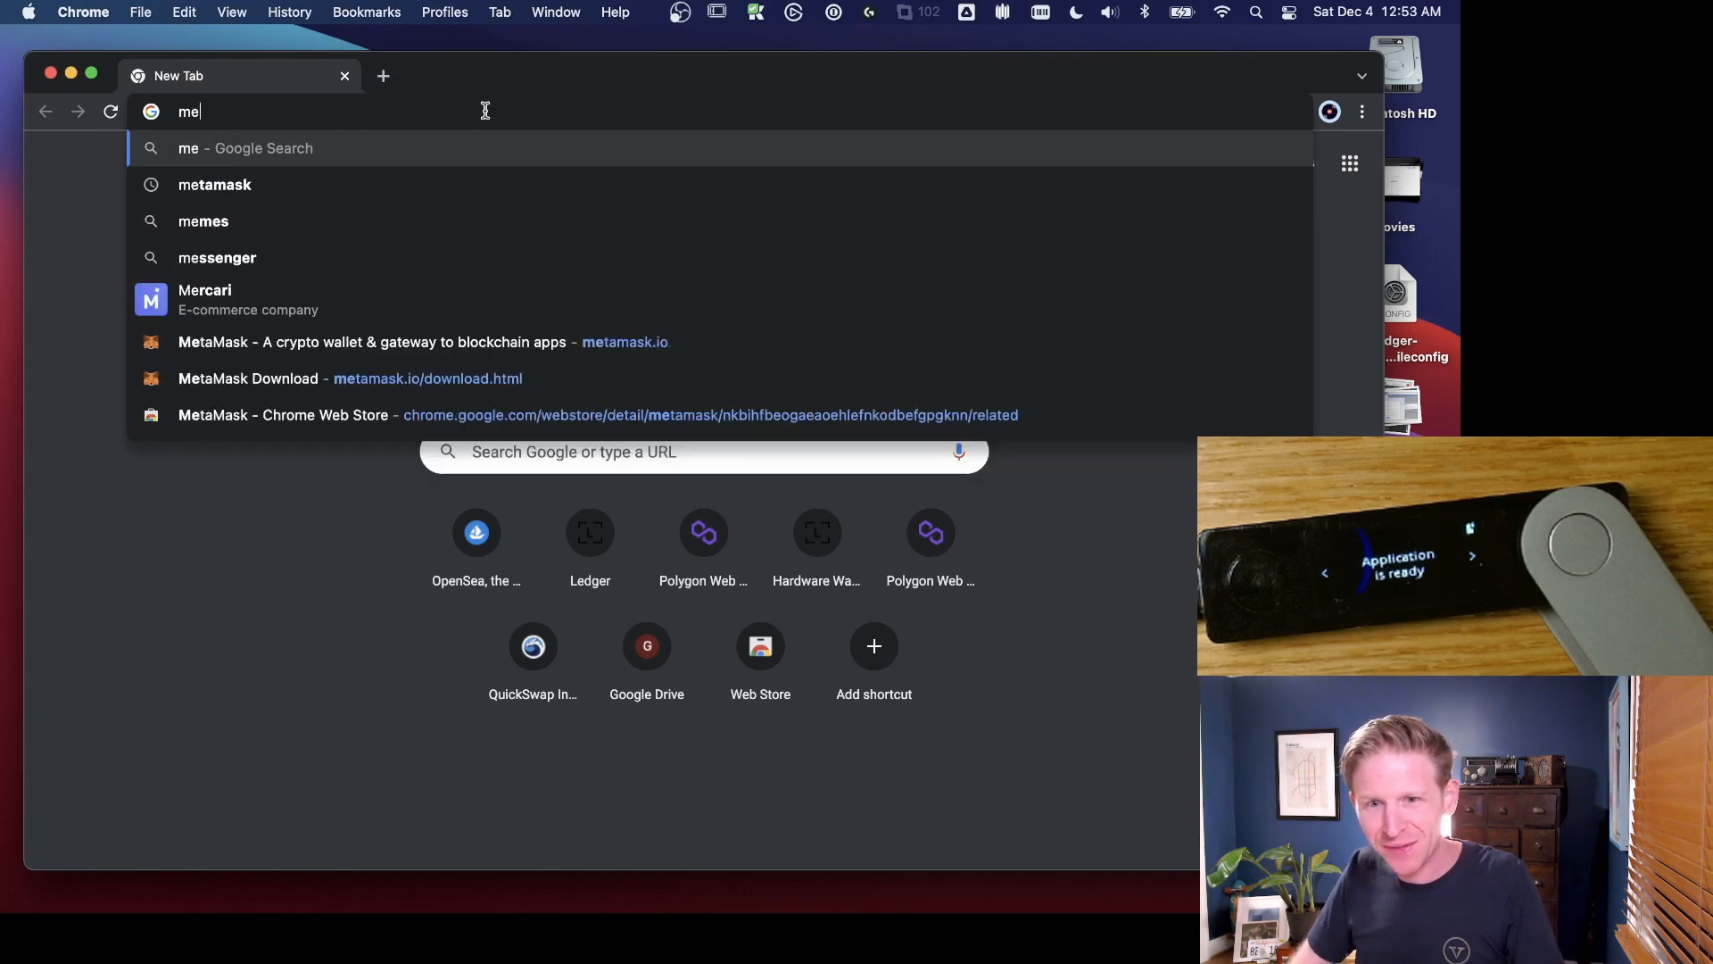
{"action": "left_click", "coordinate": [371, 342]}
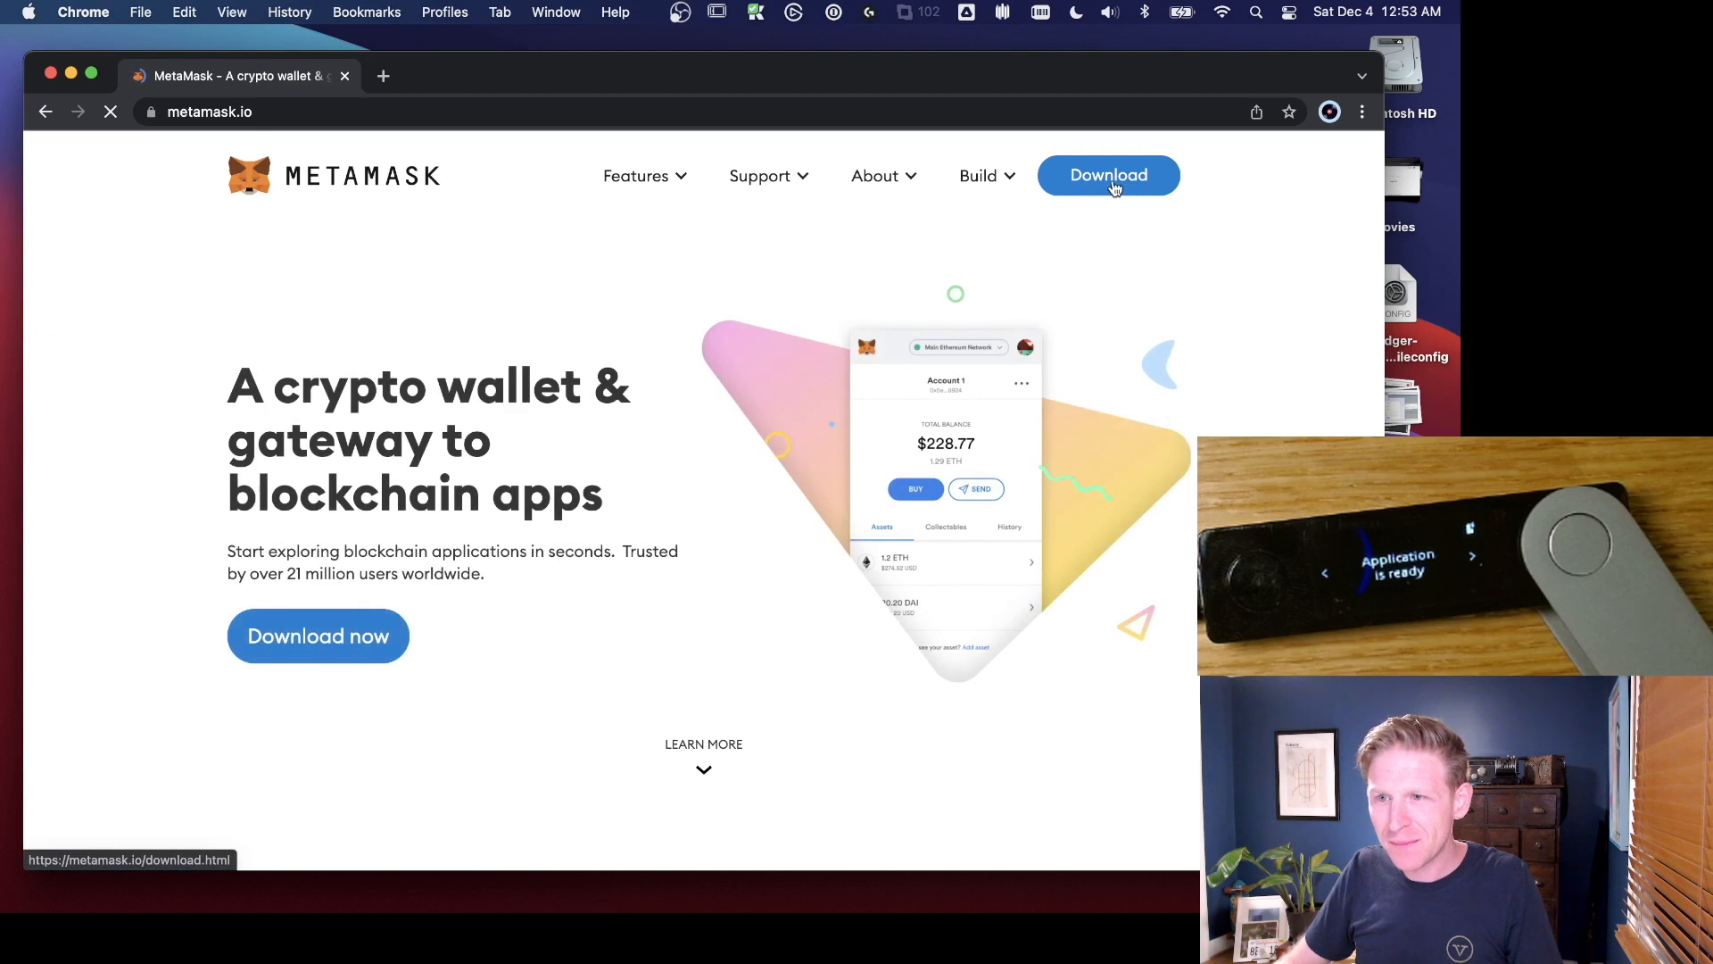
Step: Open the MetaMask for Chrome Web Store page via MetaMask's Download page
{"action": "left_click", "coordinate": [1108, 175]}
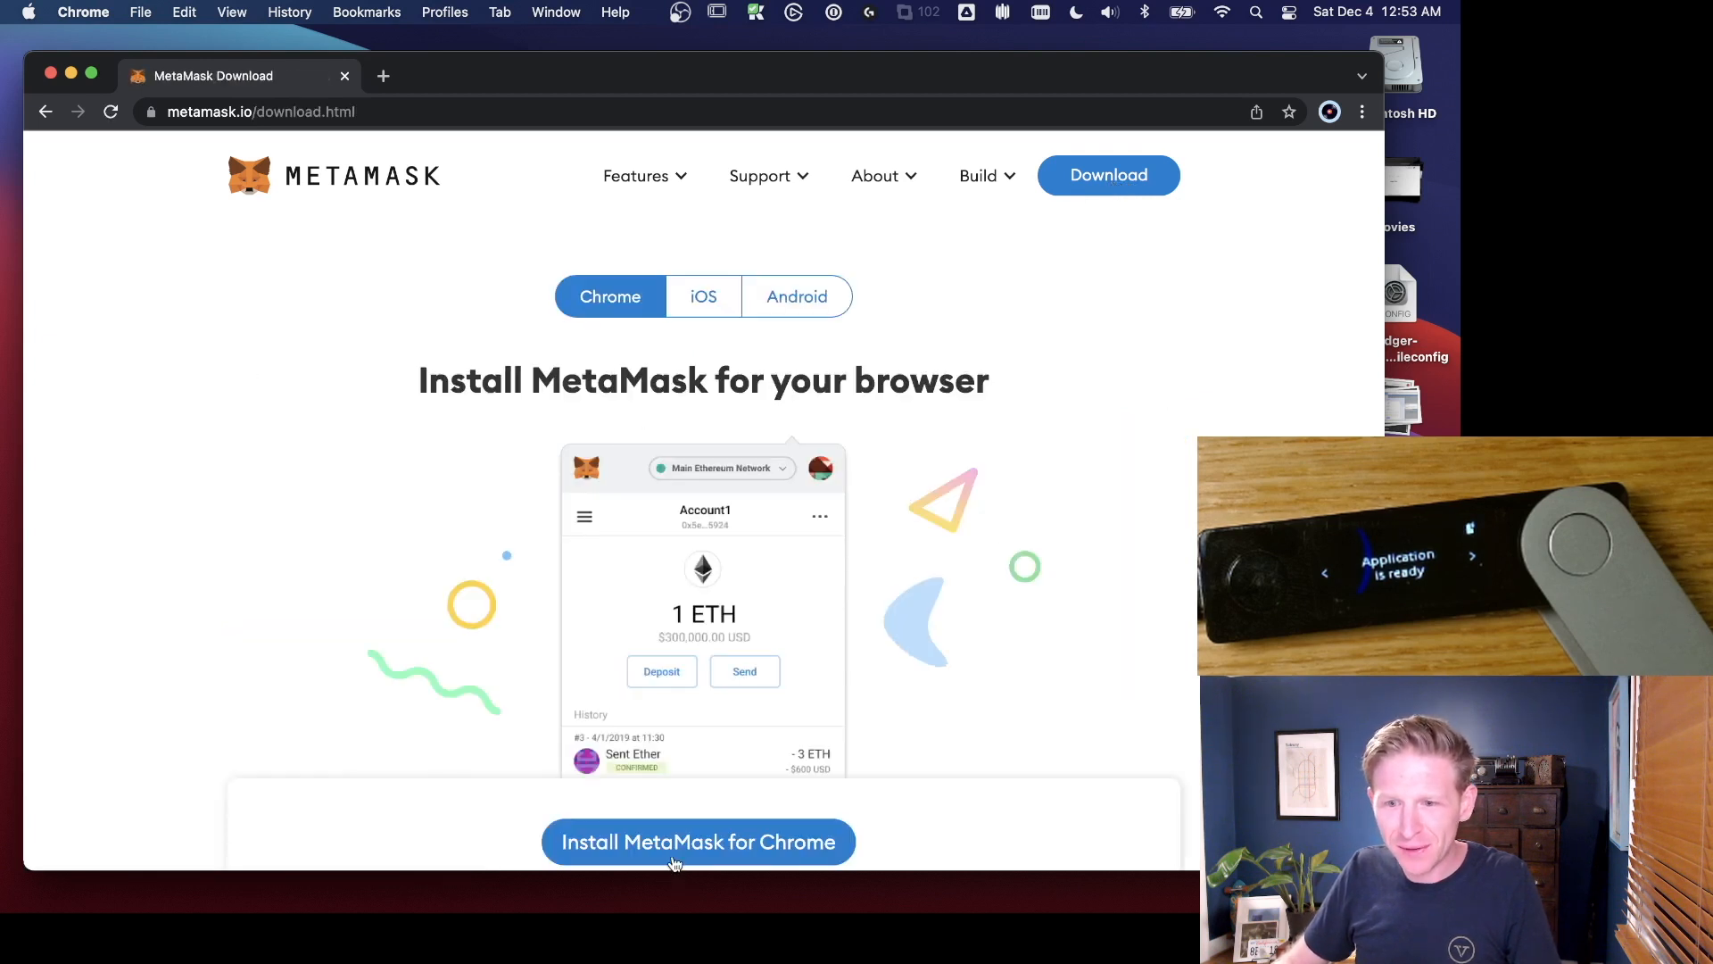
{"action": "left_click", "coordinate": [698, 841]}
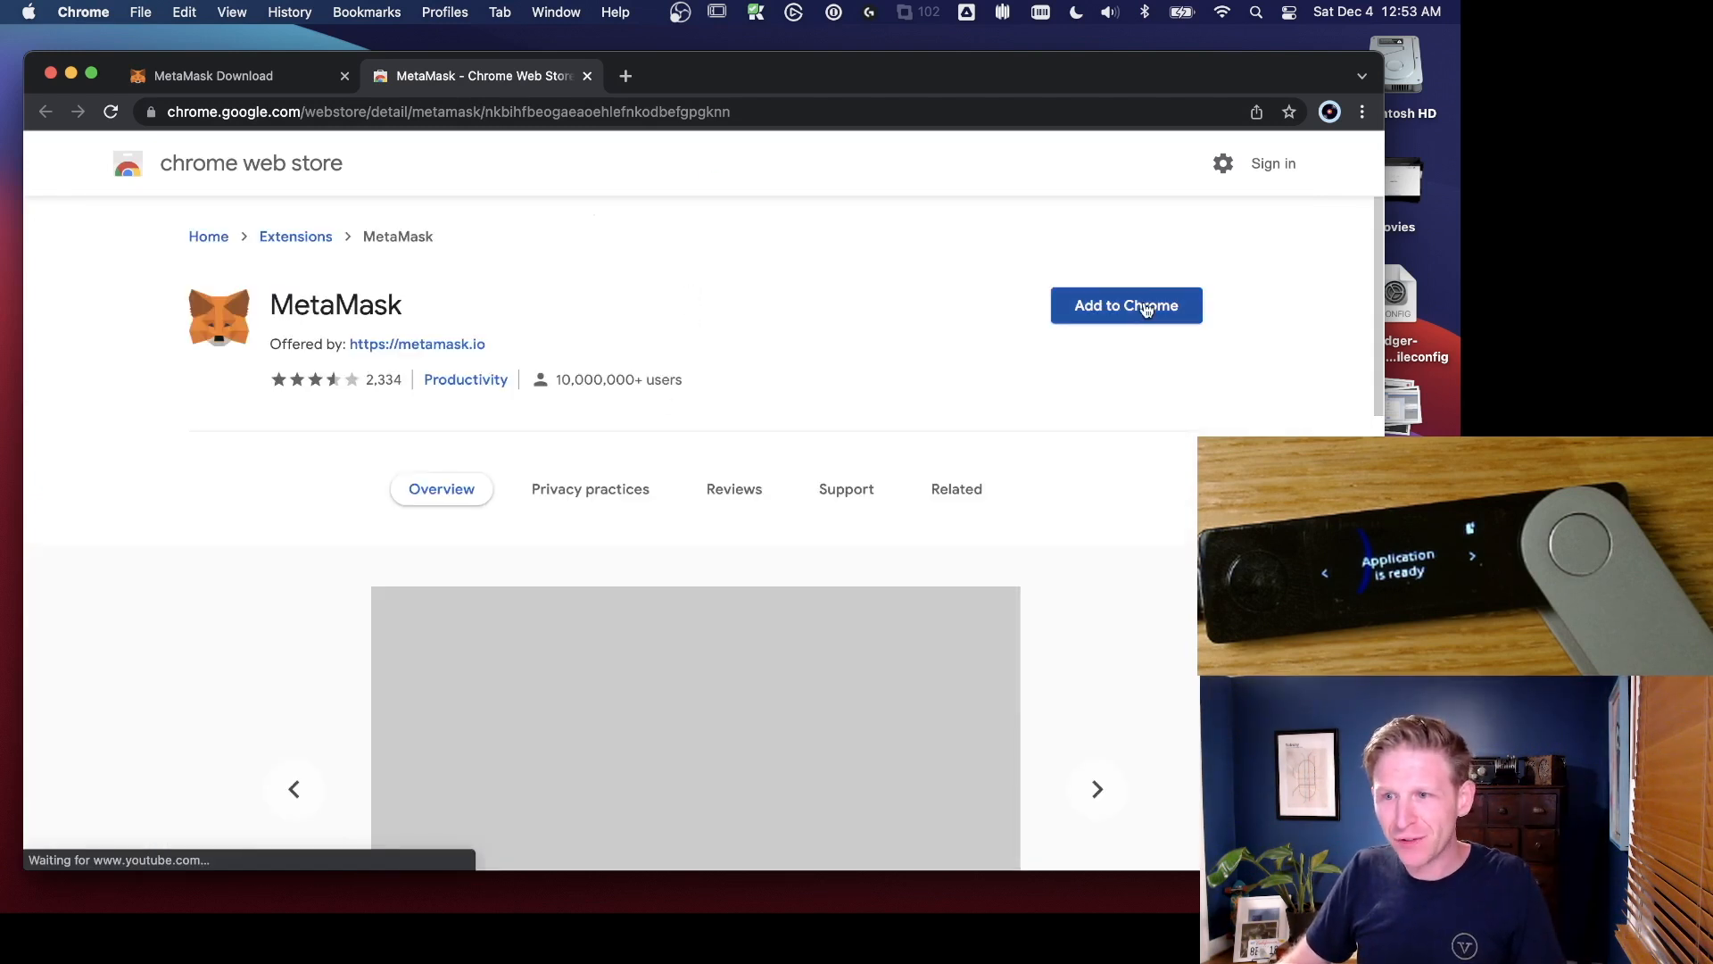
Step: Add MetaMask to Chrome and dismiss the 'added to Chrome' notice
{"action": "left_click", "coordinate": [1126, 305]}
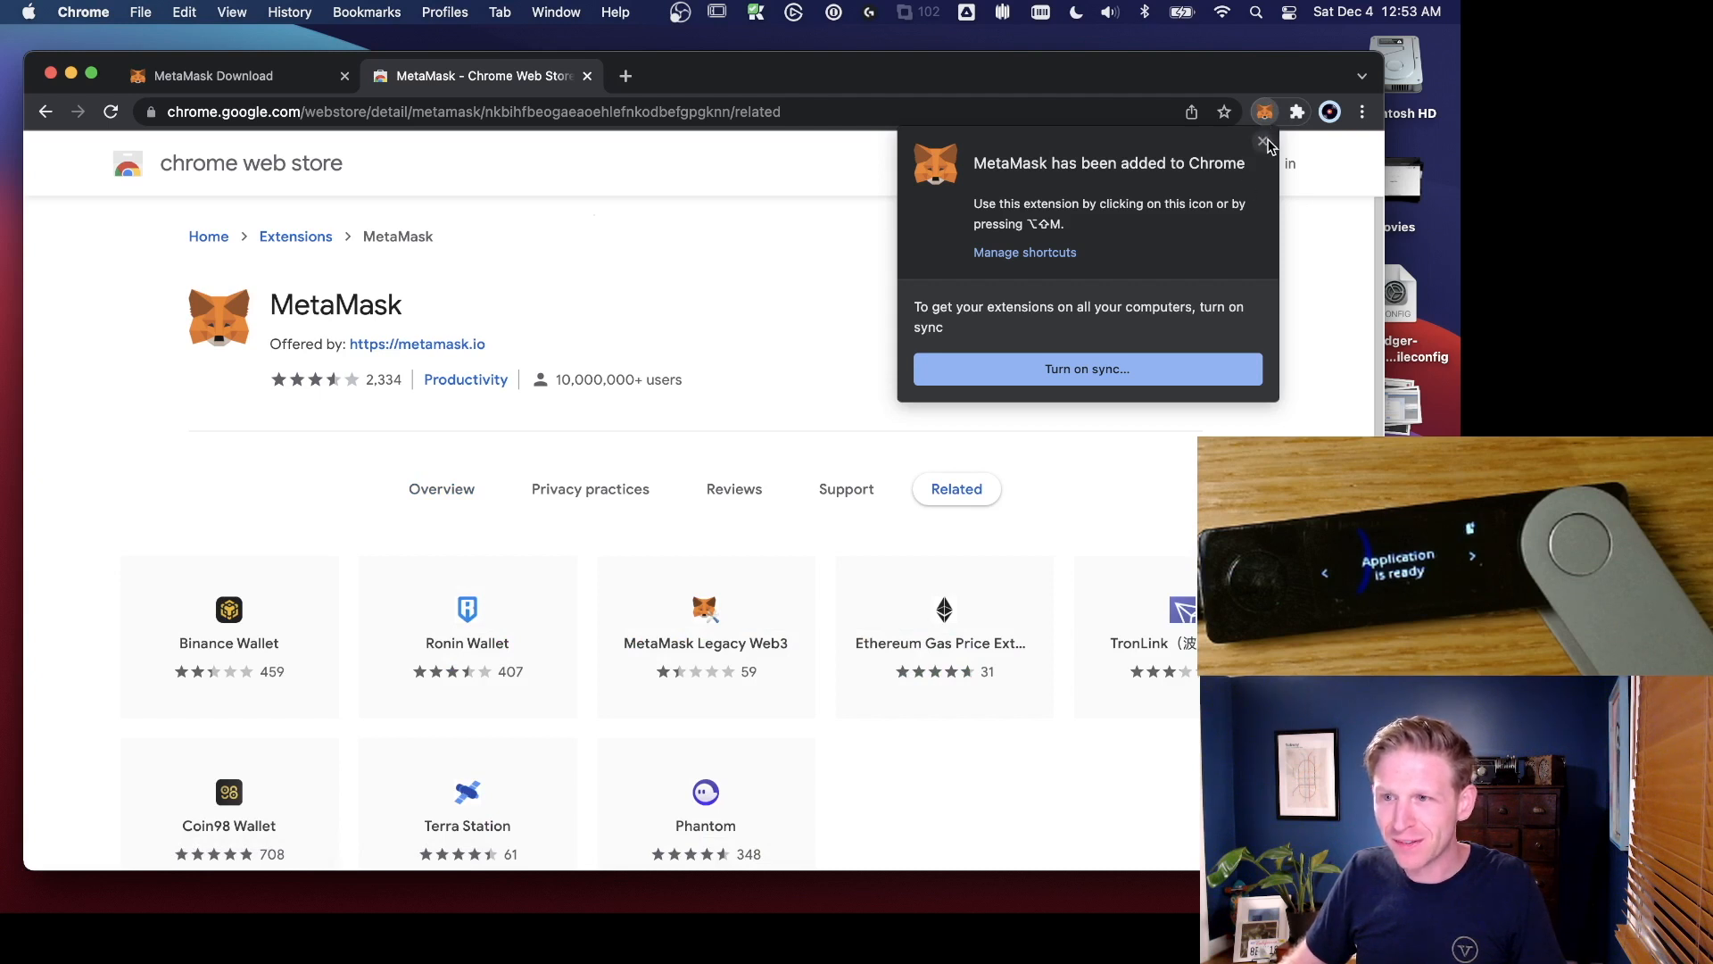
{"action": "left_click", "coordinate": [1297, 111]}
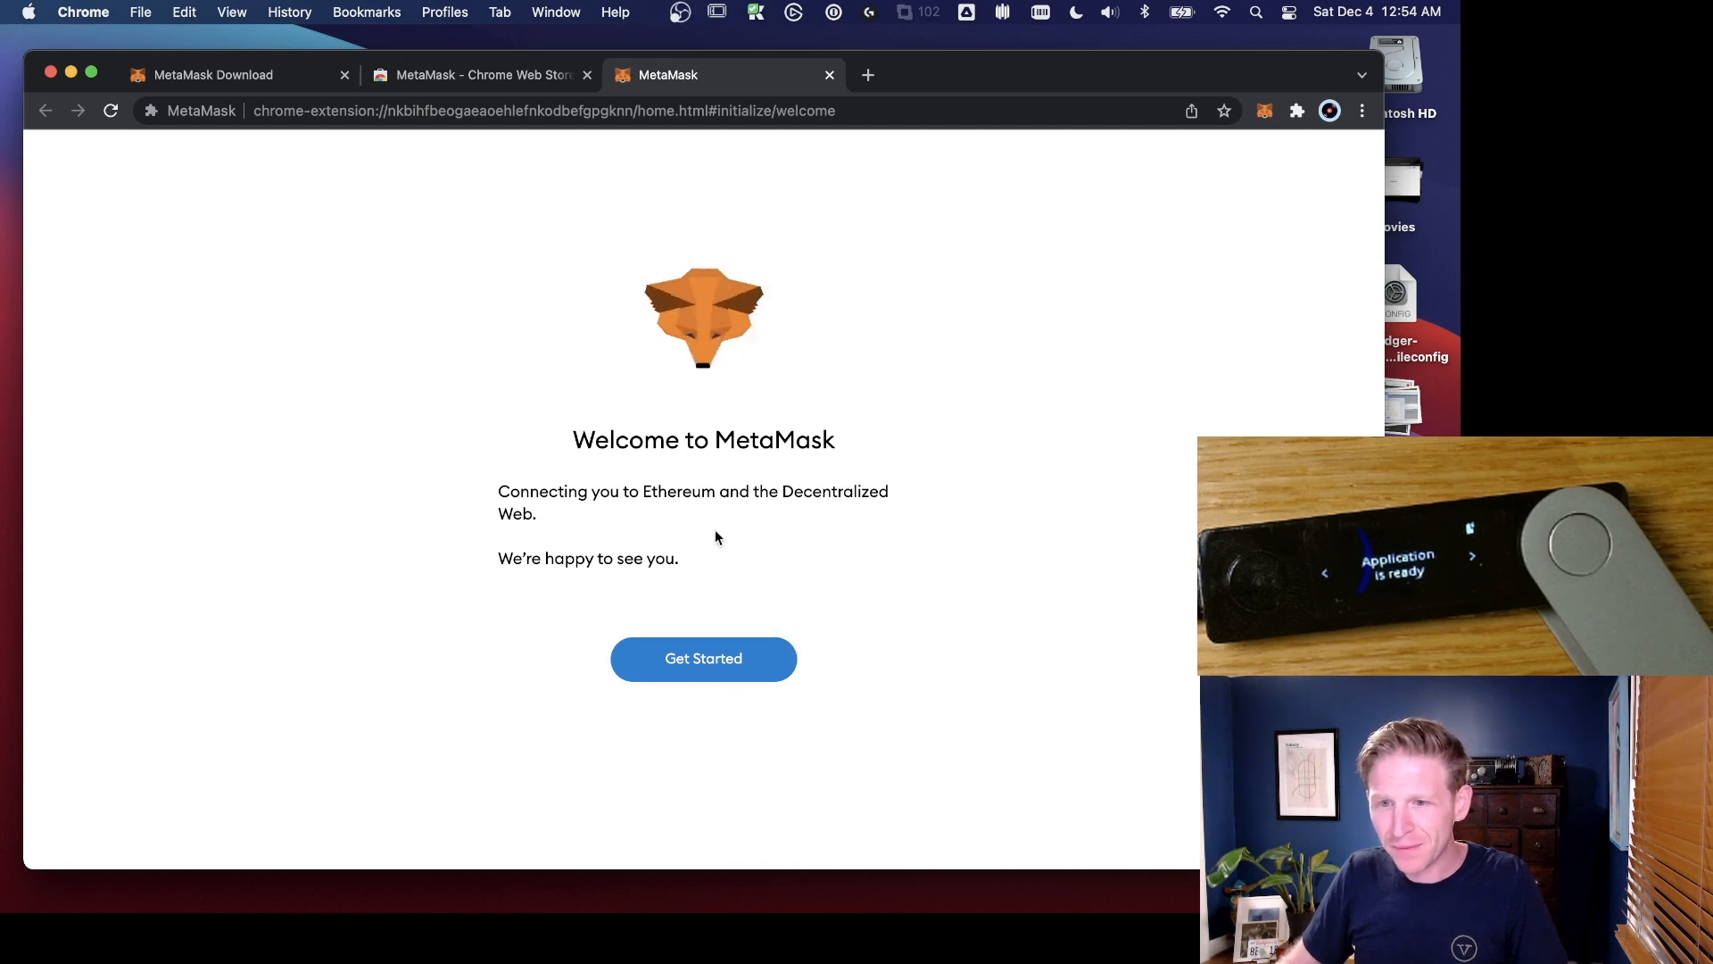
Step: Click Get Started on the Welcome to MetaMask page
{"action": "left_click", "coordinate": [704, 657]}
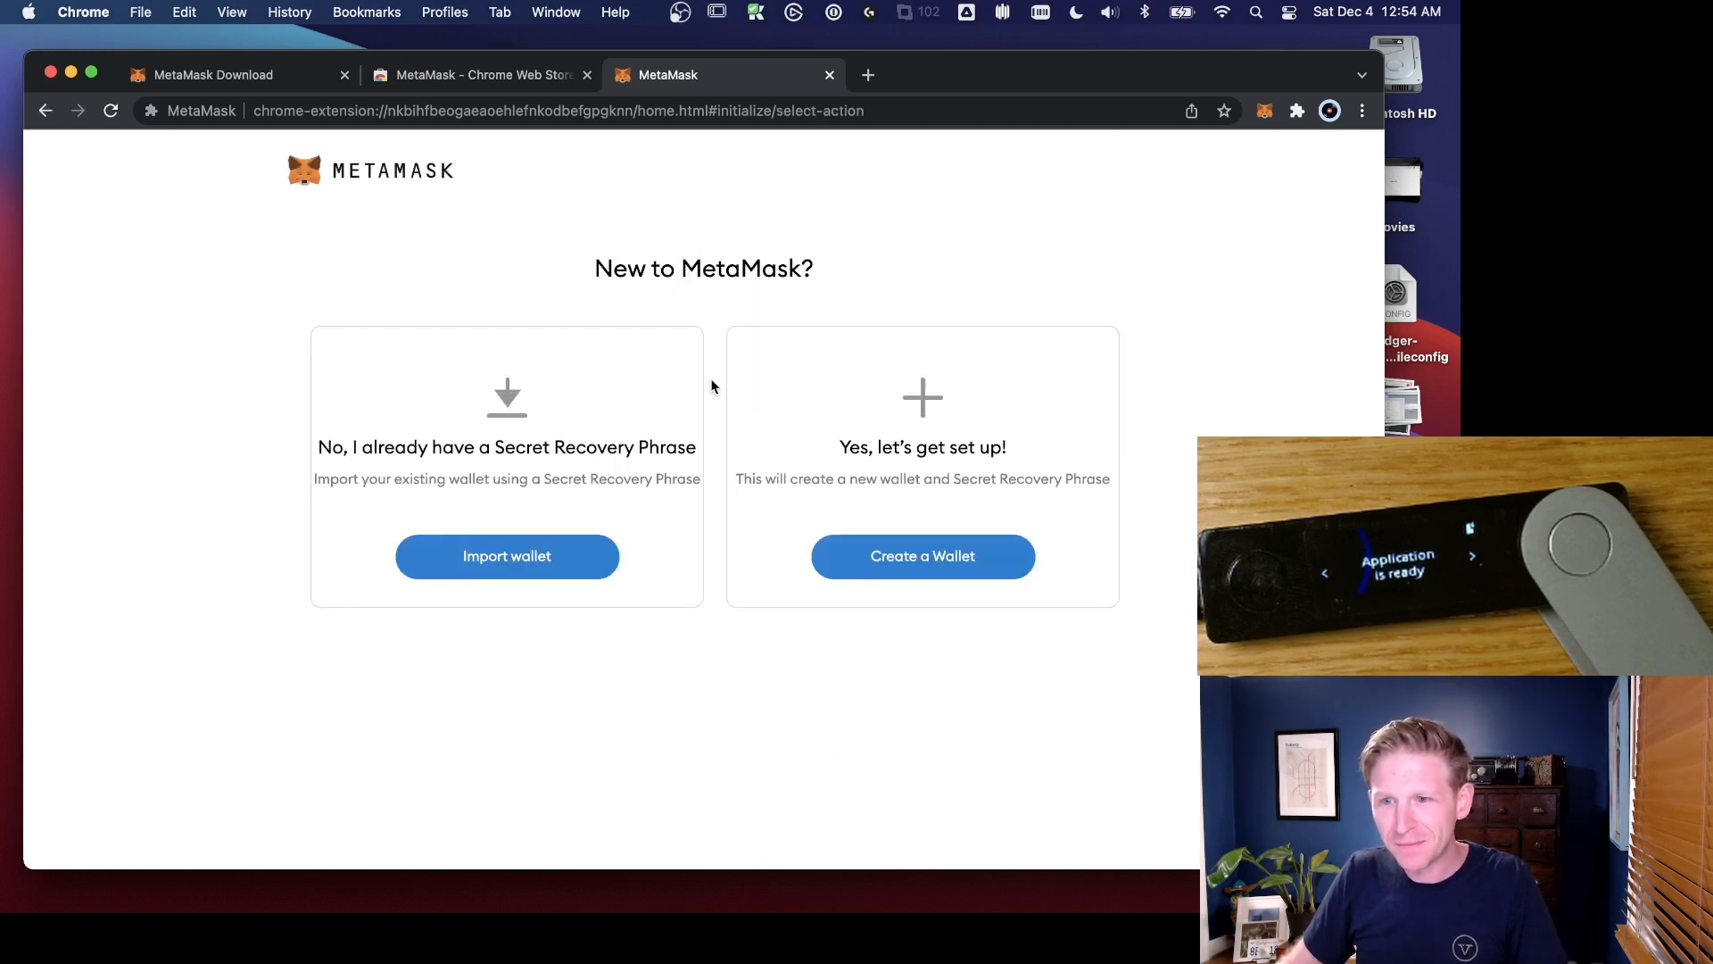
{"action": "mouse_move", "coordinate": [710, 282]}
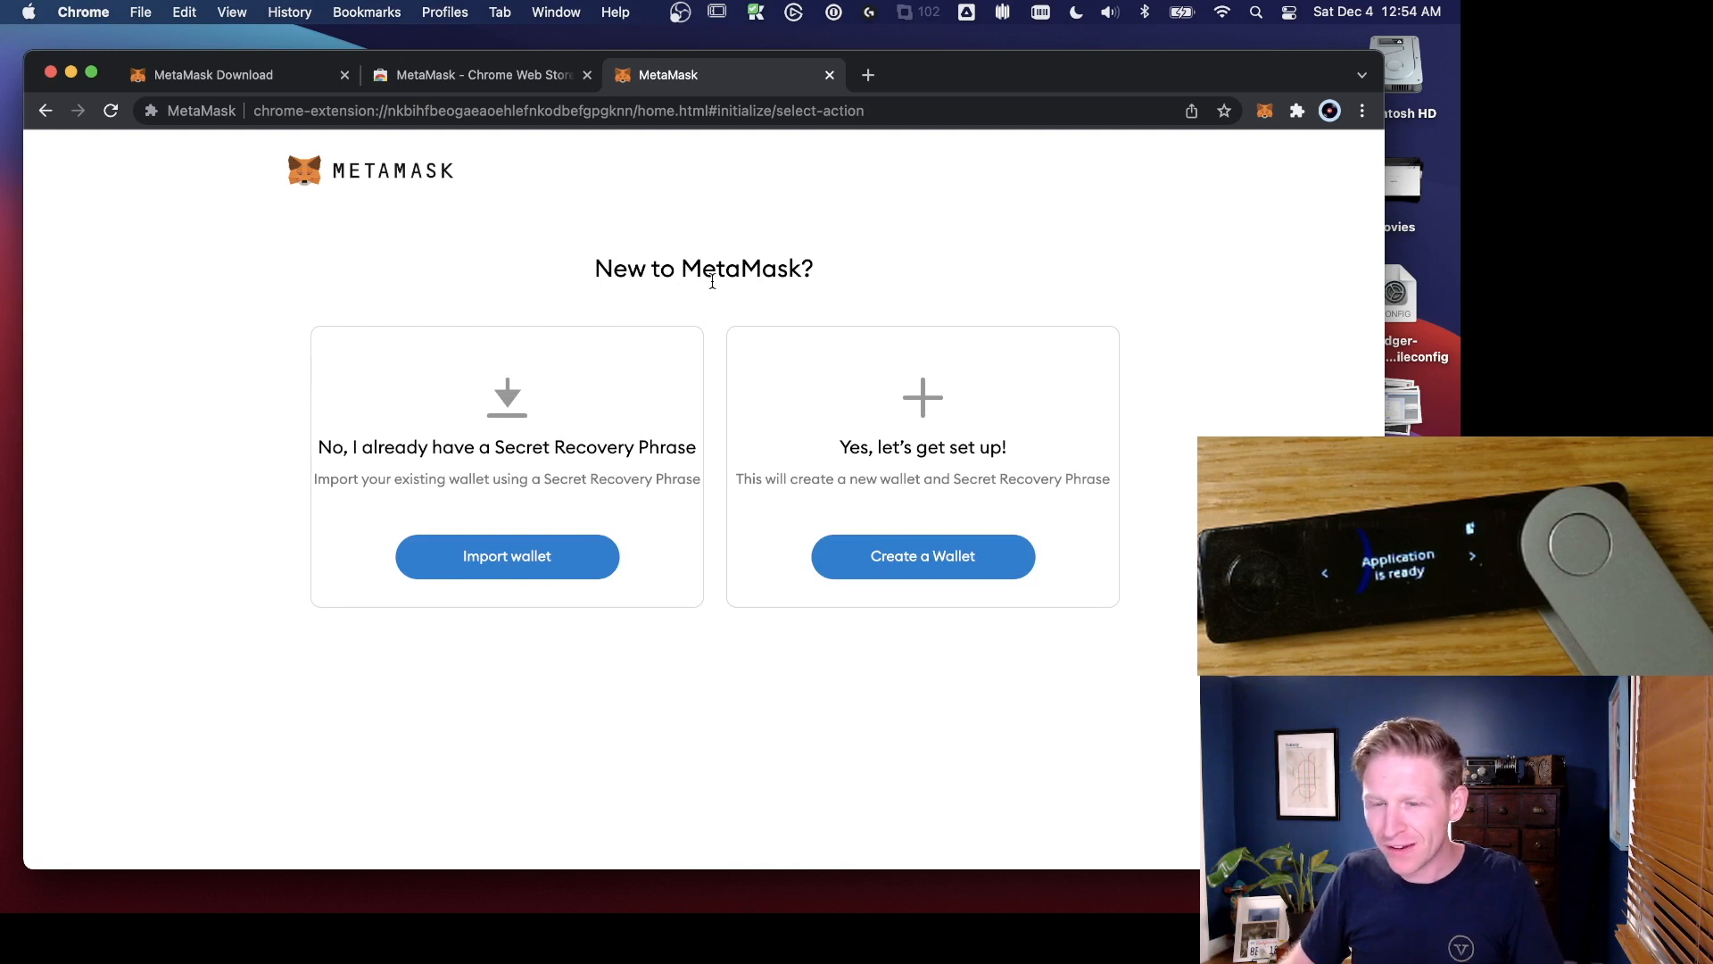
{"action": "mouse_move", "coordinate": [653, 281]}
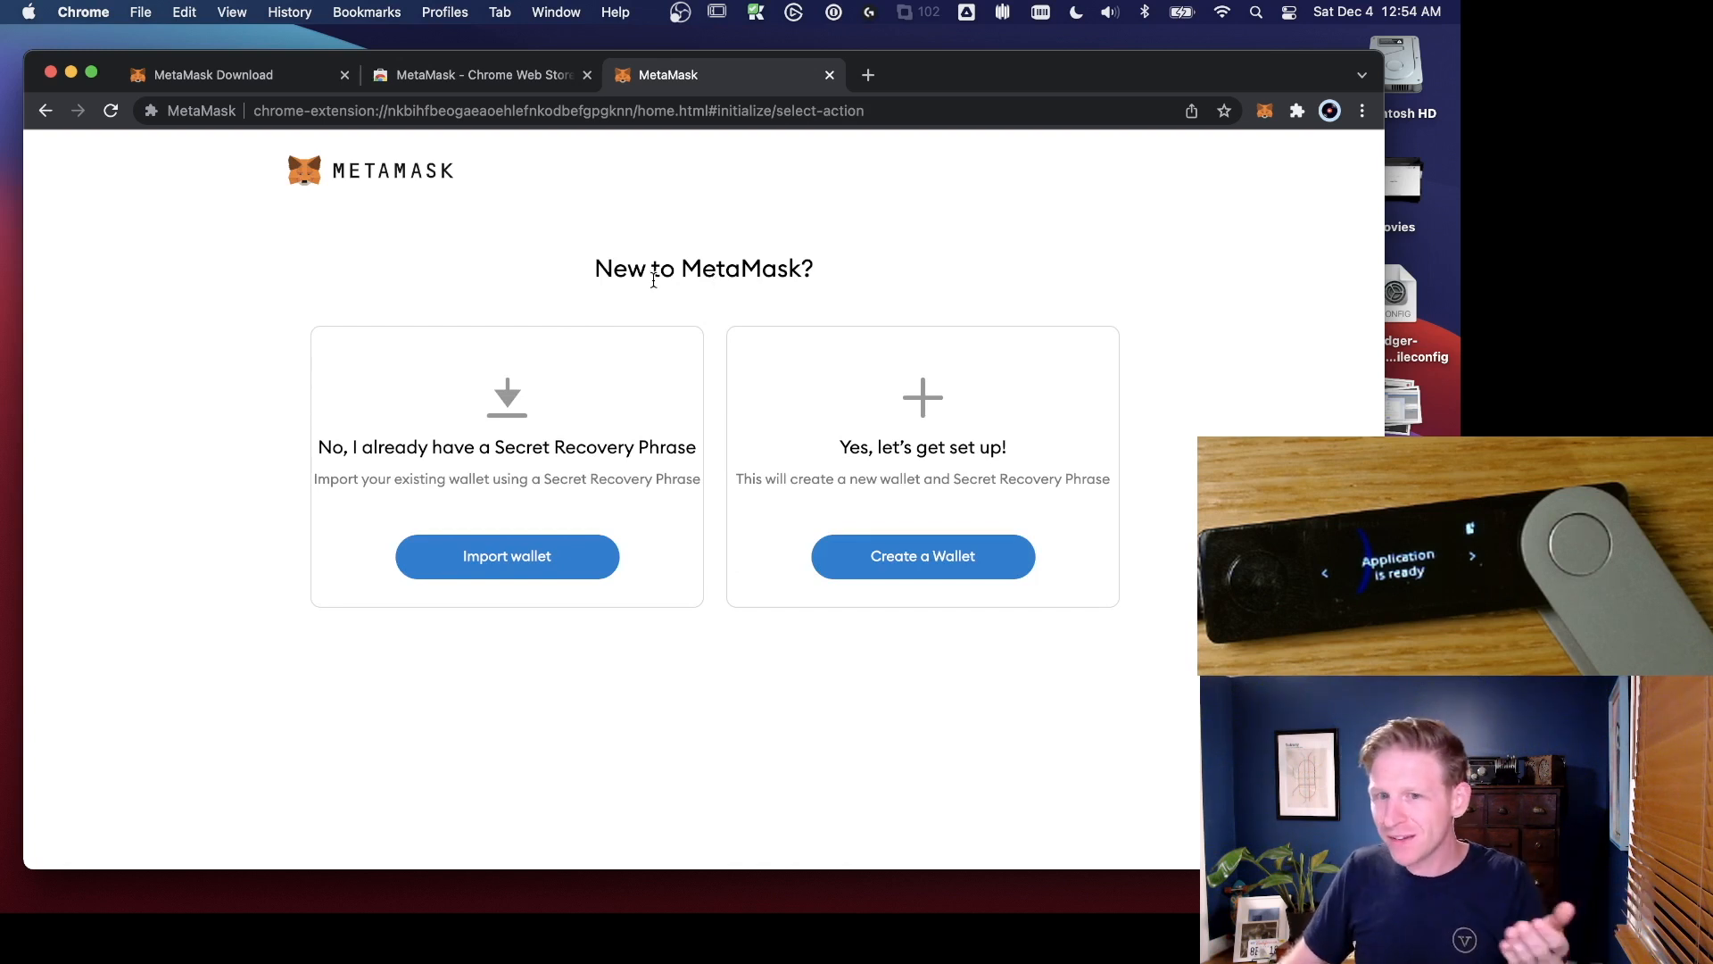
{"action": "mouse_move", "coordinate": [541, 428]}
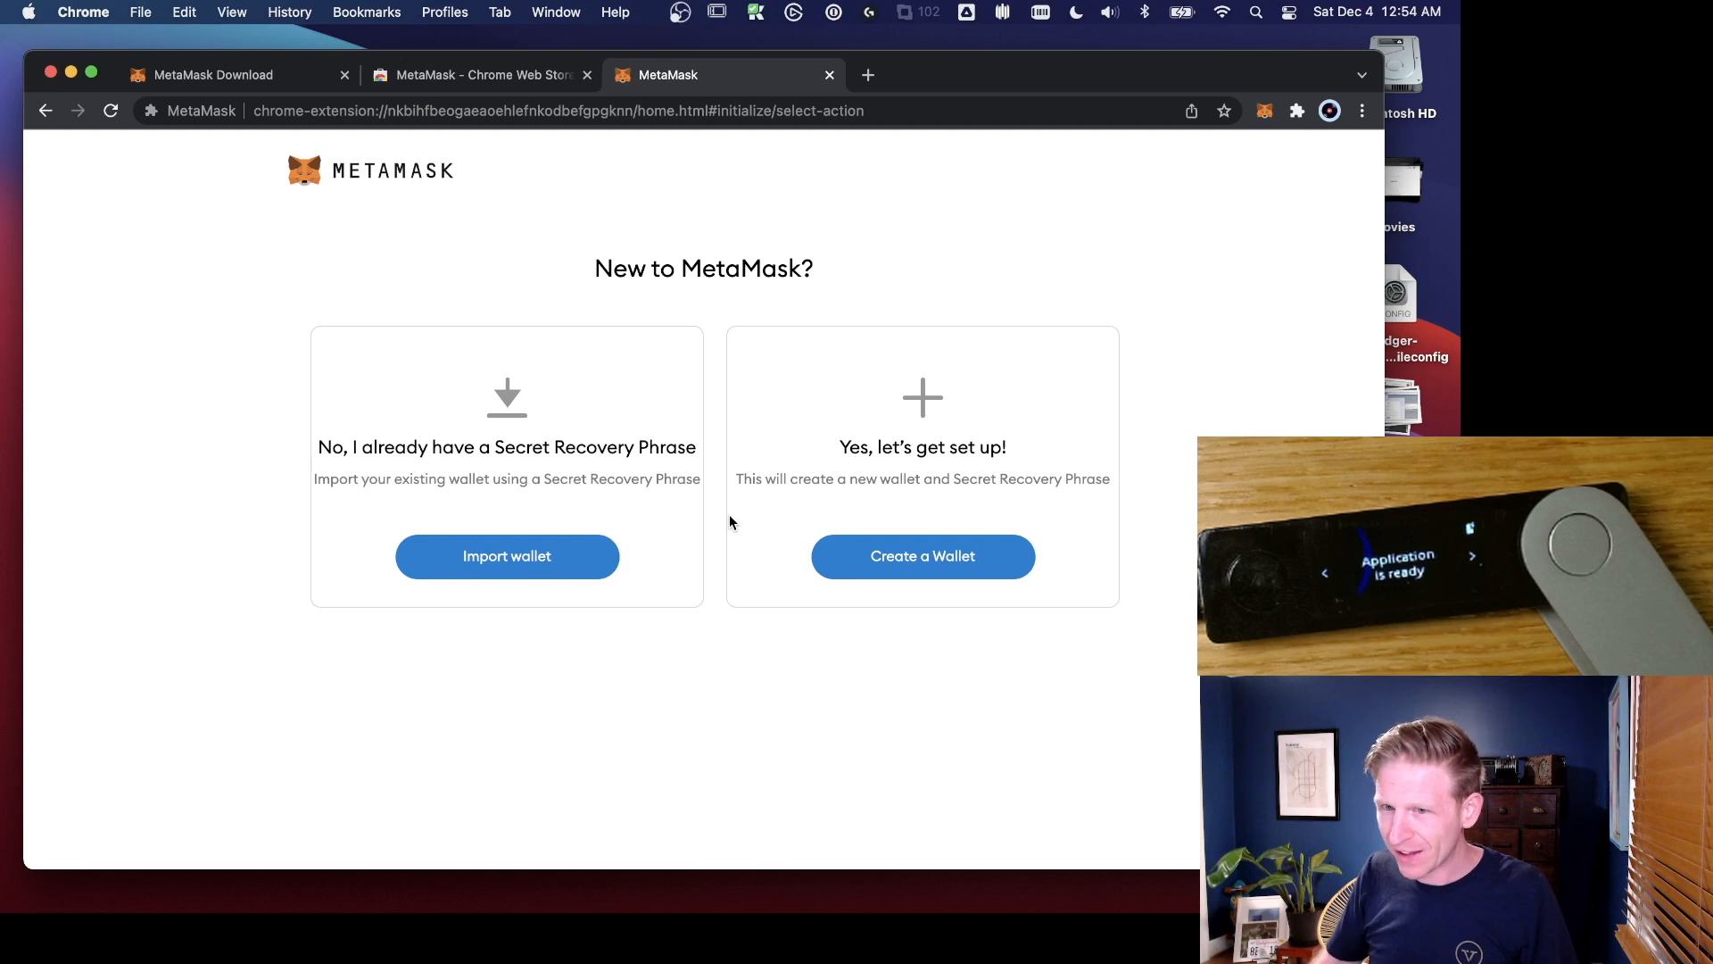
{"action": "mouse_move", "coordinate": [557, 254]}
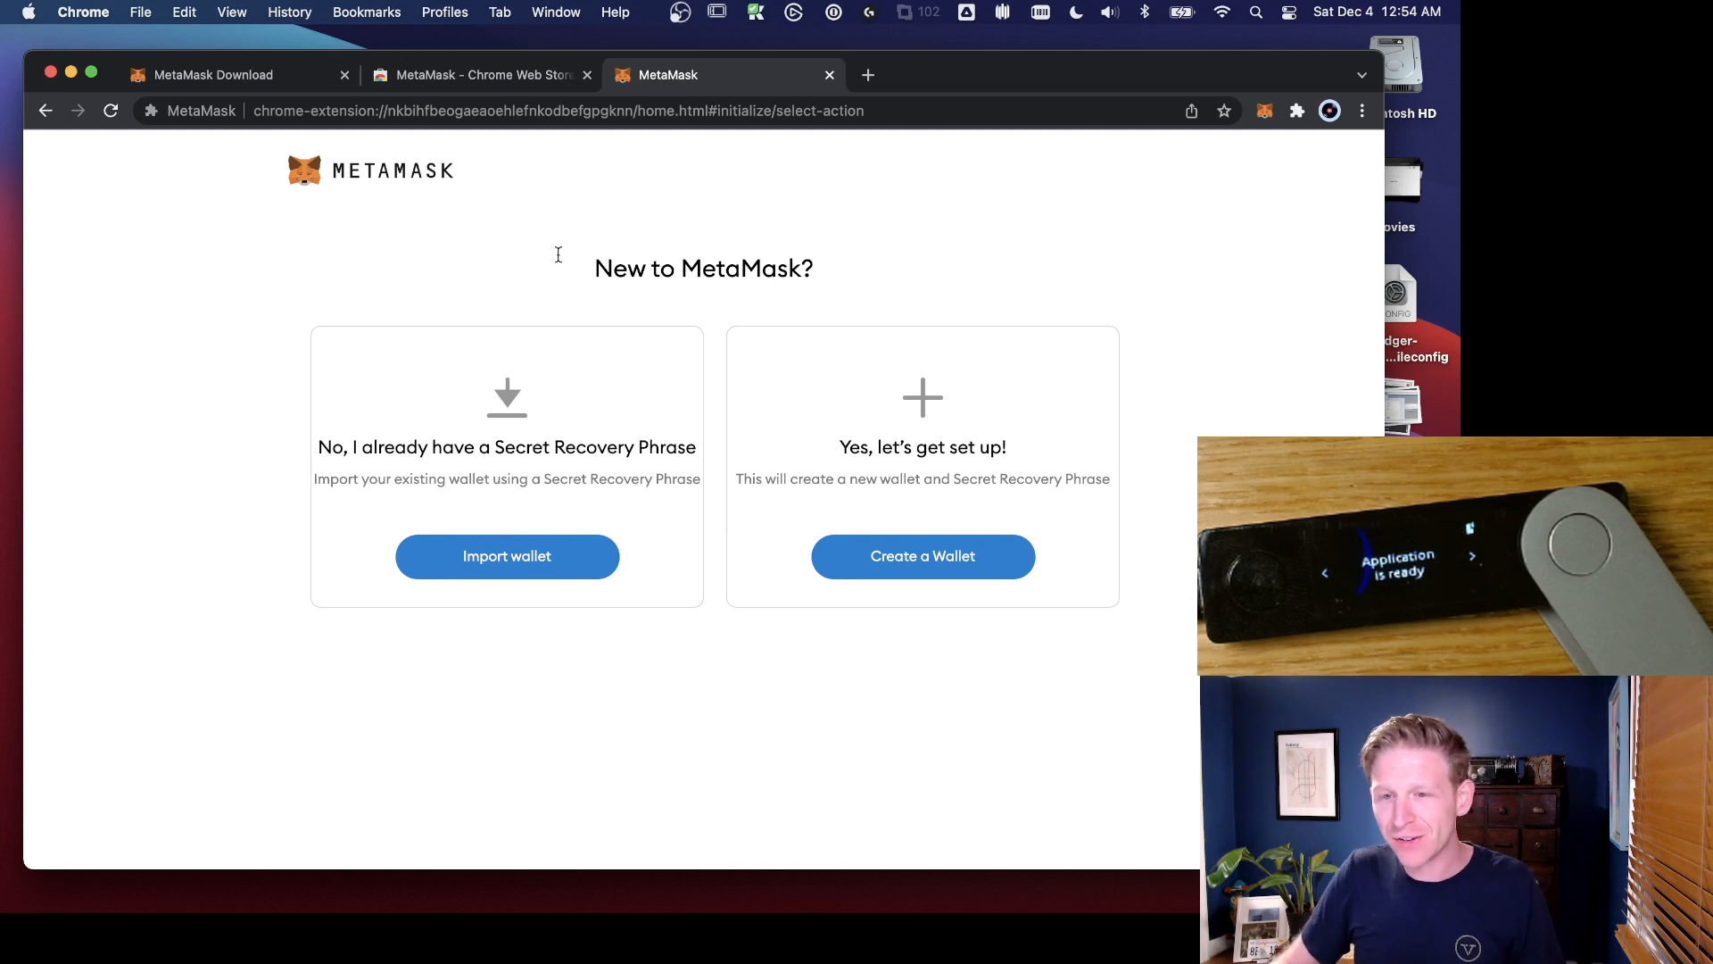
{"action": "mouse_move", "coordinate": [607, 249]}
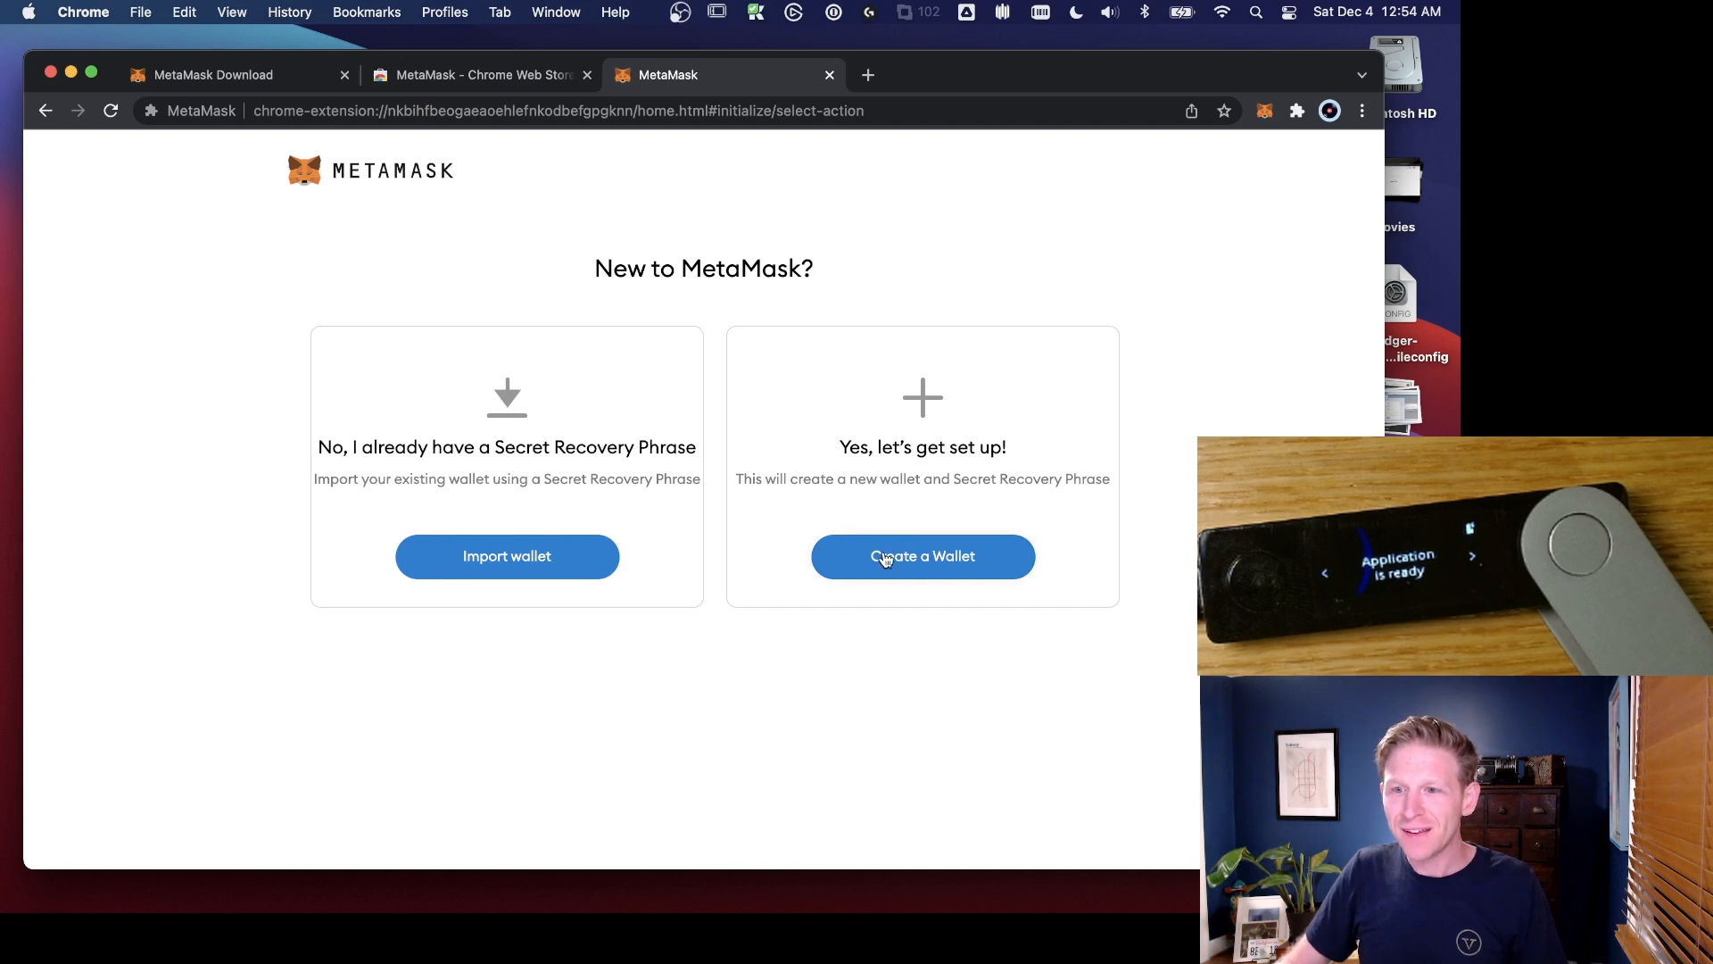
Step: Choose Create a Wallet and agree to share anonymized usage data
{"action": "left_click", "coordinate": [921, 556]}
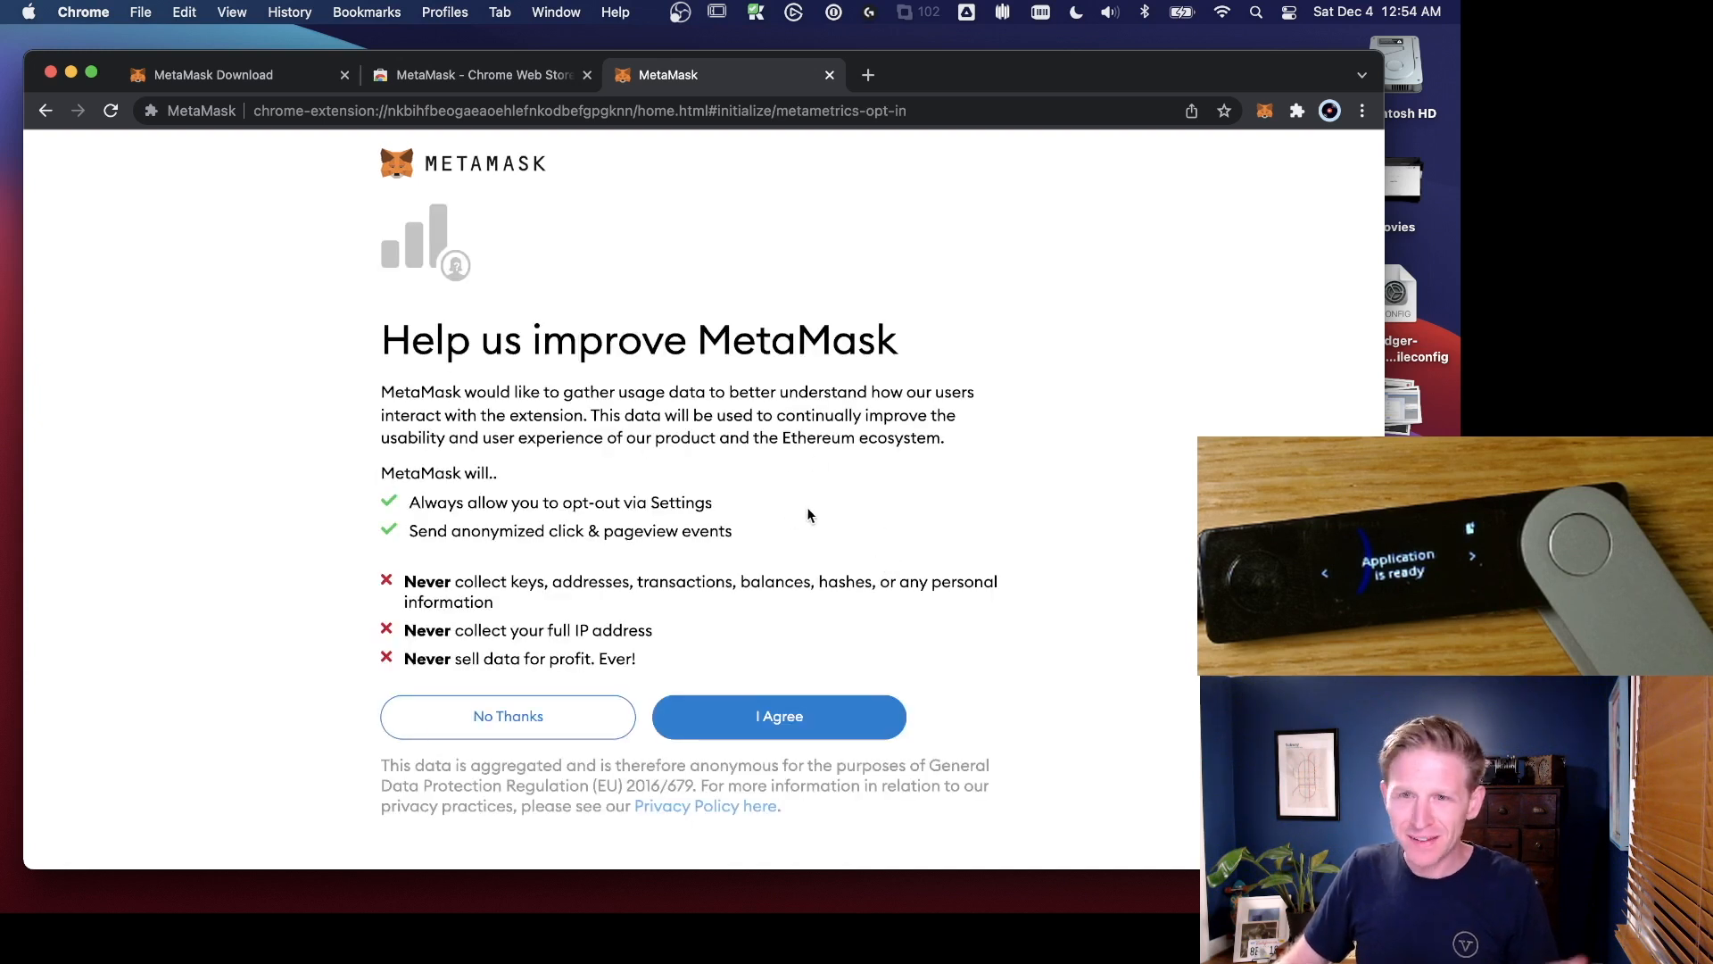
{"action": "mouse_move", "coordinate": [779, 719]}
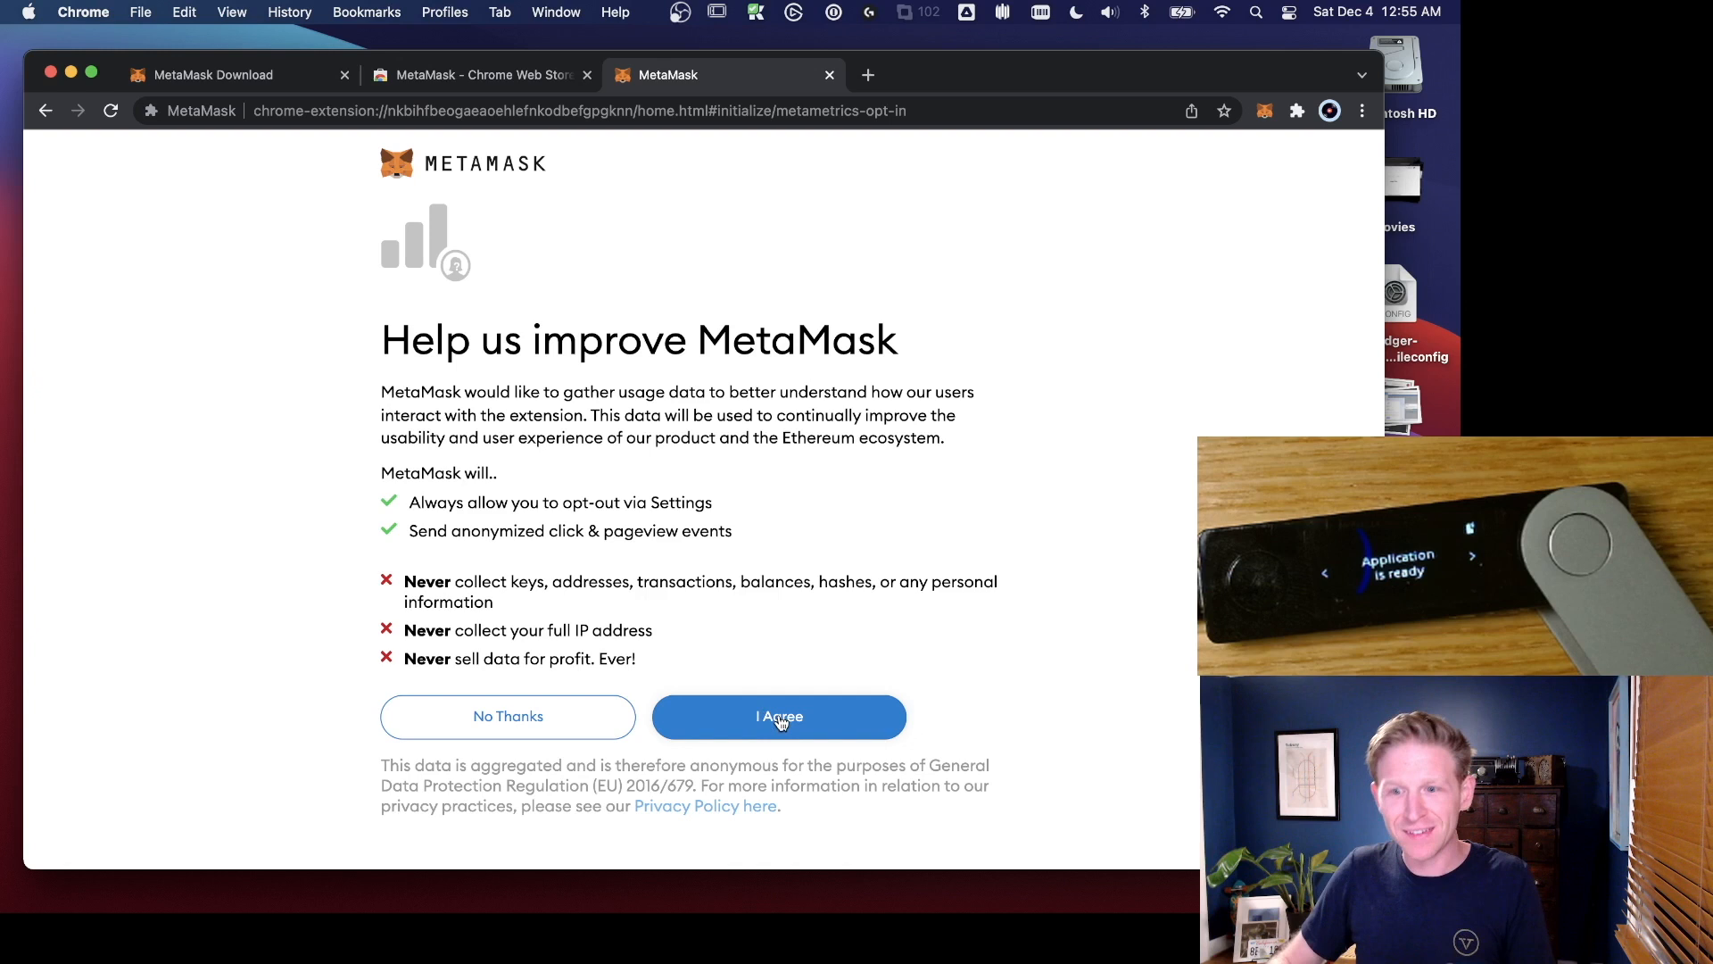
{"action": "left_click", "coordinate": [779, 716]}
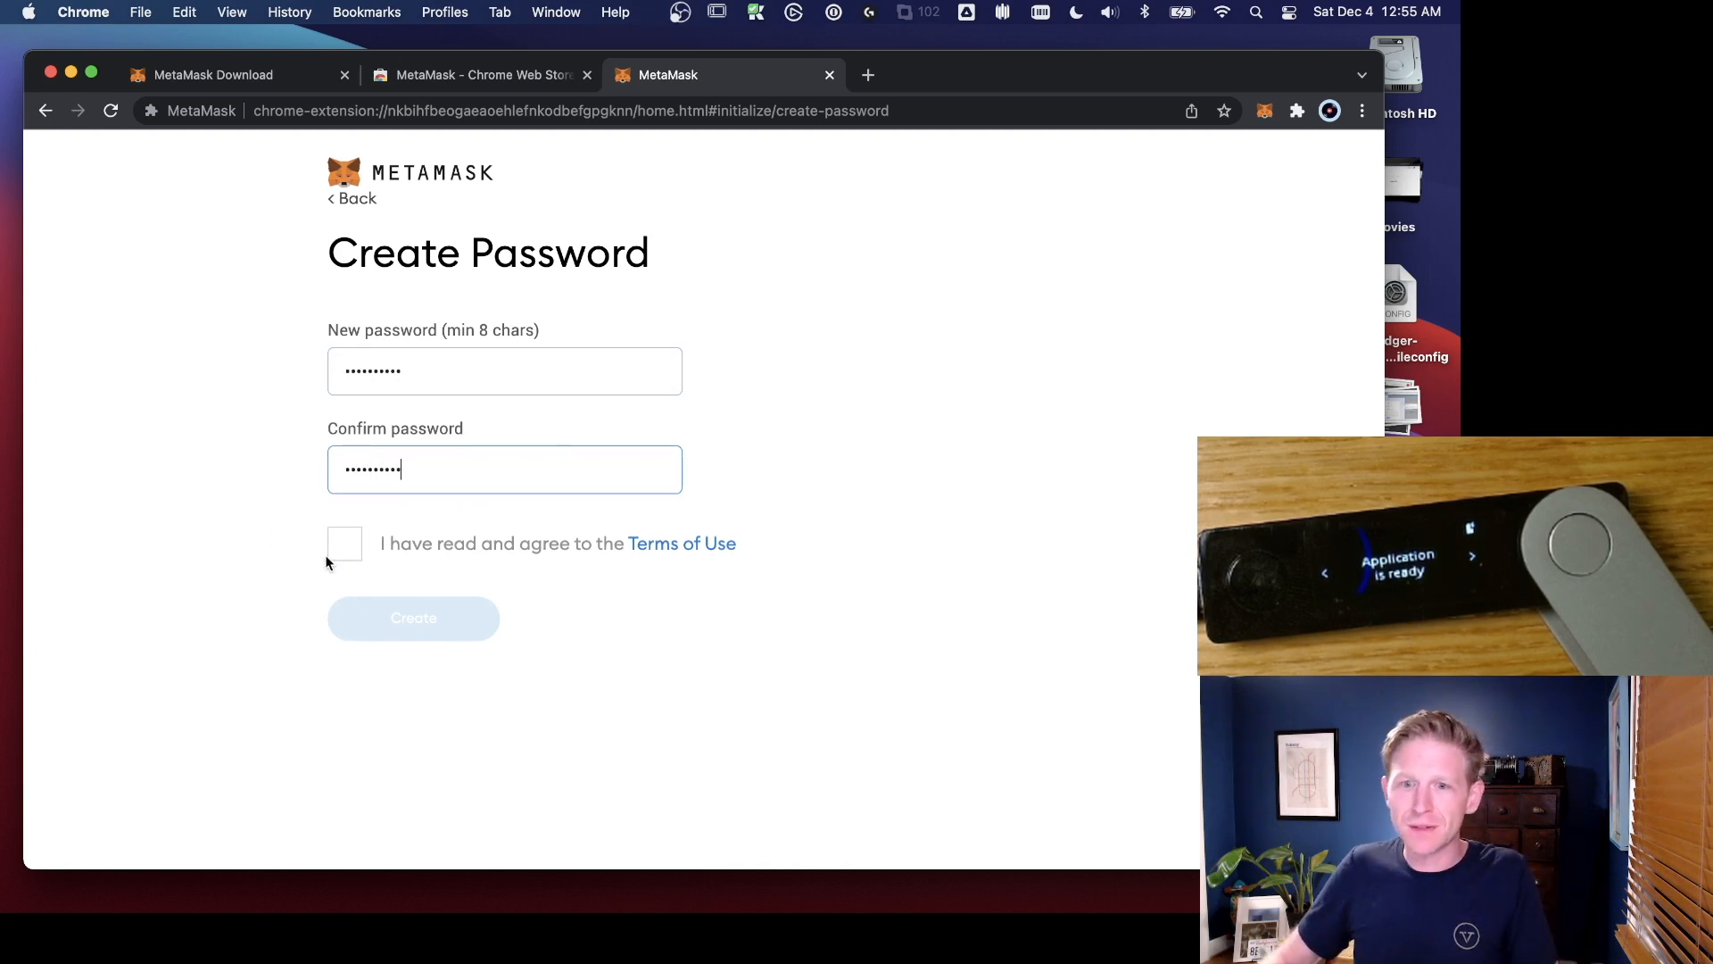
Step: Accept the Terms of Use and create the wallet with the new password
{"action": "left_click", "coordinate": [344, 544]}
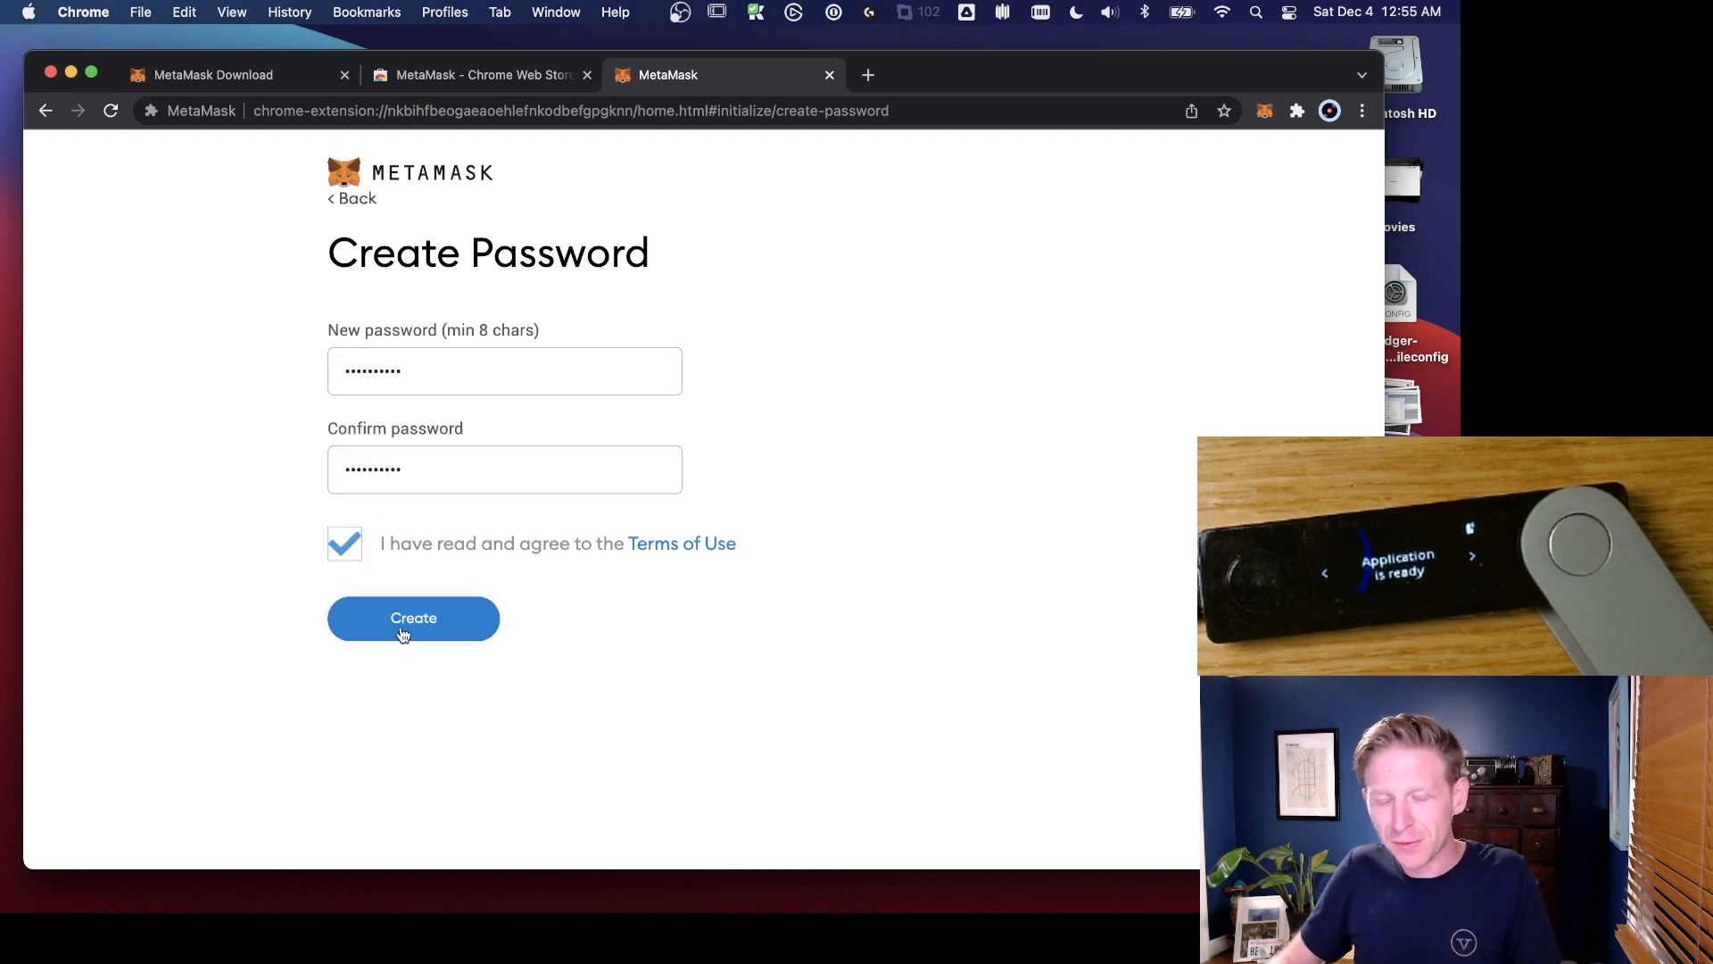
{"action": "left_click", "coordinate": [413, 618]}
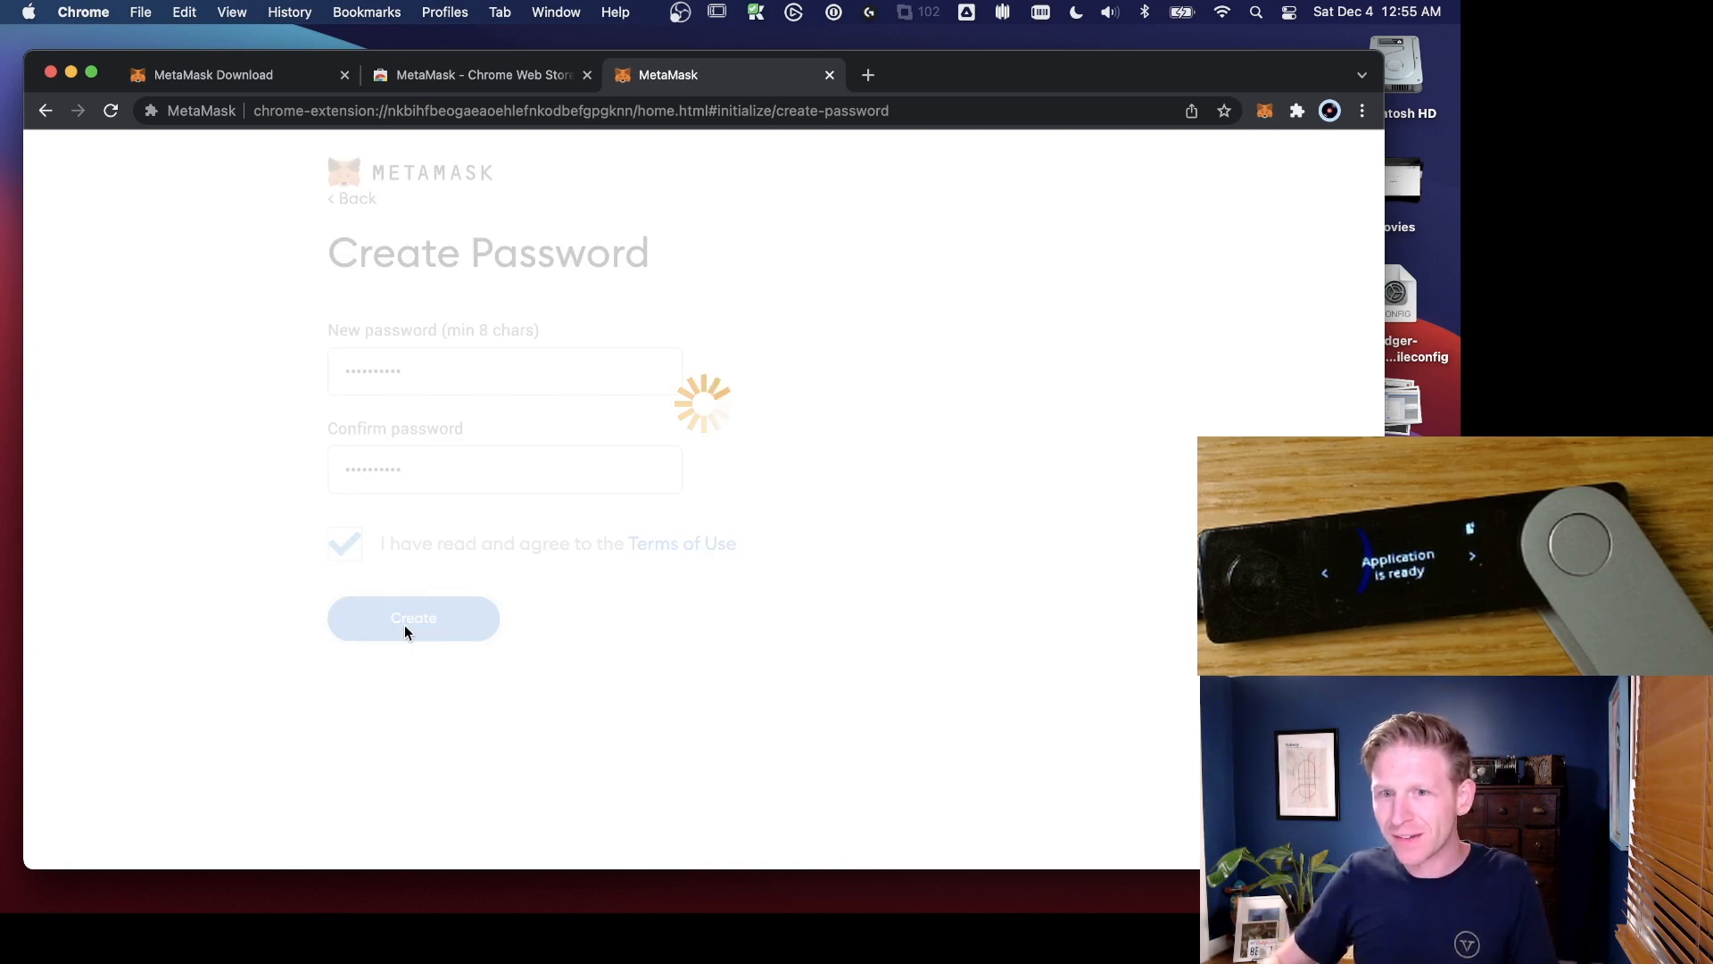
{"action": "left_click", "coordinate": [413, 618]}
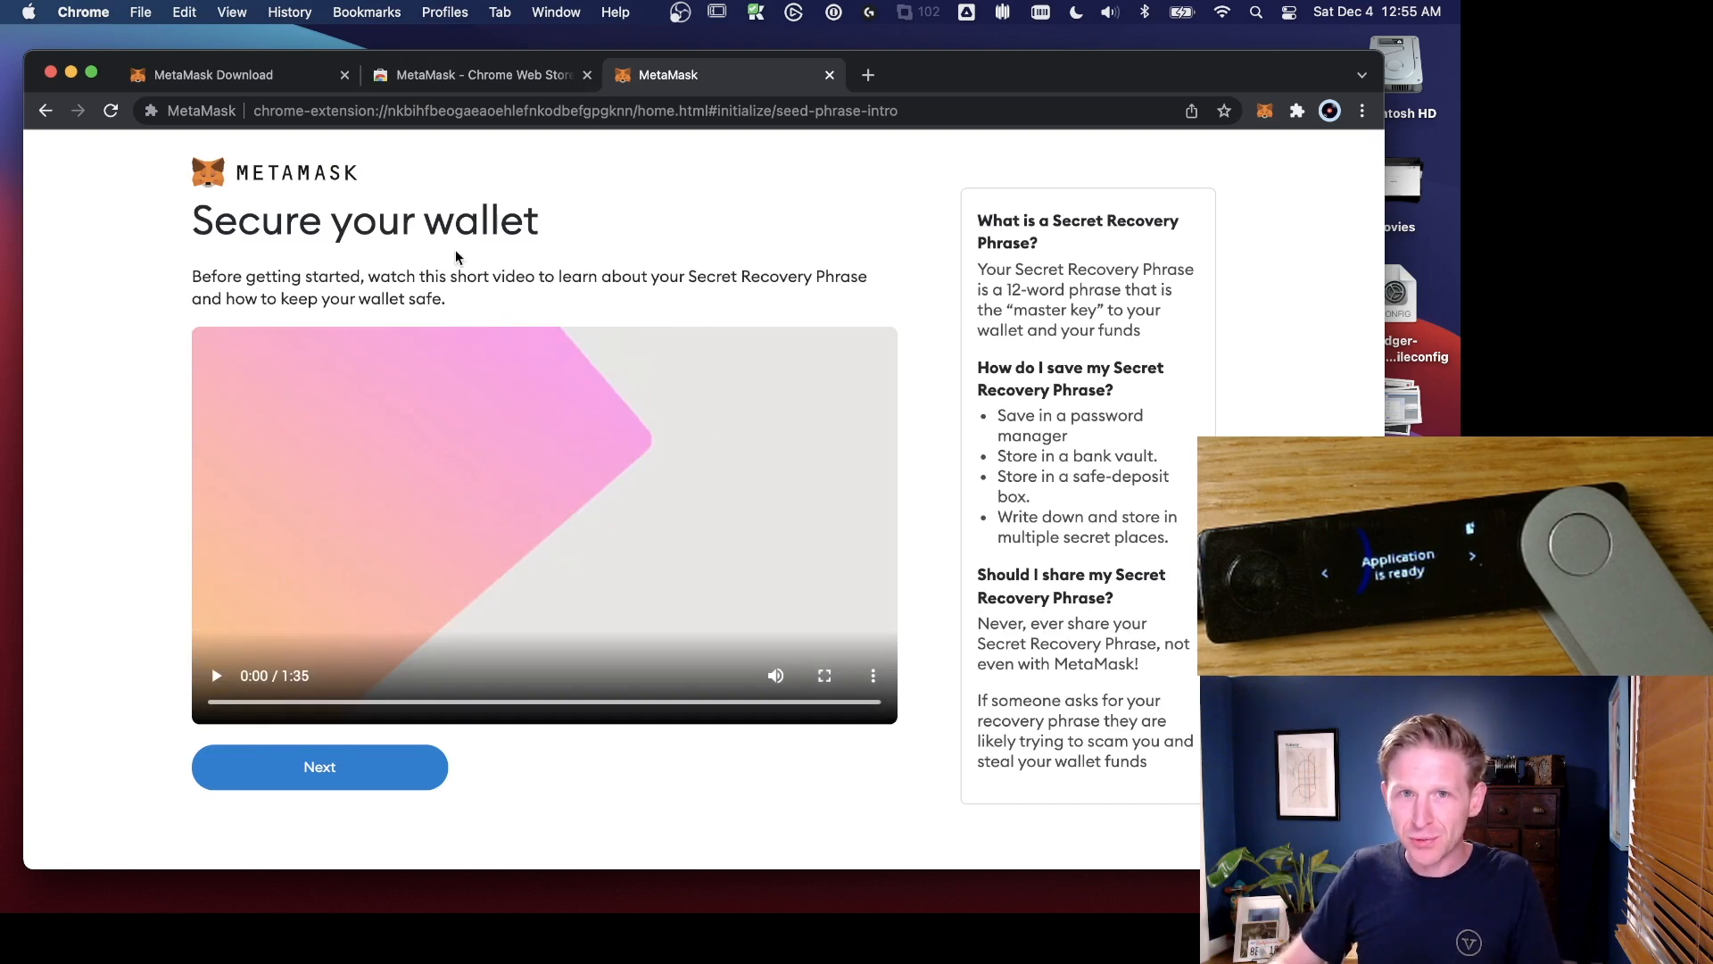
{"action": "mouse_move", "coordinate": [428, 329]}
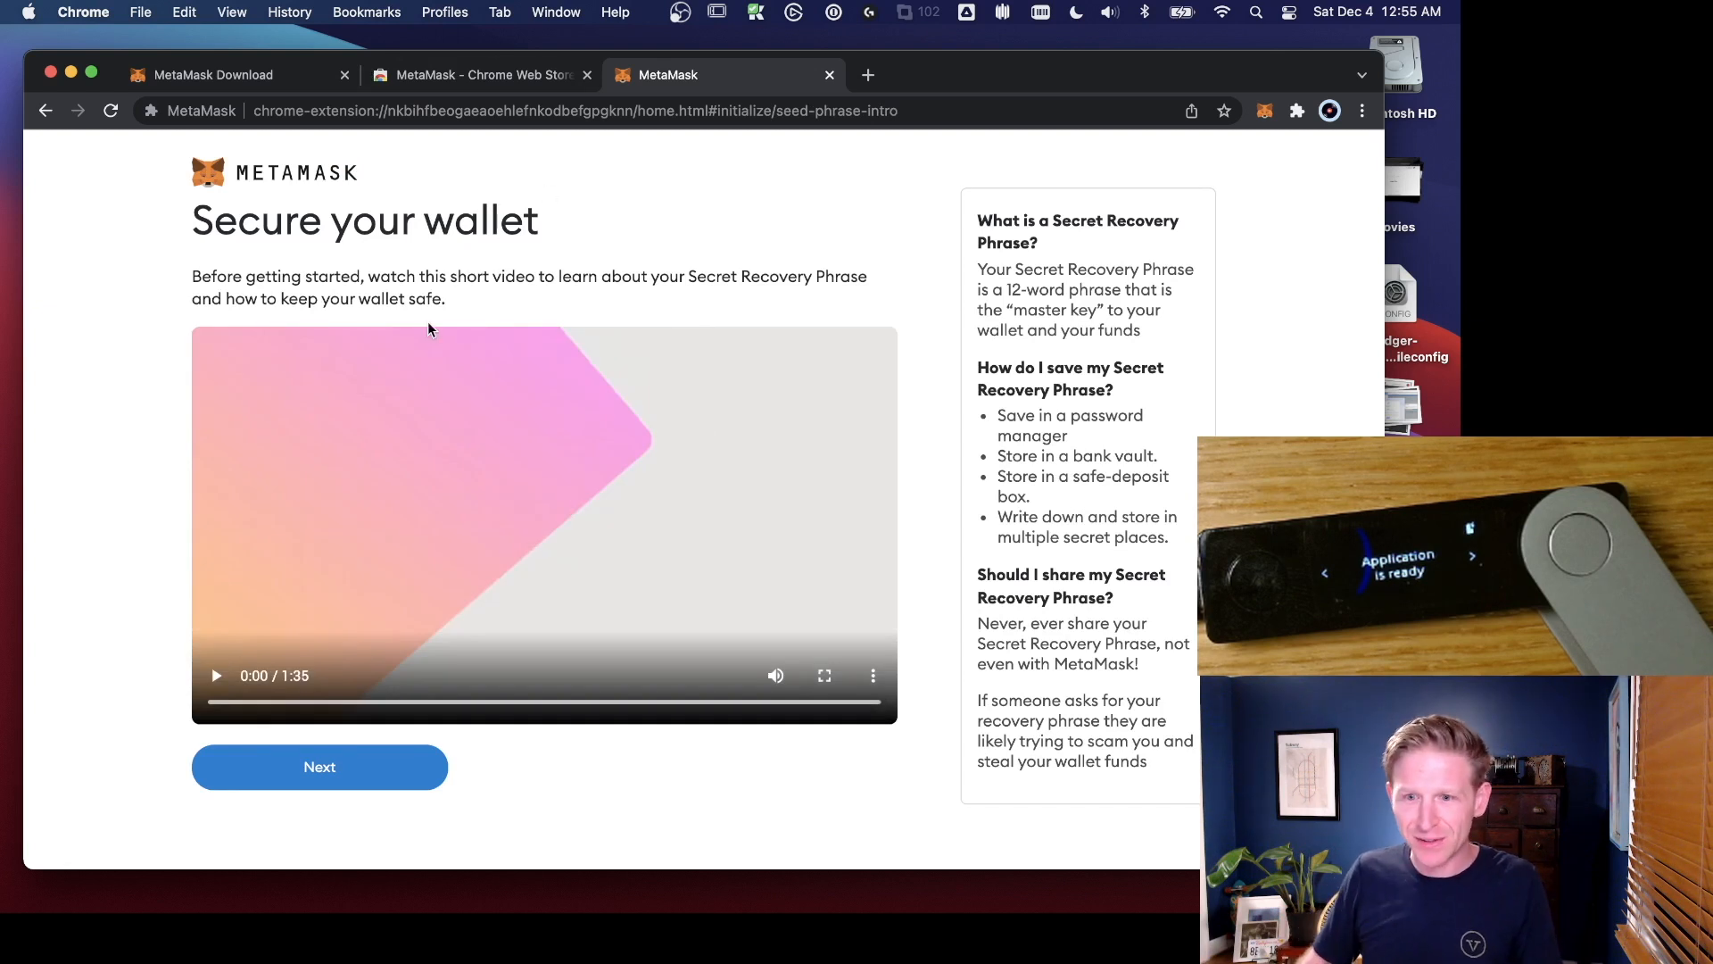
Step: Continue to the Secret Recovery Phrase page and reveal the twelve words
{"action": "left_click", "coordinate": [320, 766]}
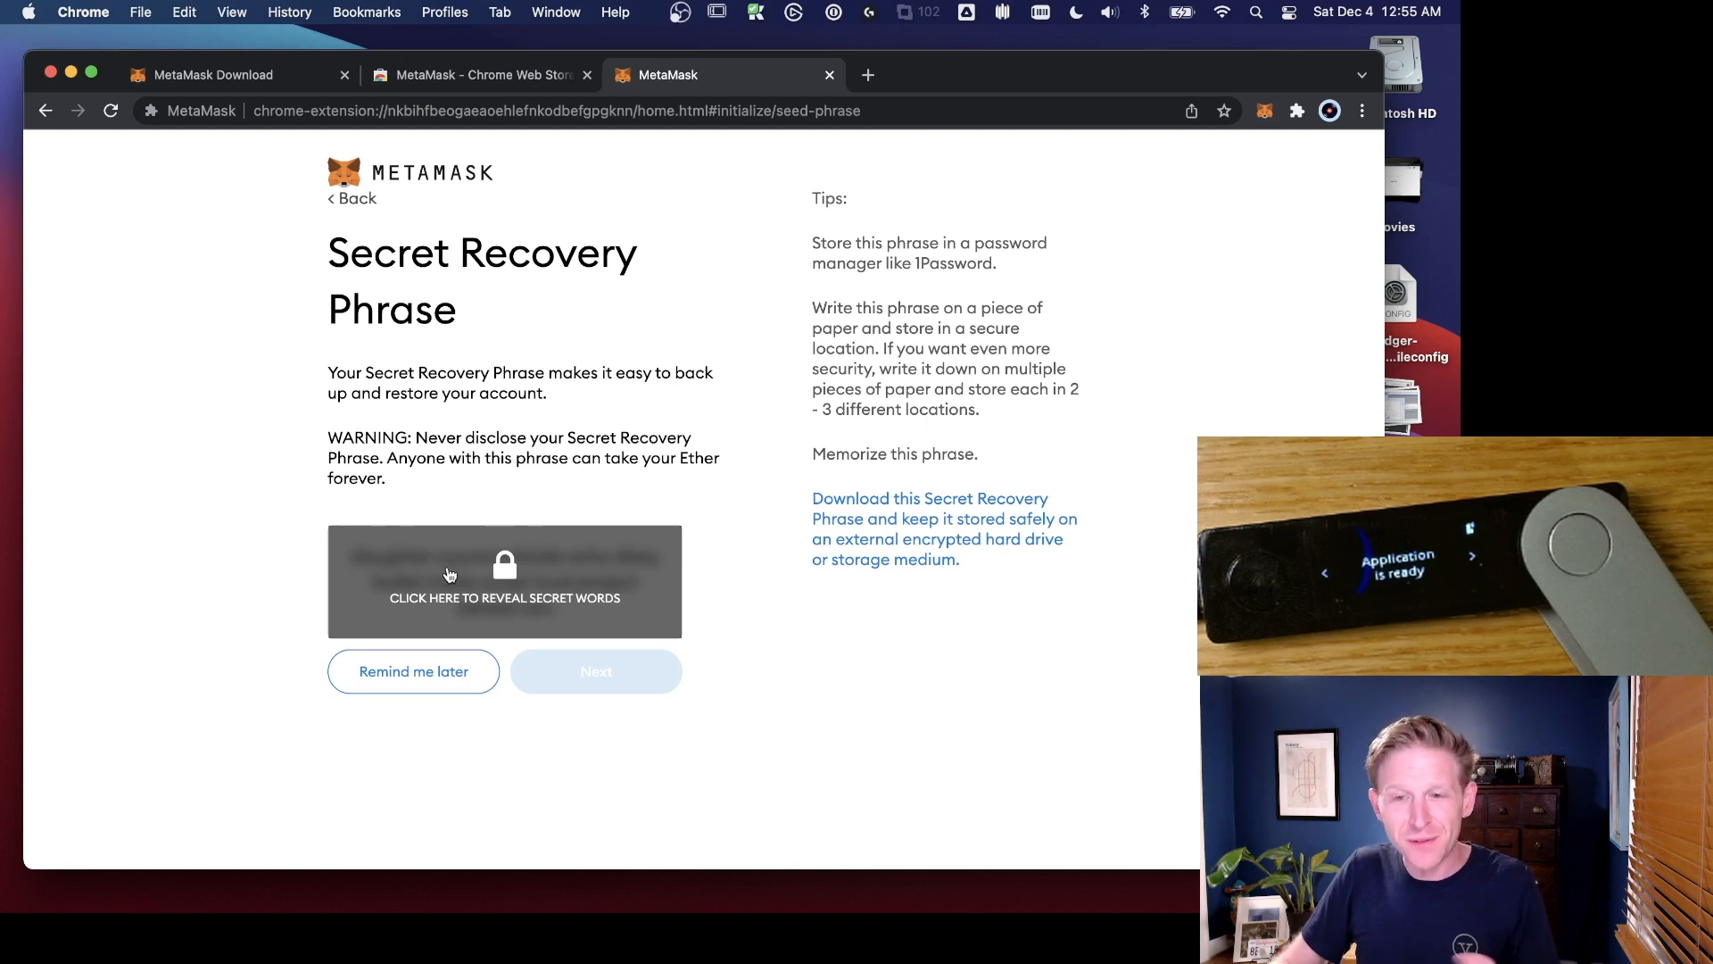
{"action": "left_click", "coordinate": [503, 580]}
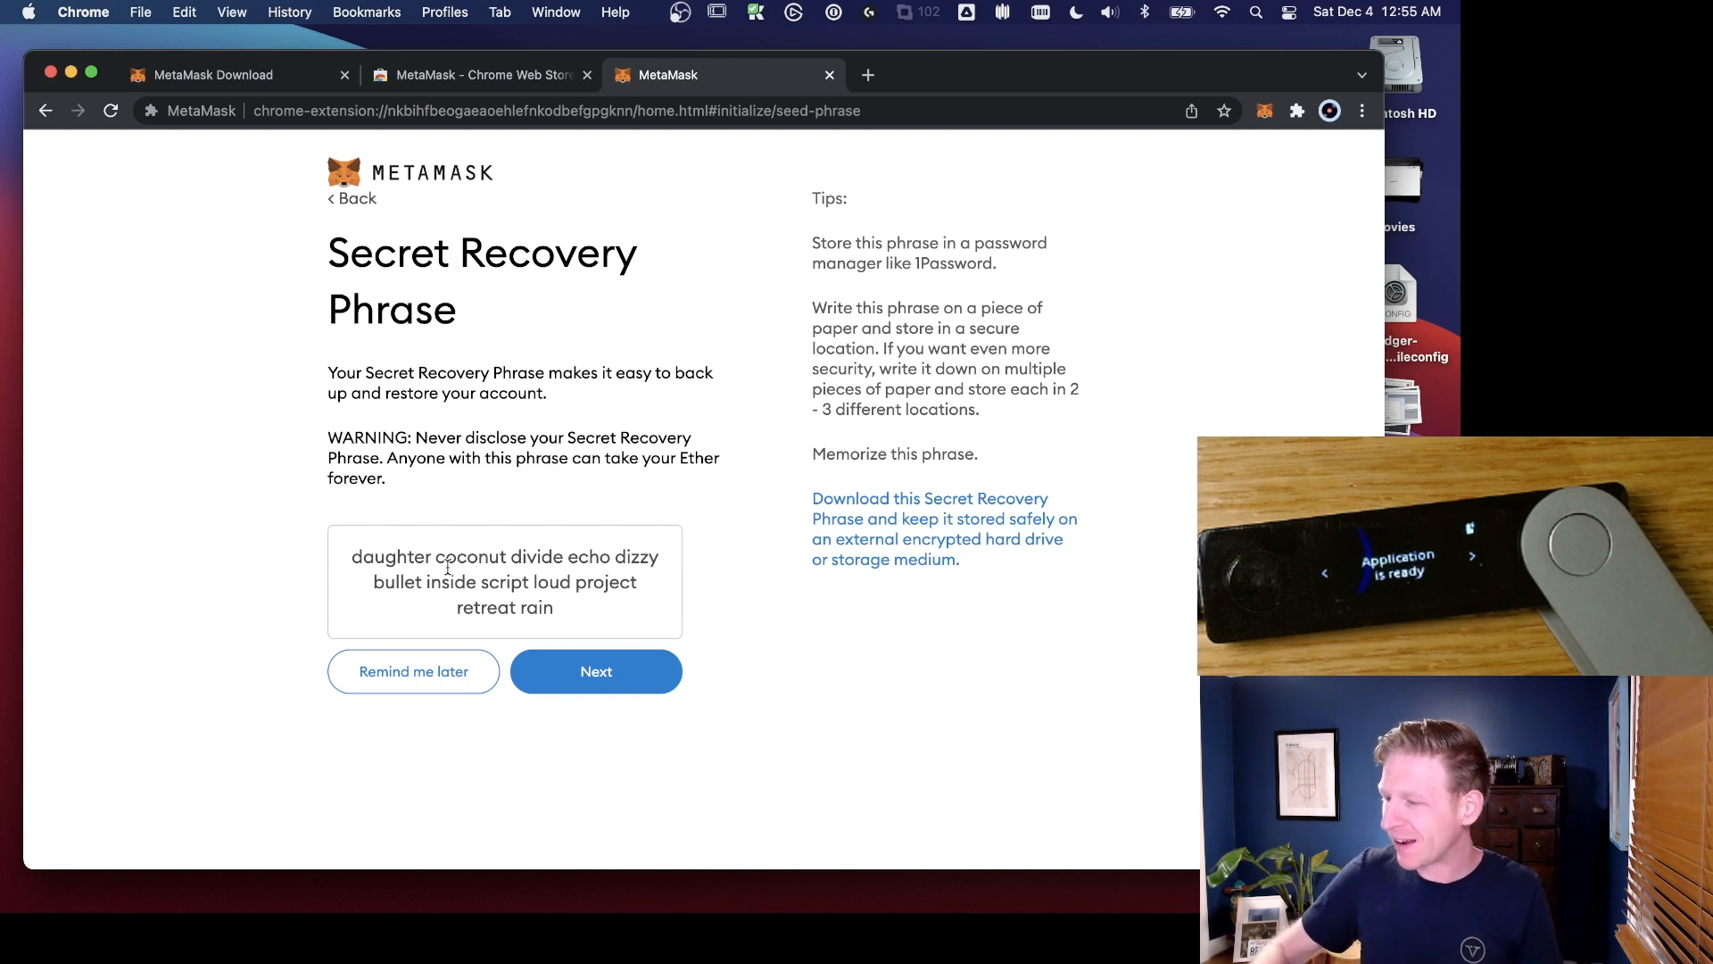
{"action": "mouse_move", "coordinate": [502, 632]}
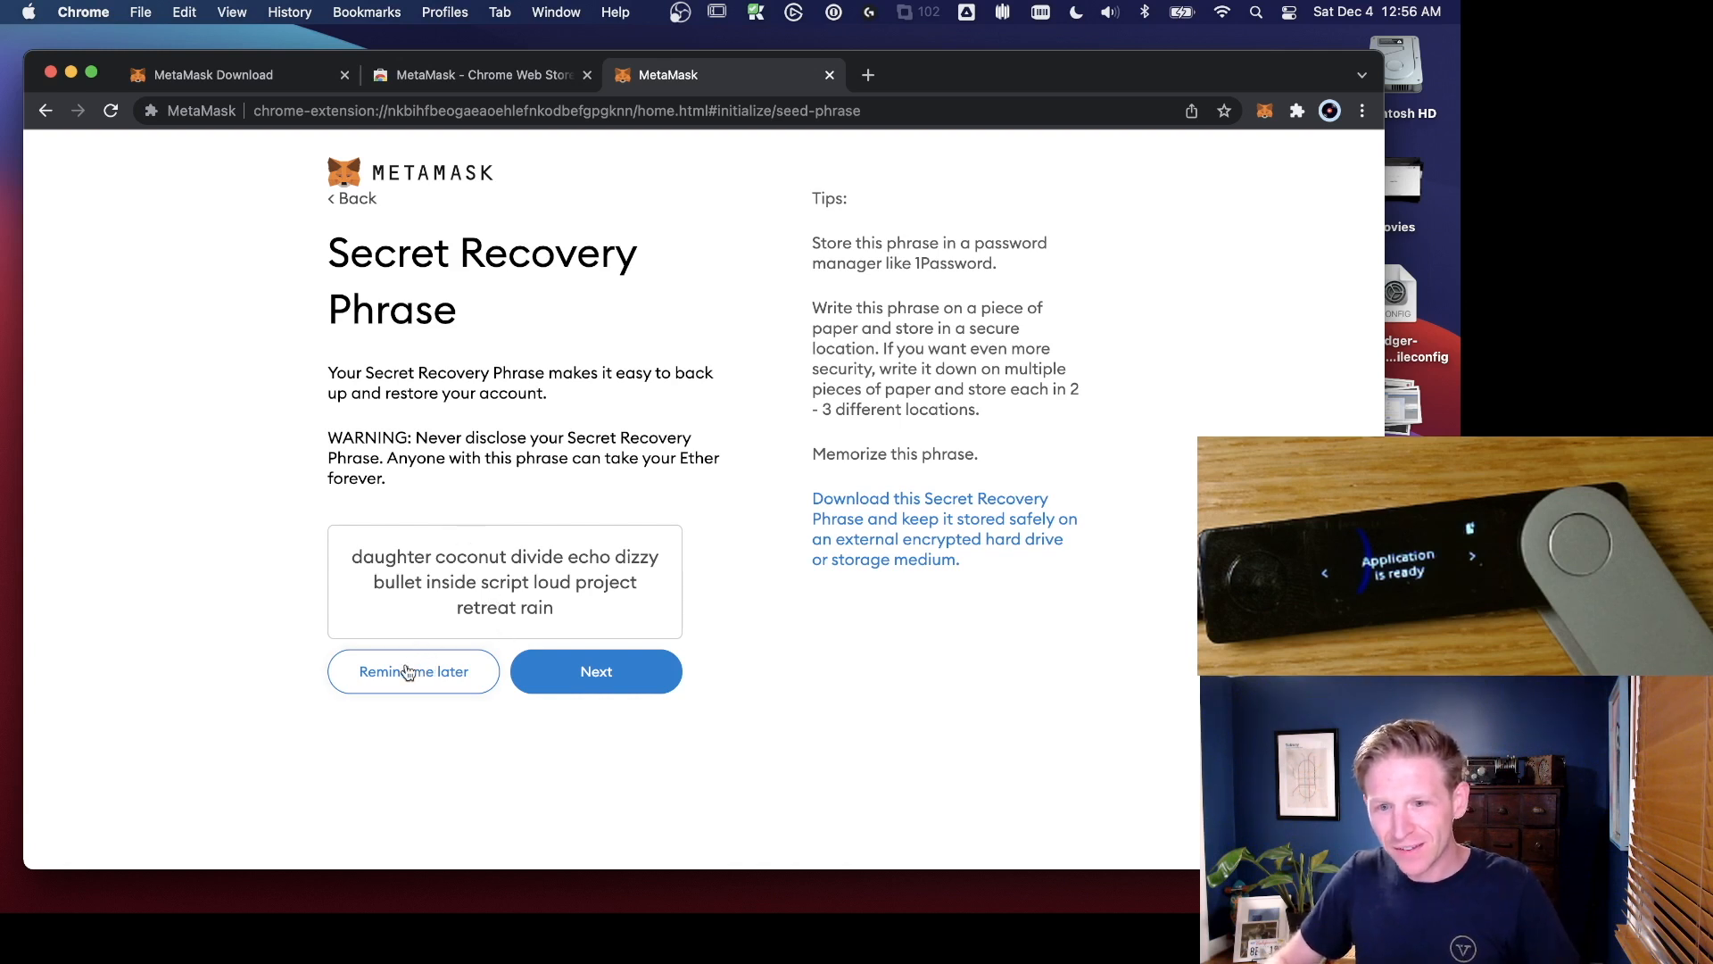
Step: Postpone the recovery phrase backup with Remind me later
{"action": "left_click", "coordinate": [413, 671]}
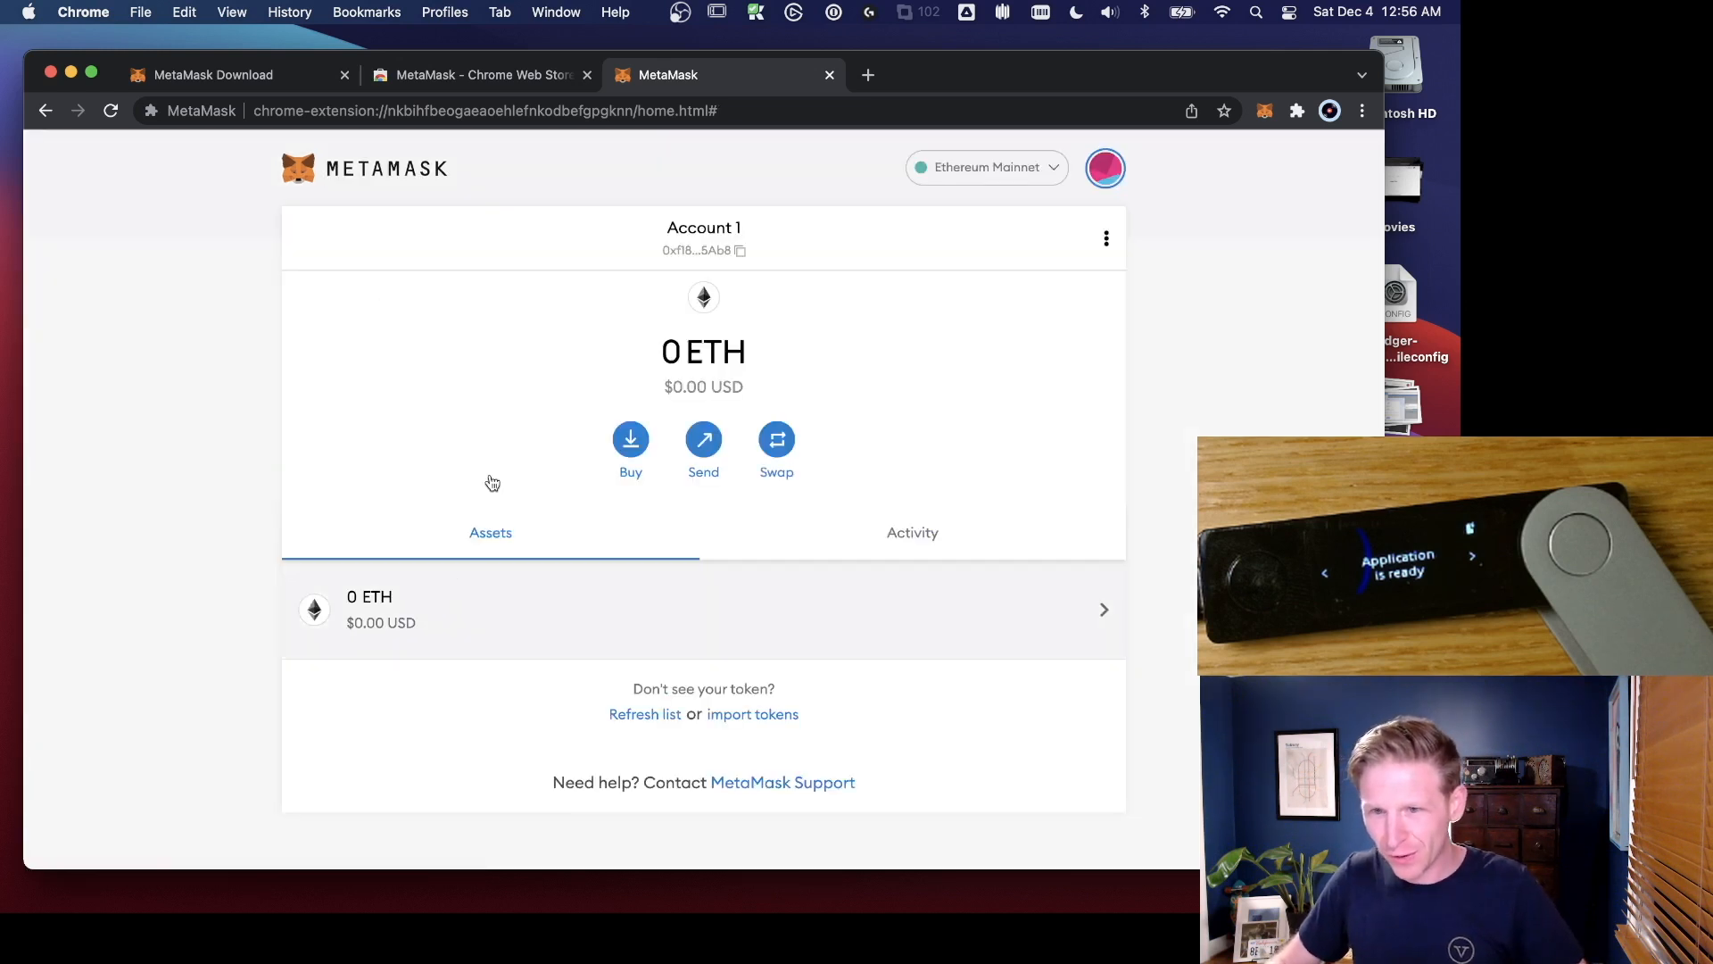
{"action": "mouse_move", "coordinate": [667, 274]}
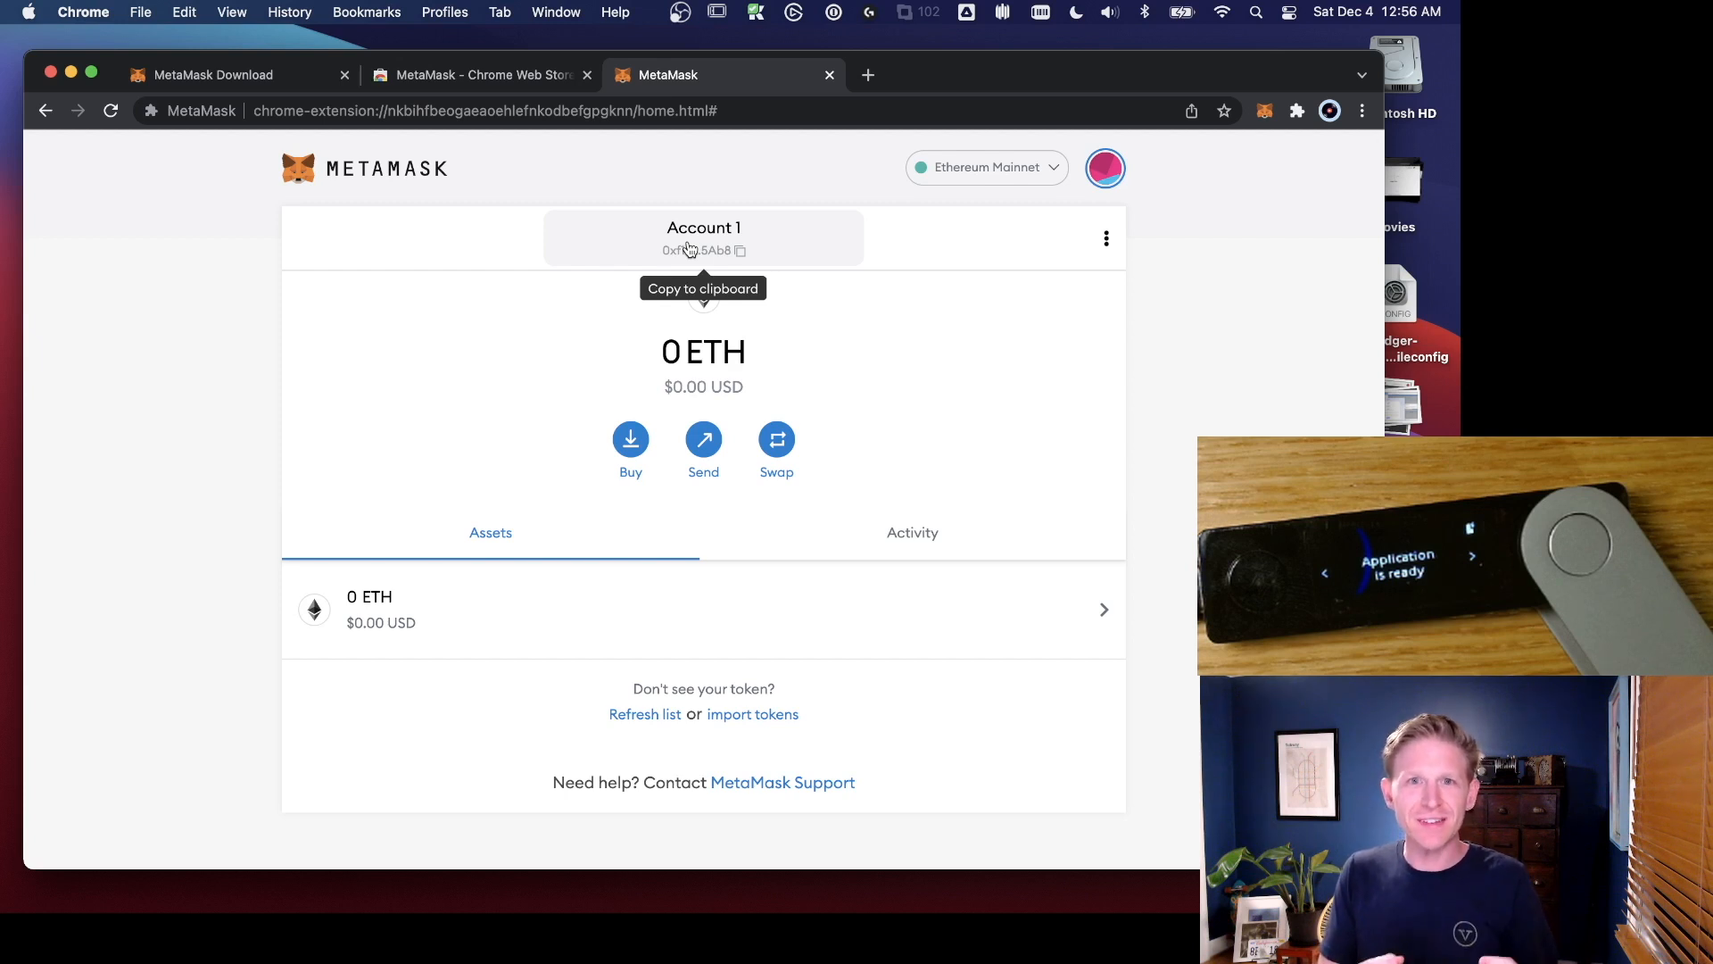
{"action": "mouse_move", "coordinate": [912, 257]}
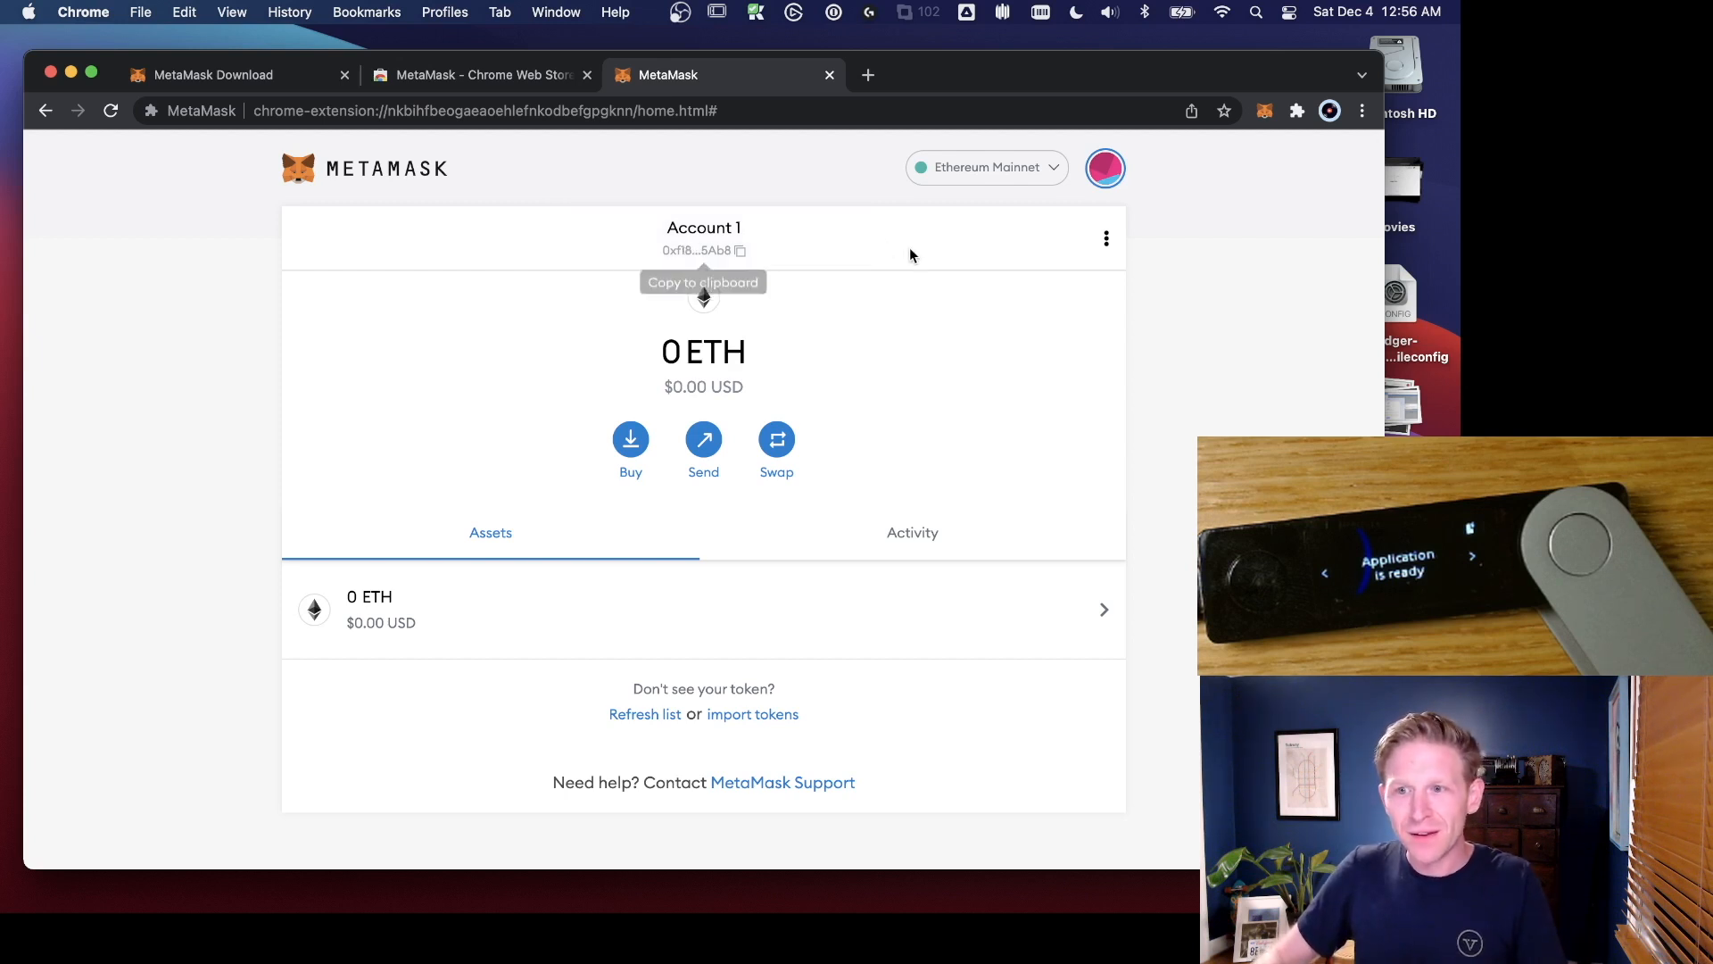
{"action": "mouse_move", "coordinate": [997, 246]}
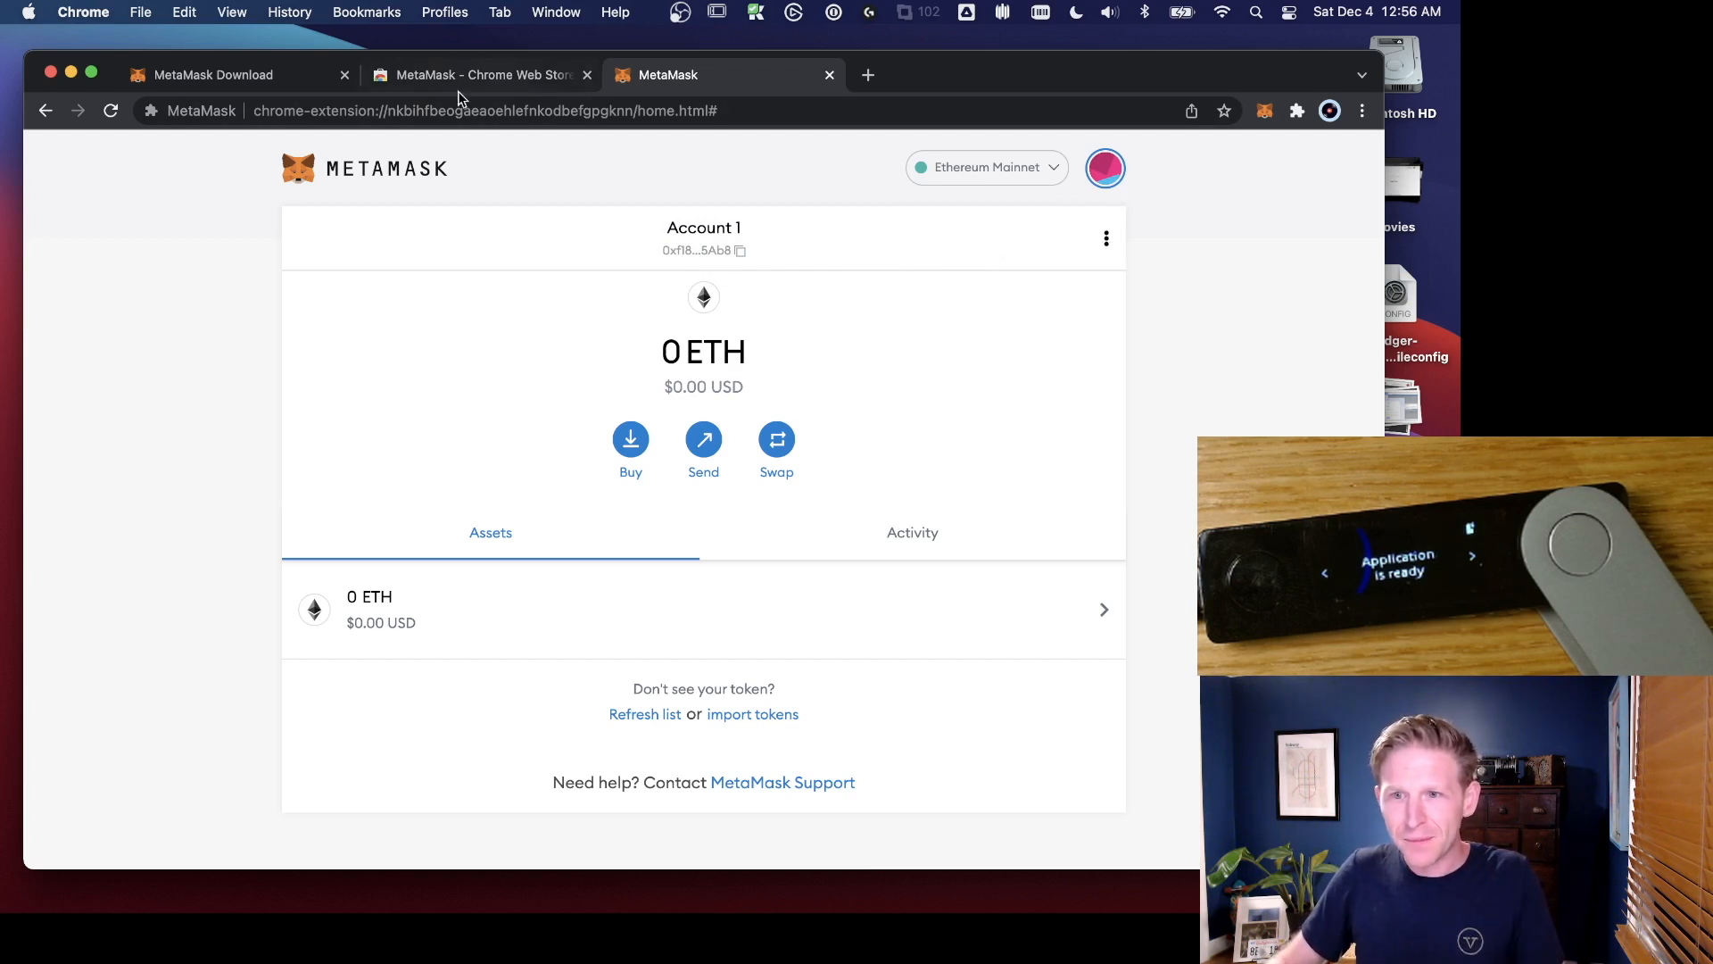
{"action": "mouse_move", "coordinate": [1107, 238]}
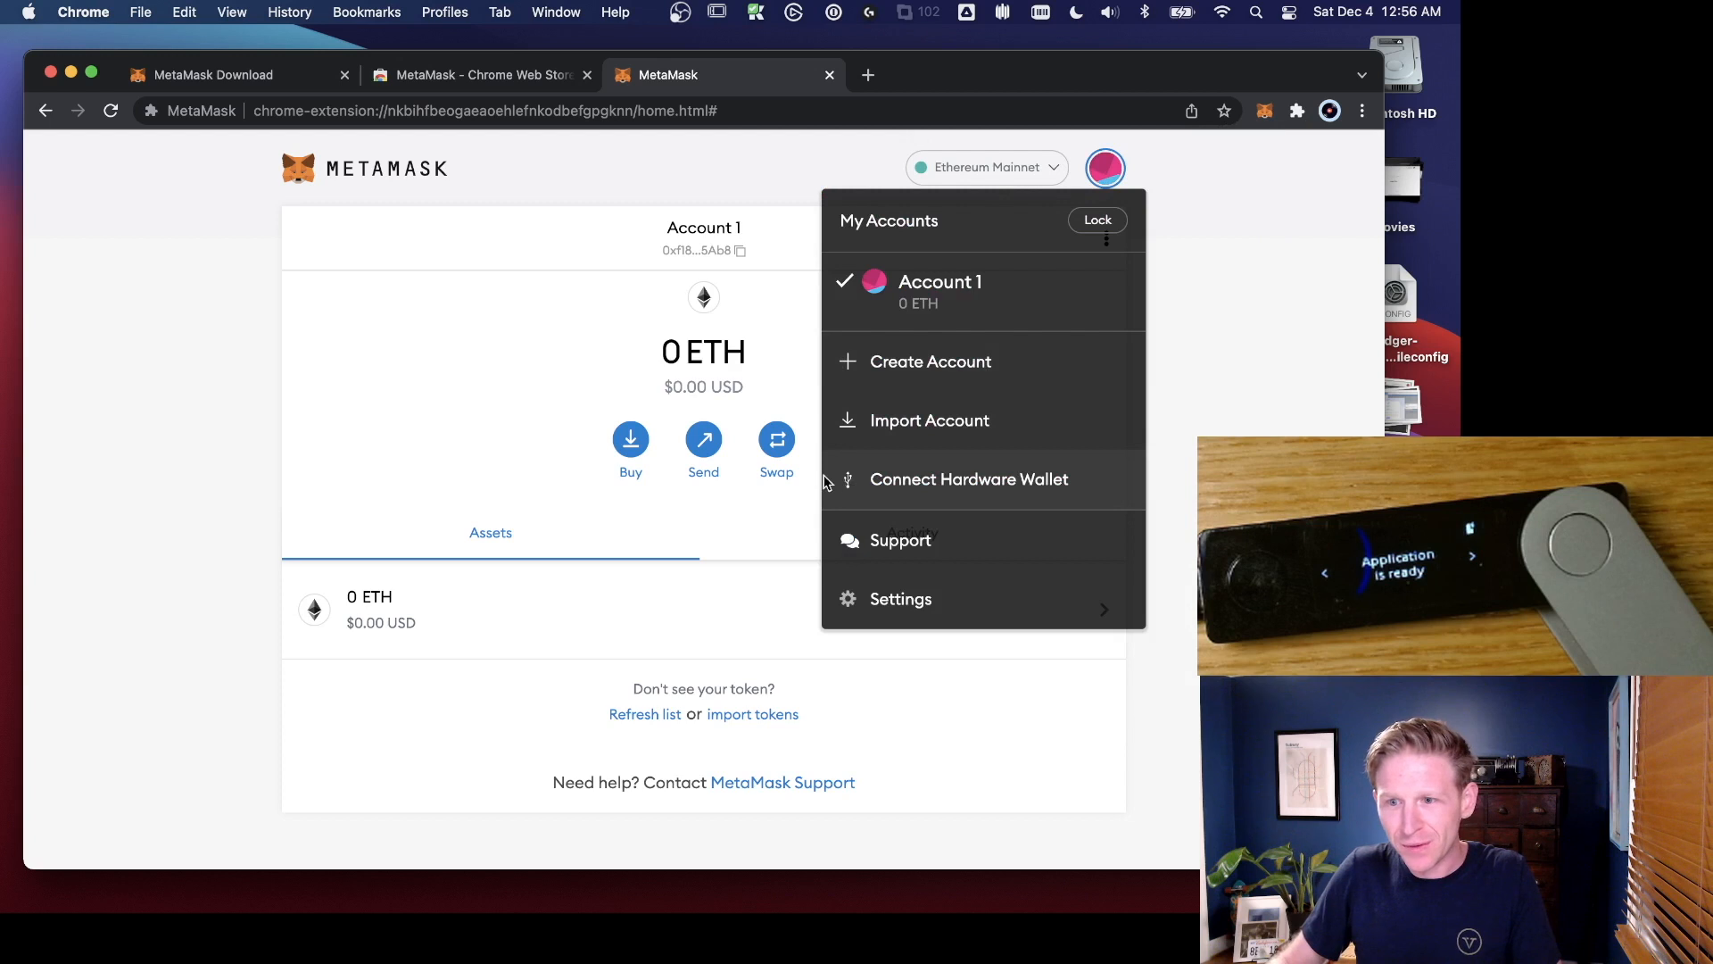
{"action": "left_click", "coordinate": [968, 478]}
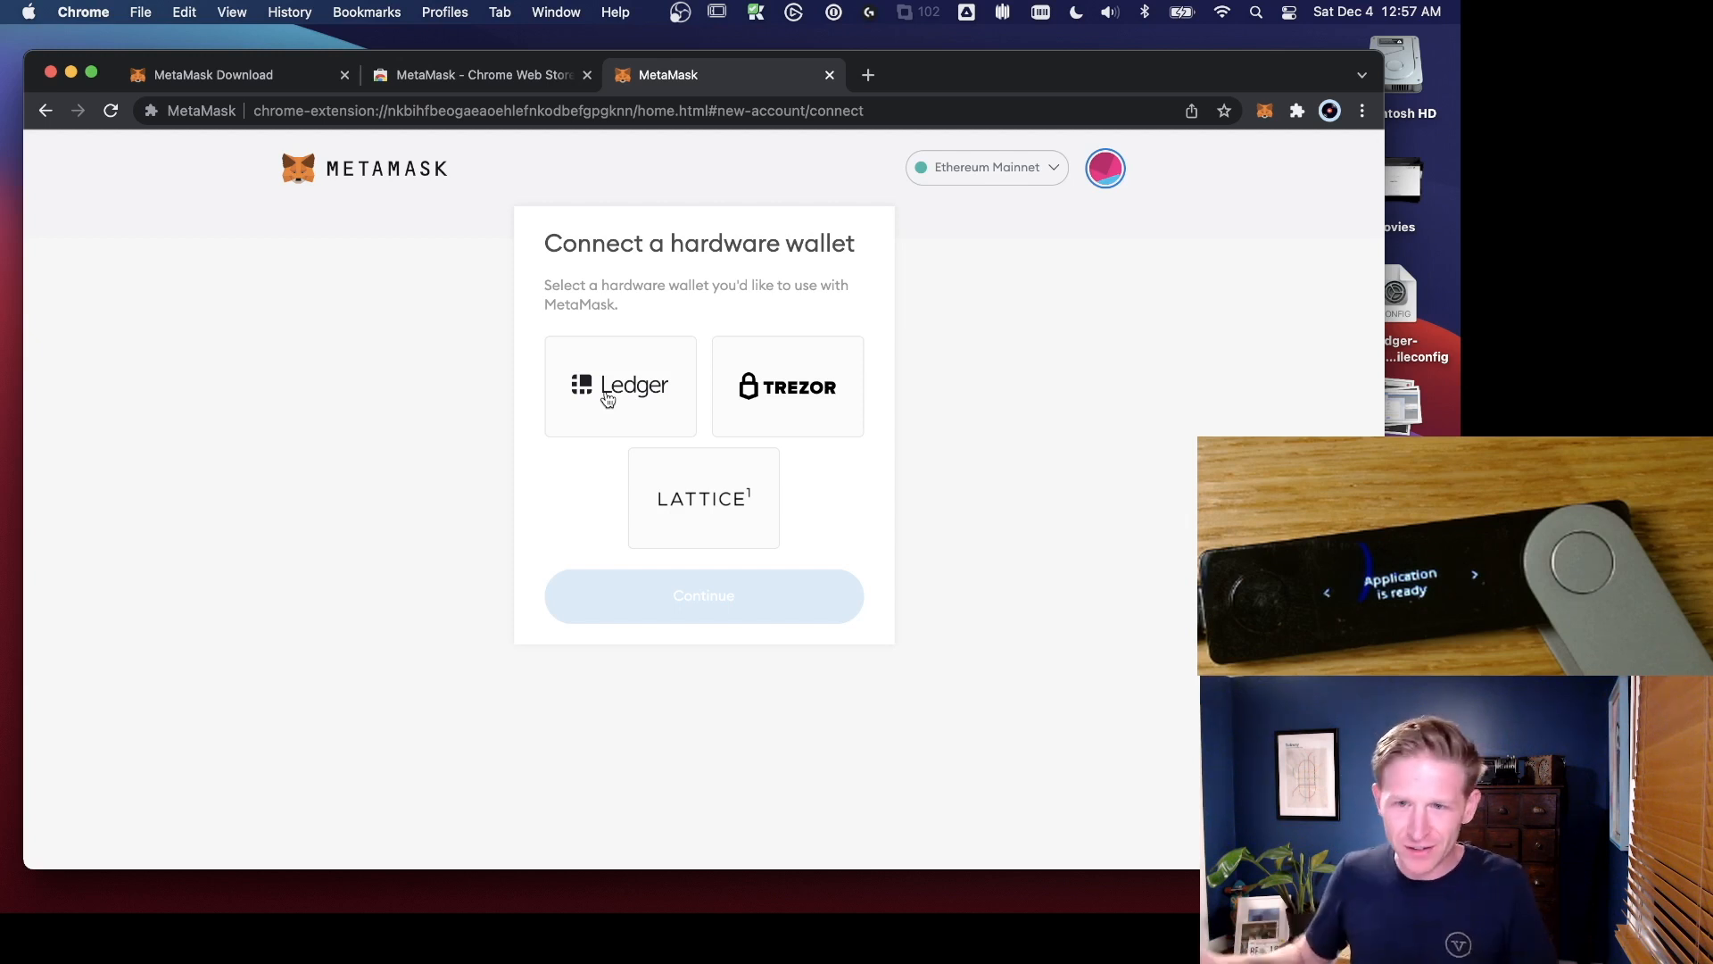
Step: Choose Ledger, continue, and allow the paired Nano X device to connect
{"action": "left_click", "coordinate": [619, 386]}
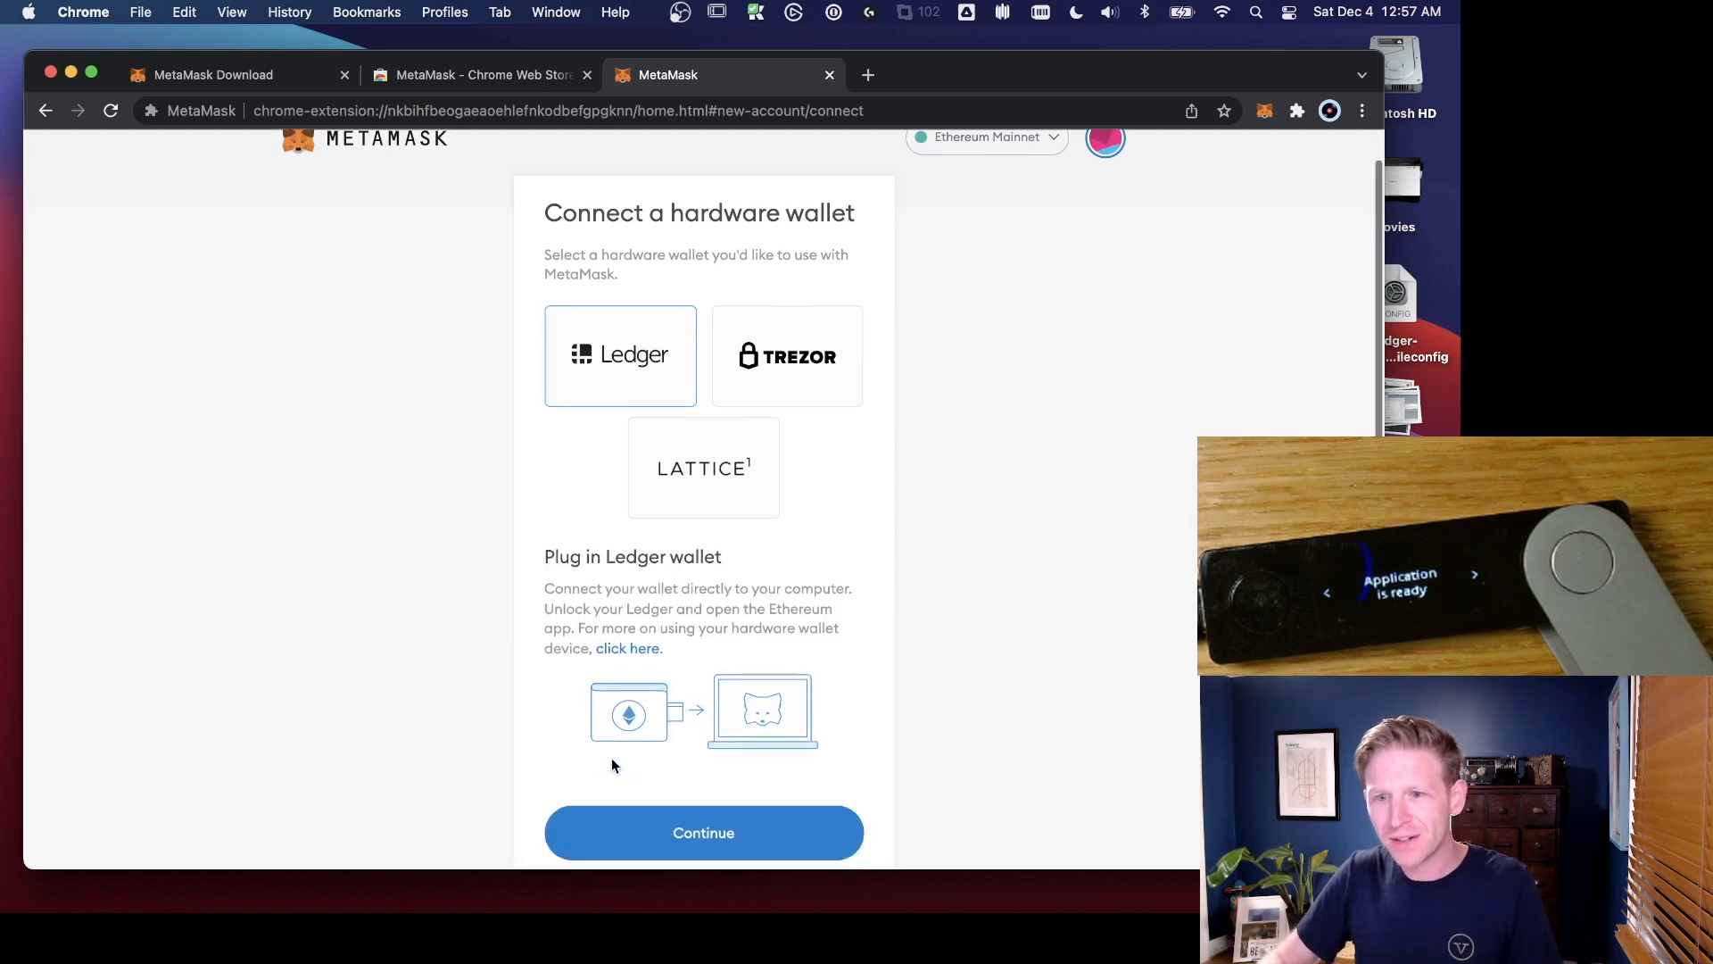
{"action": "left_click", "coordinate": [702, 831]}
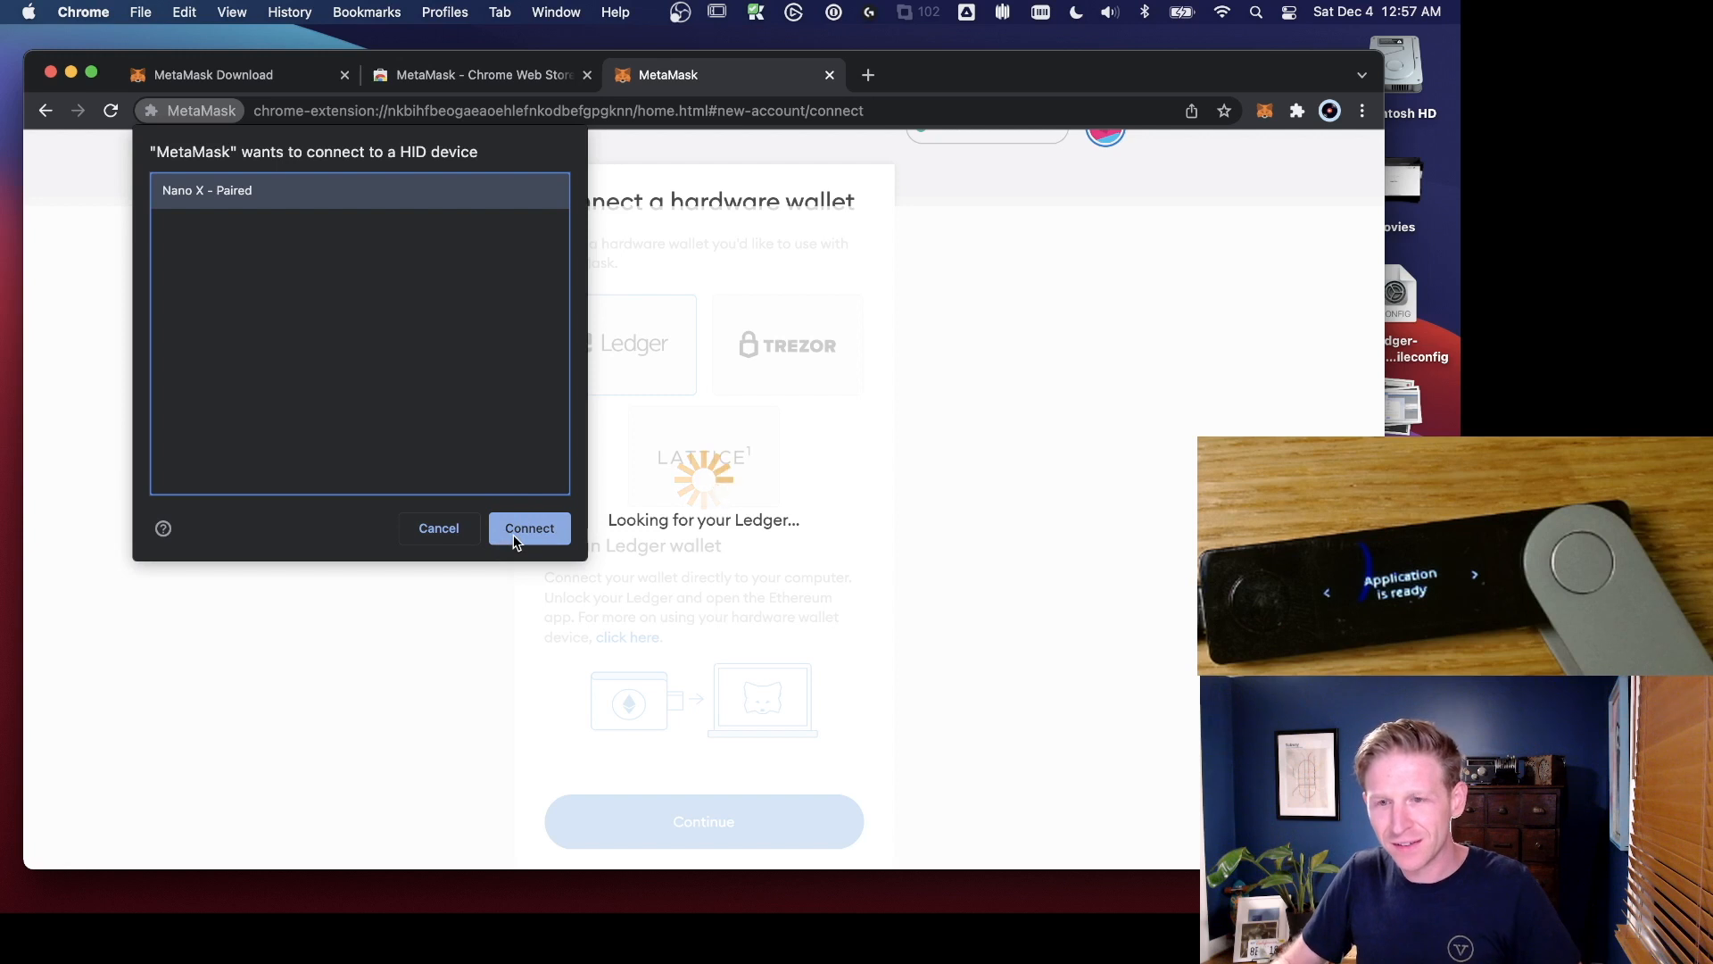
{"action": "mouse_move", "coordinate": [197, 196]}
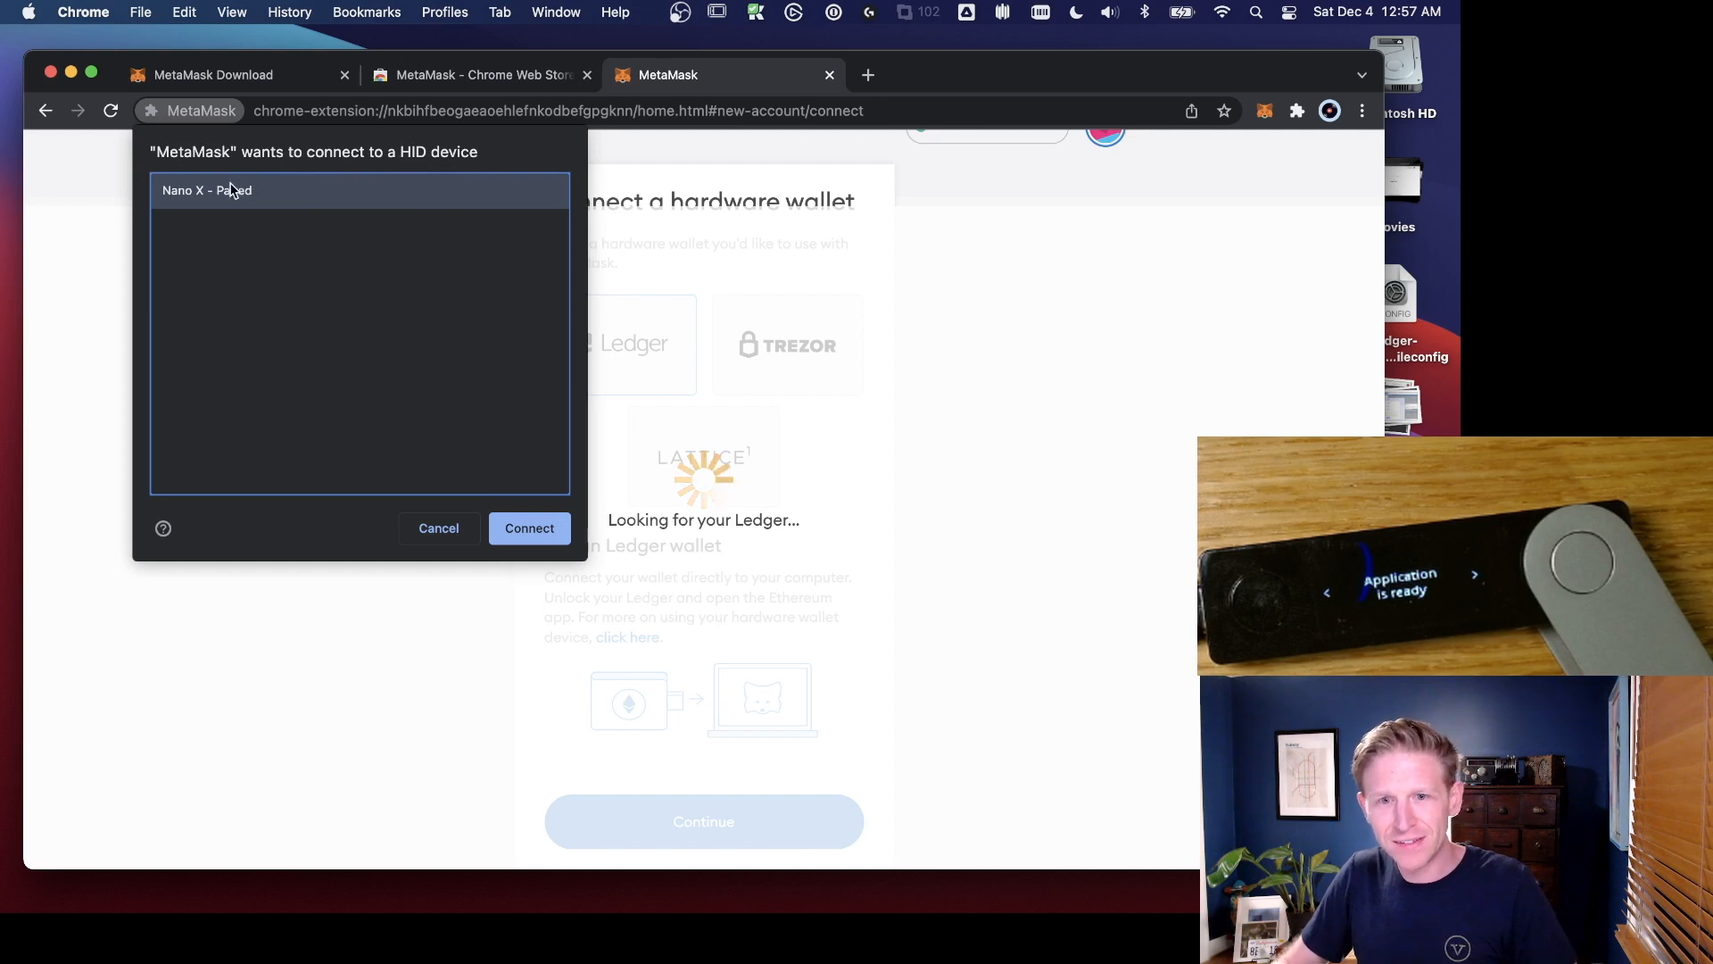
{"action": "left_click", "coordinate": [530, 527]}
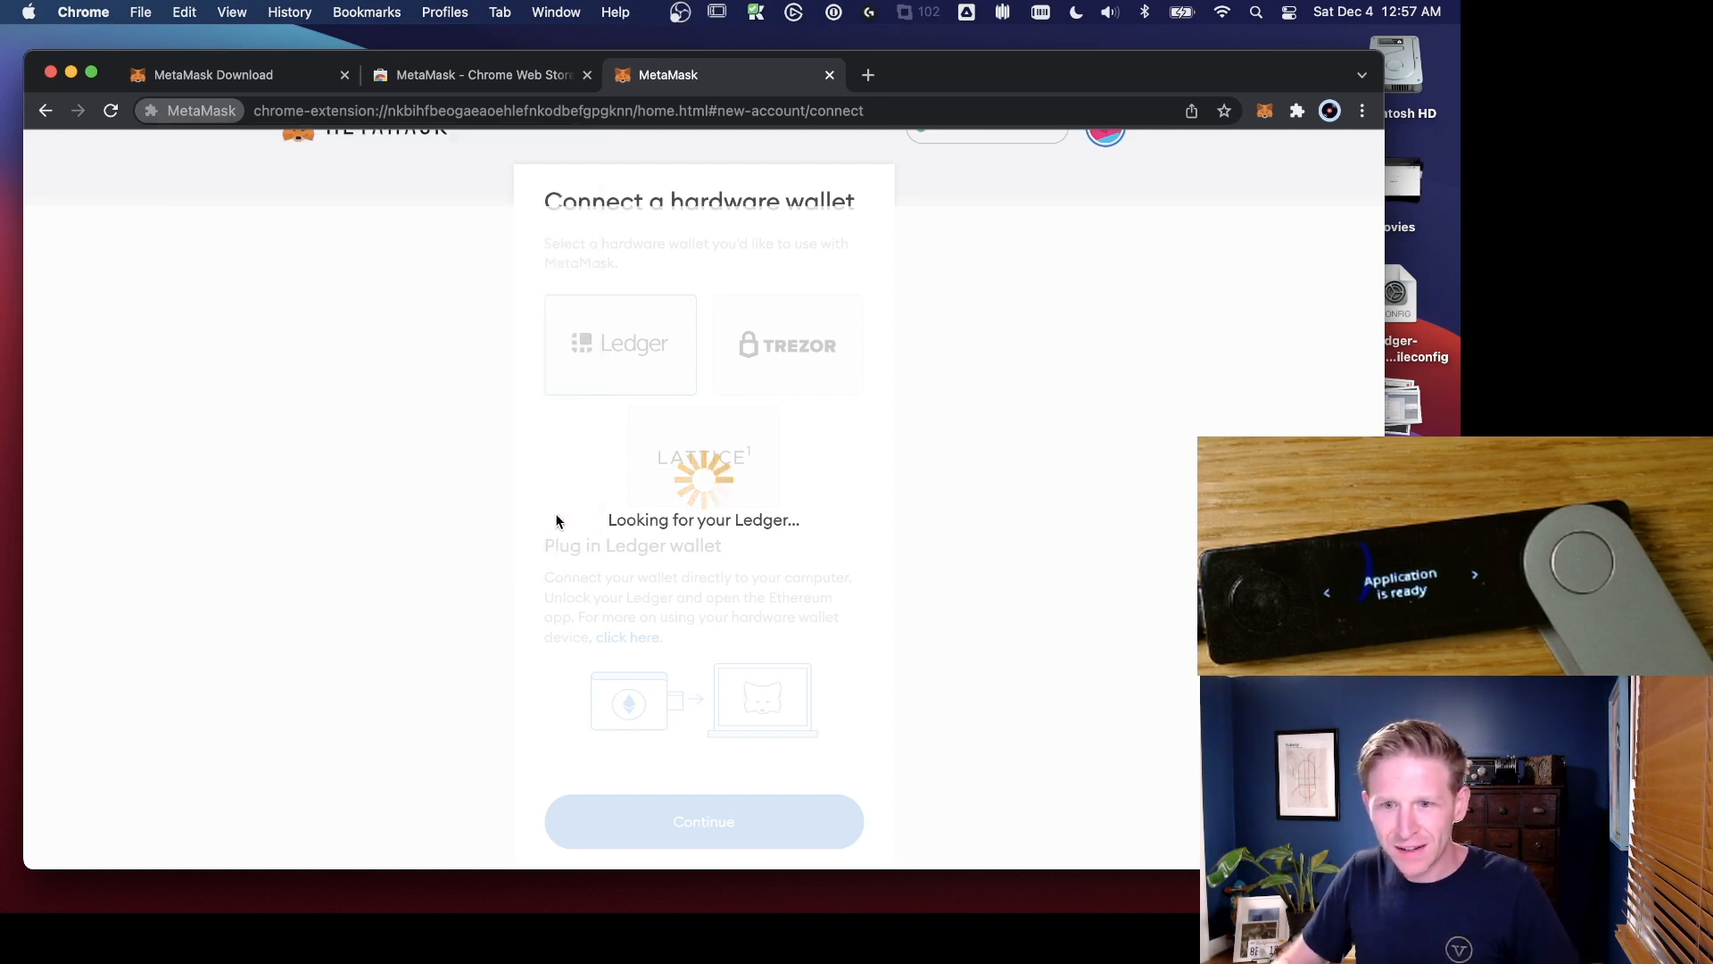
{"action": "mouse_move", "coordinate": [519, 476]}
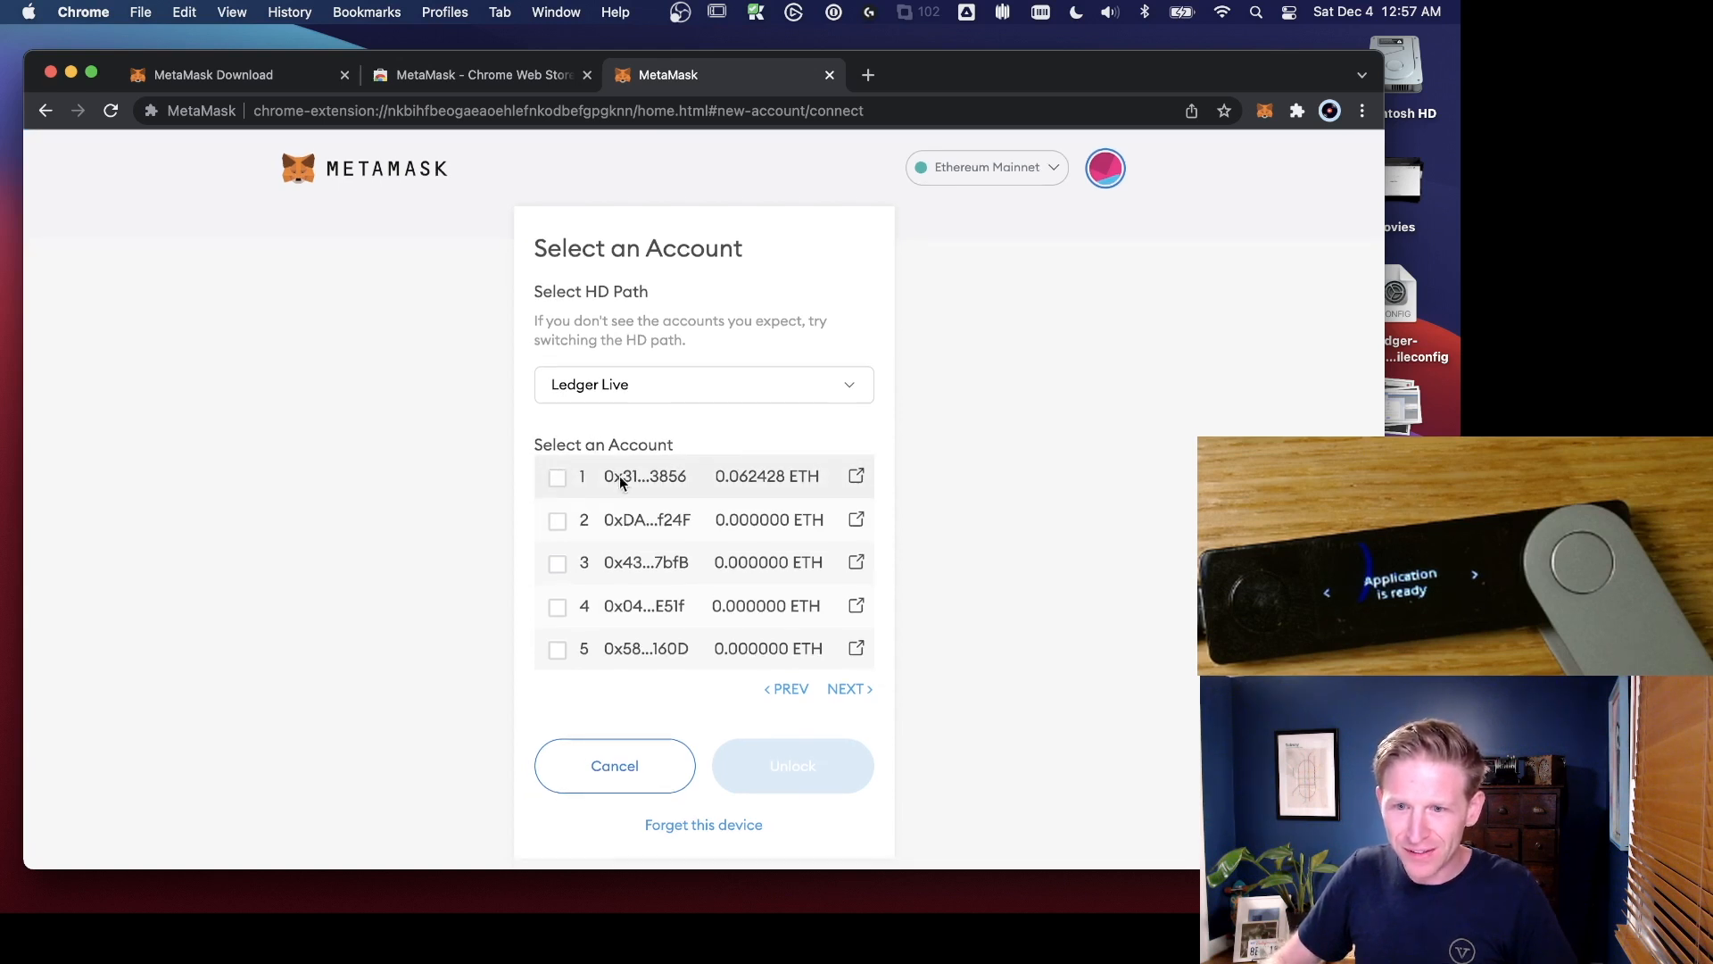
Step: Select only Ledger account 1 (0.062428 ETH) and unlock it
{"action": "left_click", "coordinate": [557, 477]}
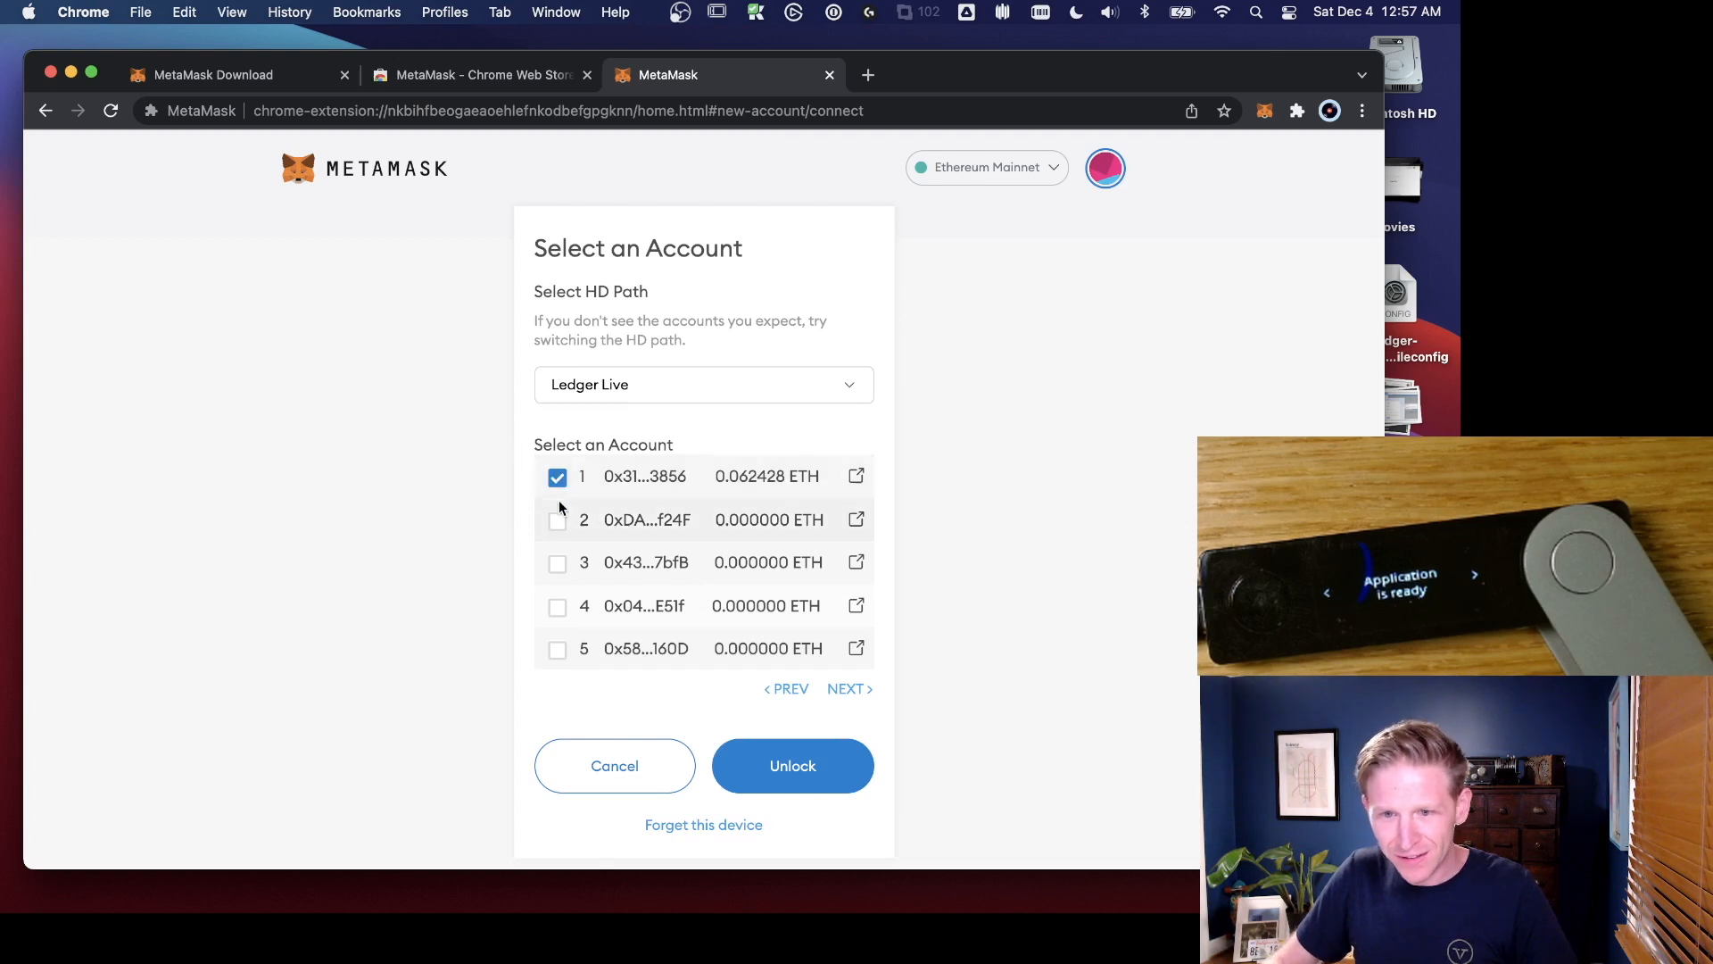
{"action": "left_click", "coordinate": [557, 520]}
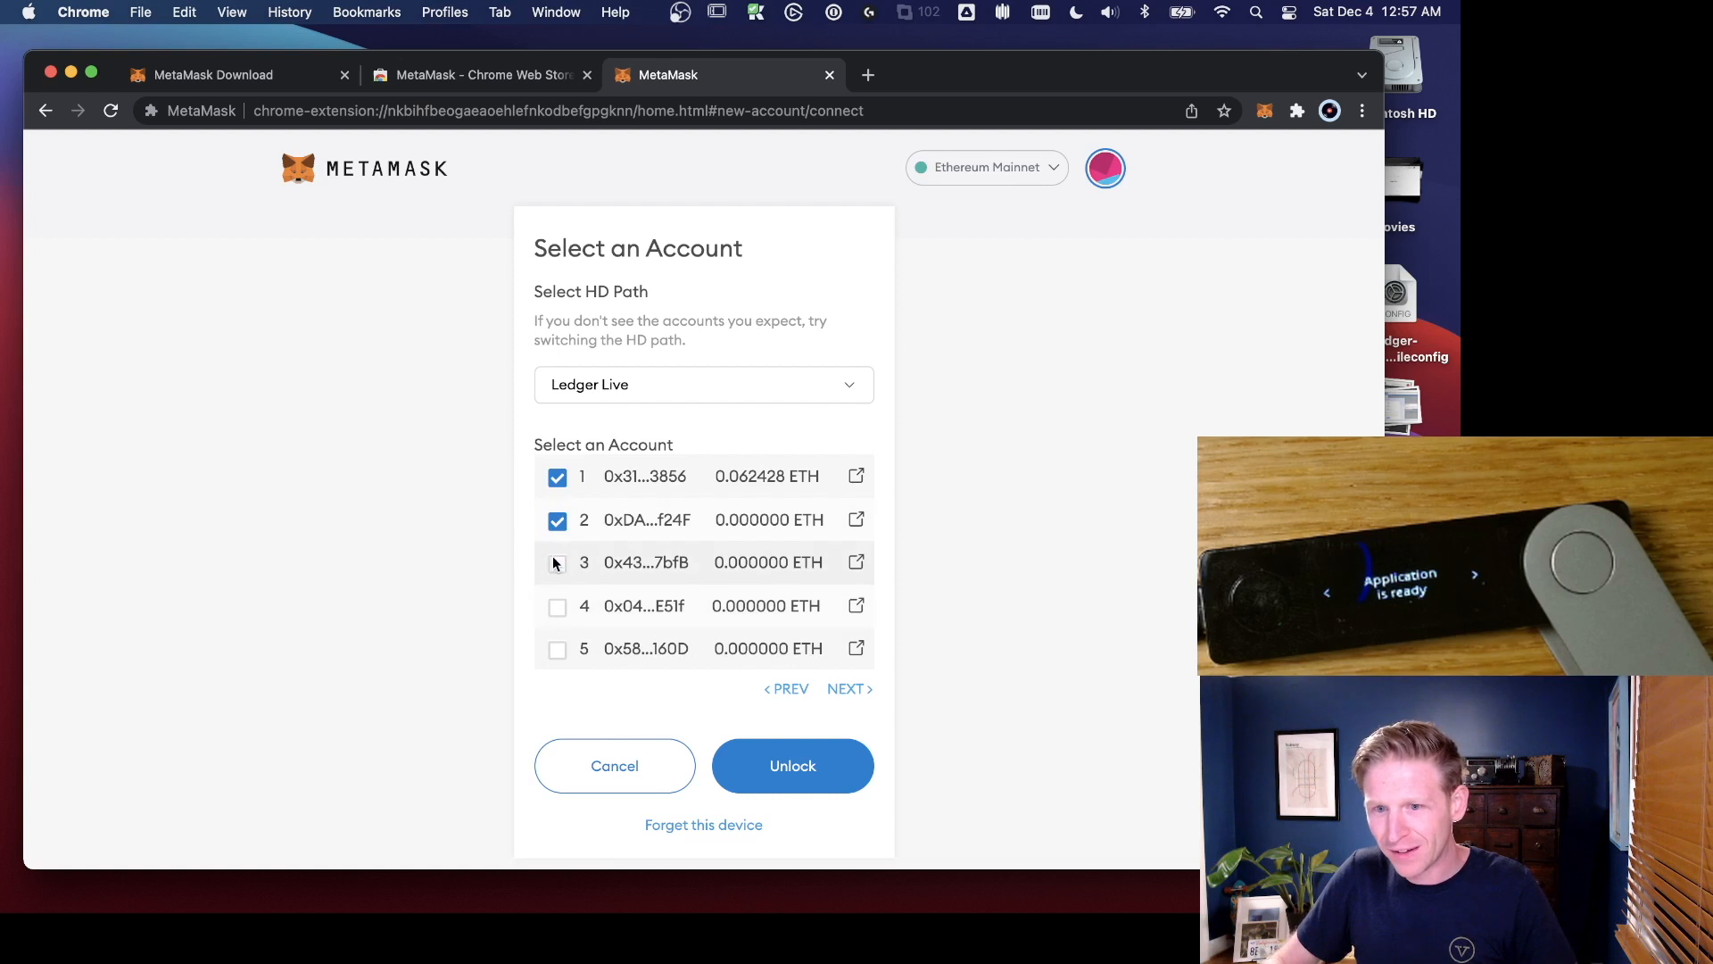
{"action": "left_click", "coordinate": [557, 520]}
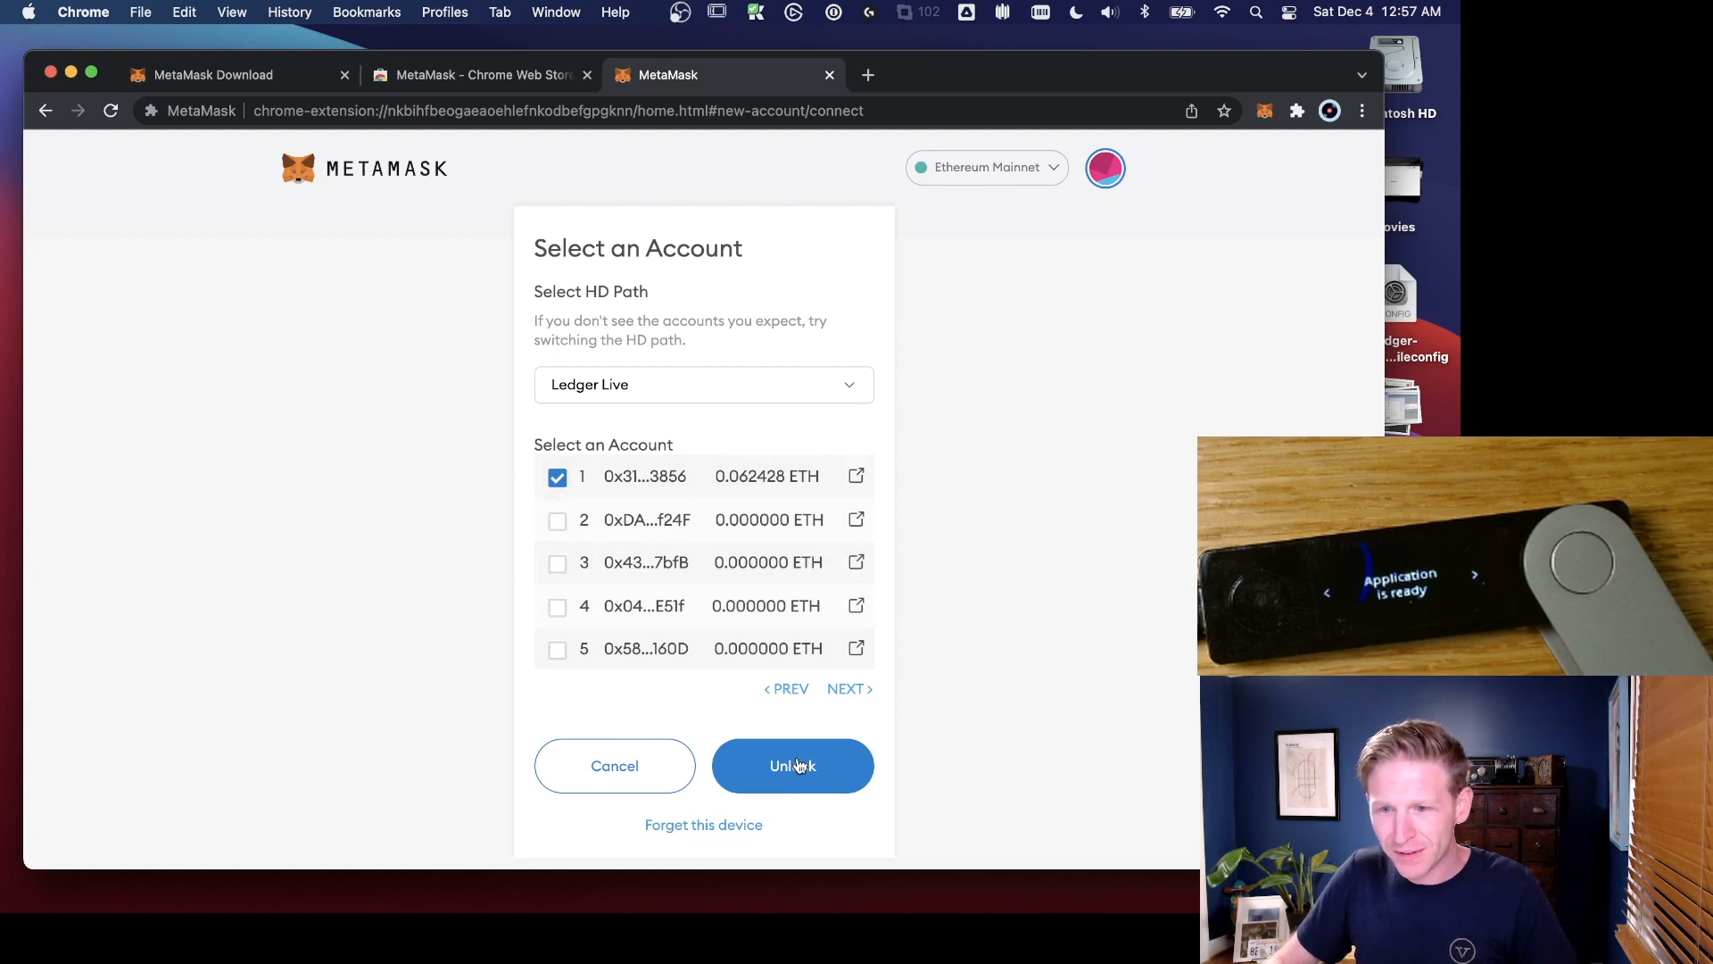
{"action": "left_click", "coordinate": [792, 765]}
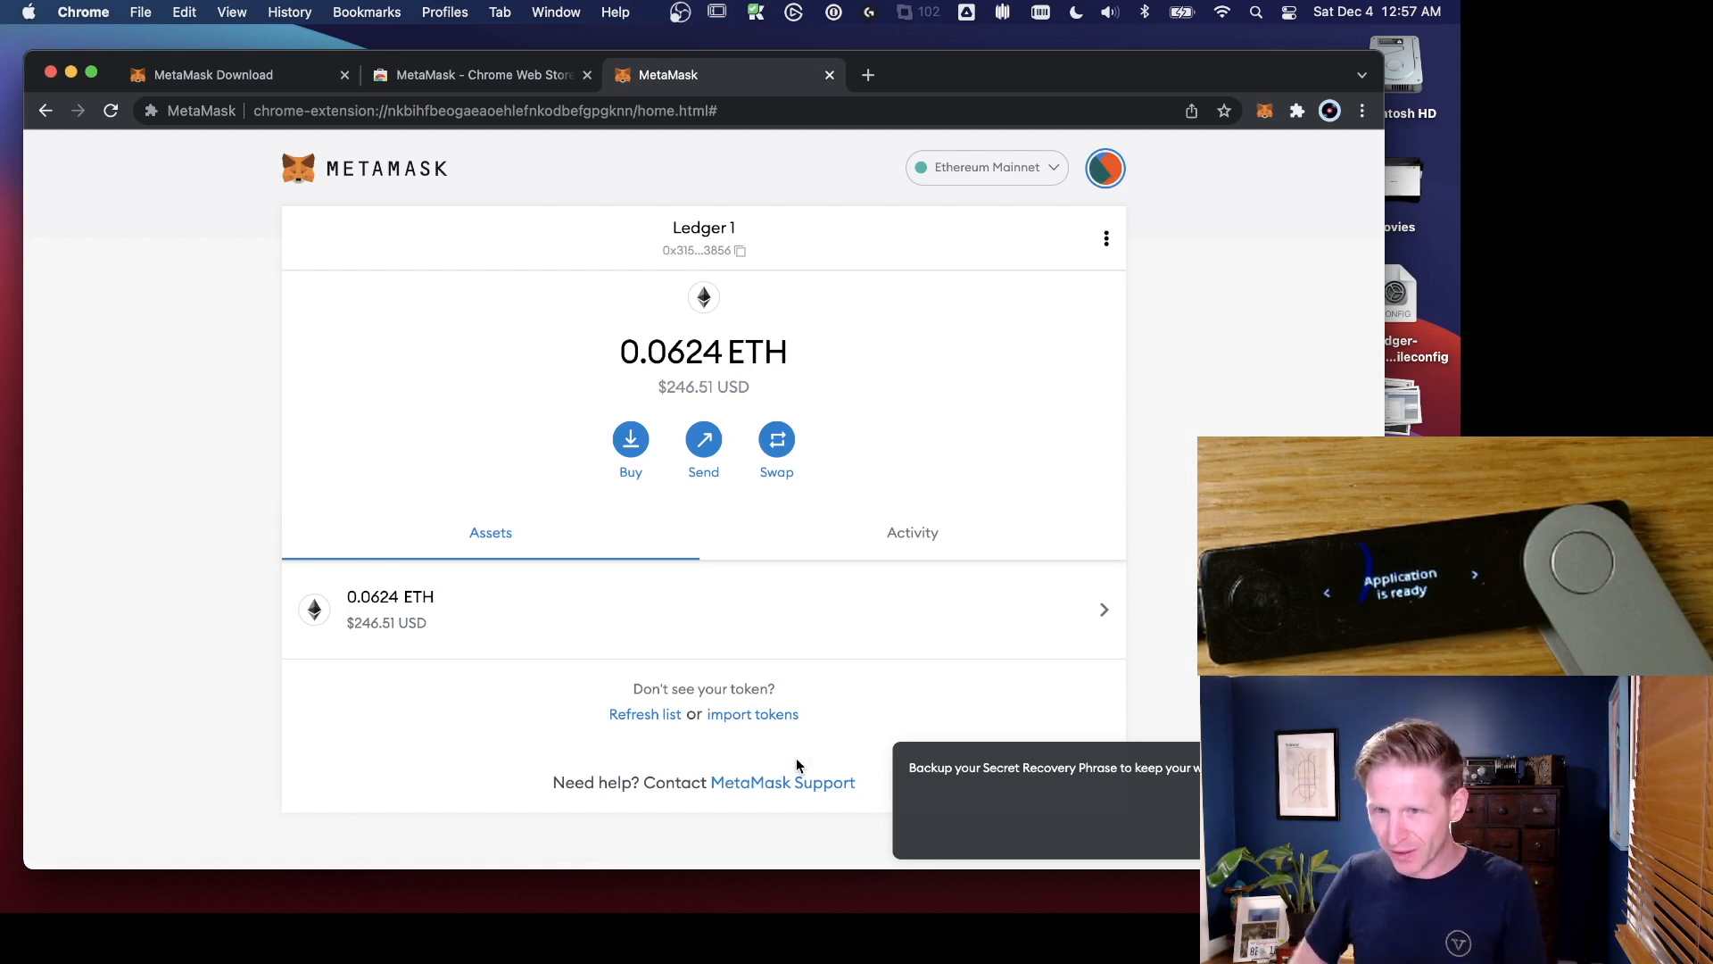
{"action": "mouse_move", "coordinate": [741, 253]}
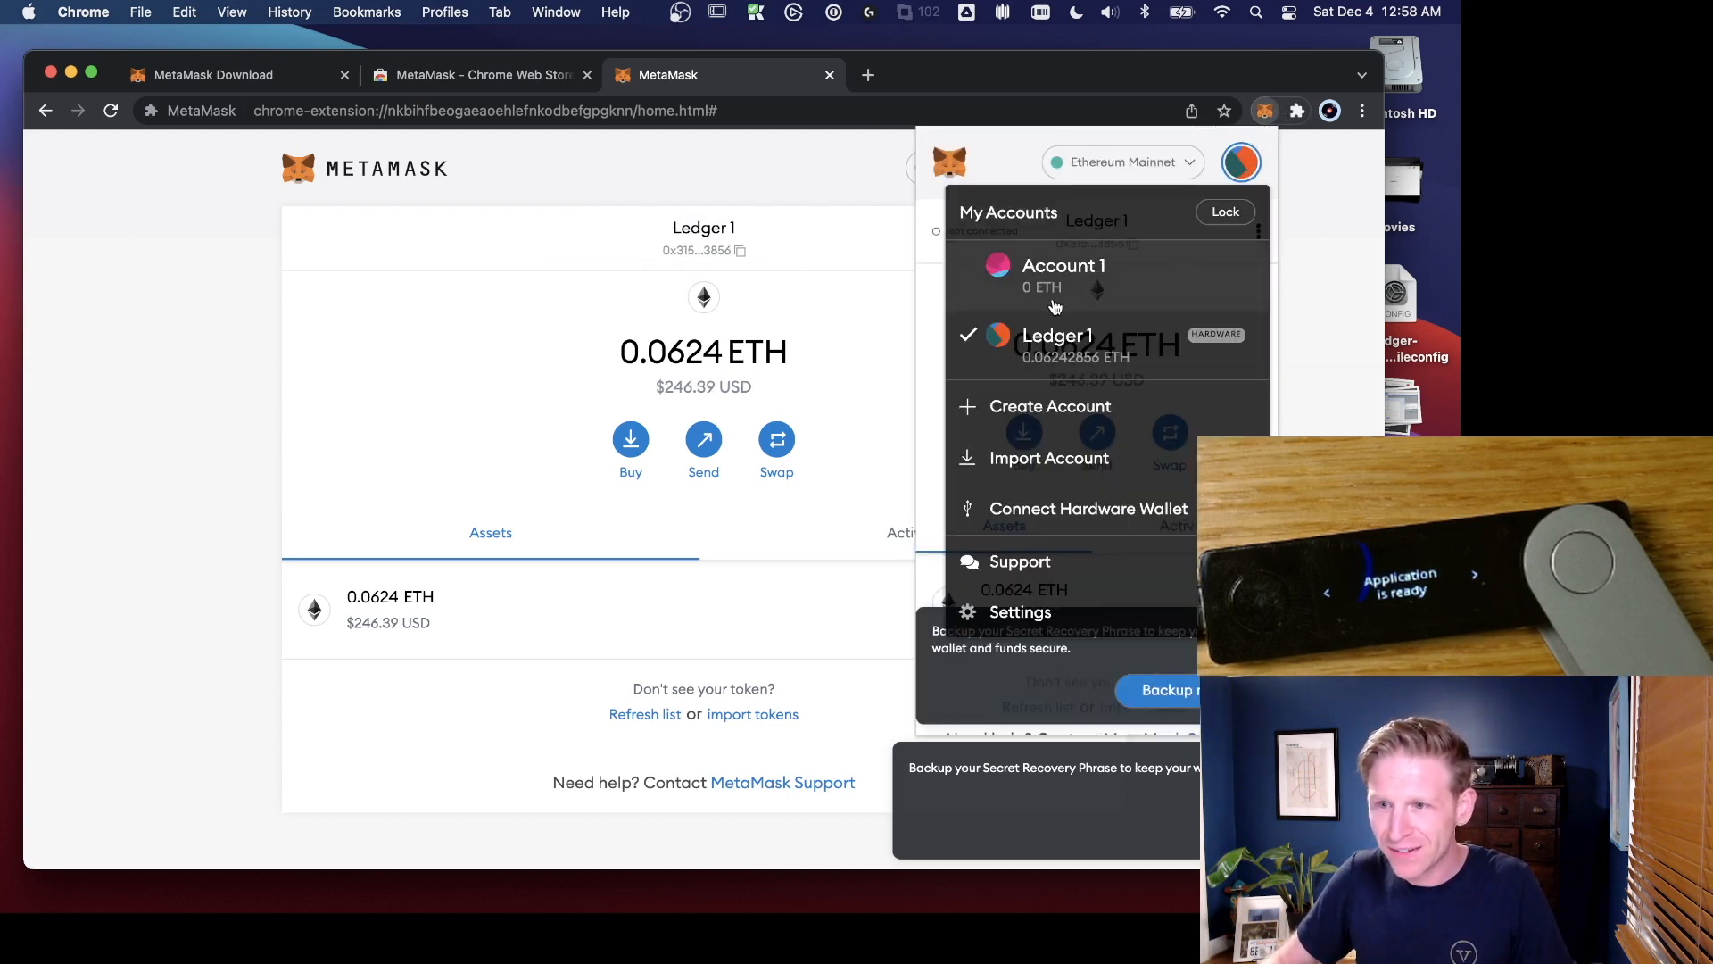
{"action": "mouse_move", "coordinate": [1101, 287]}
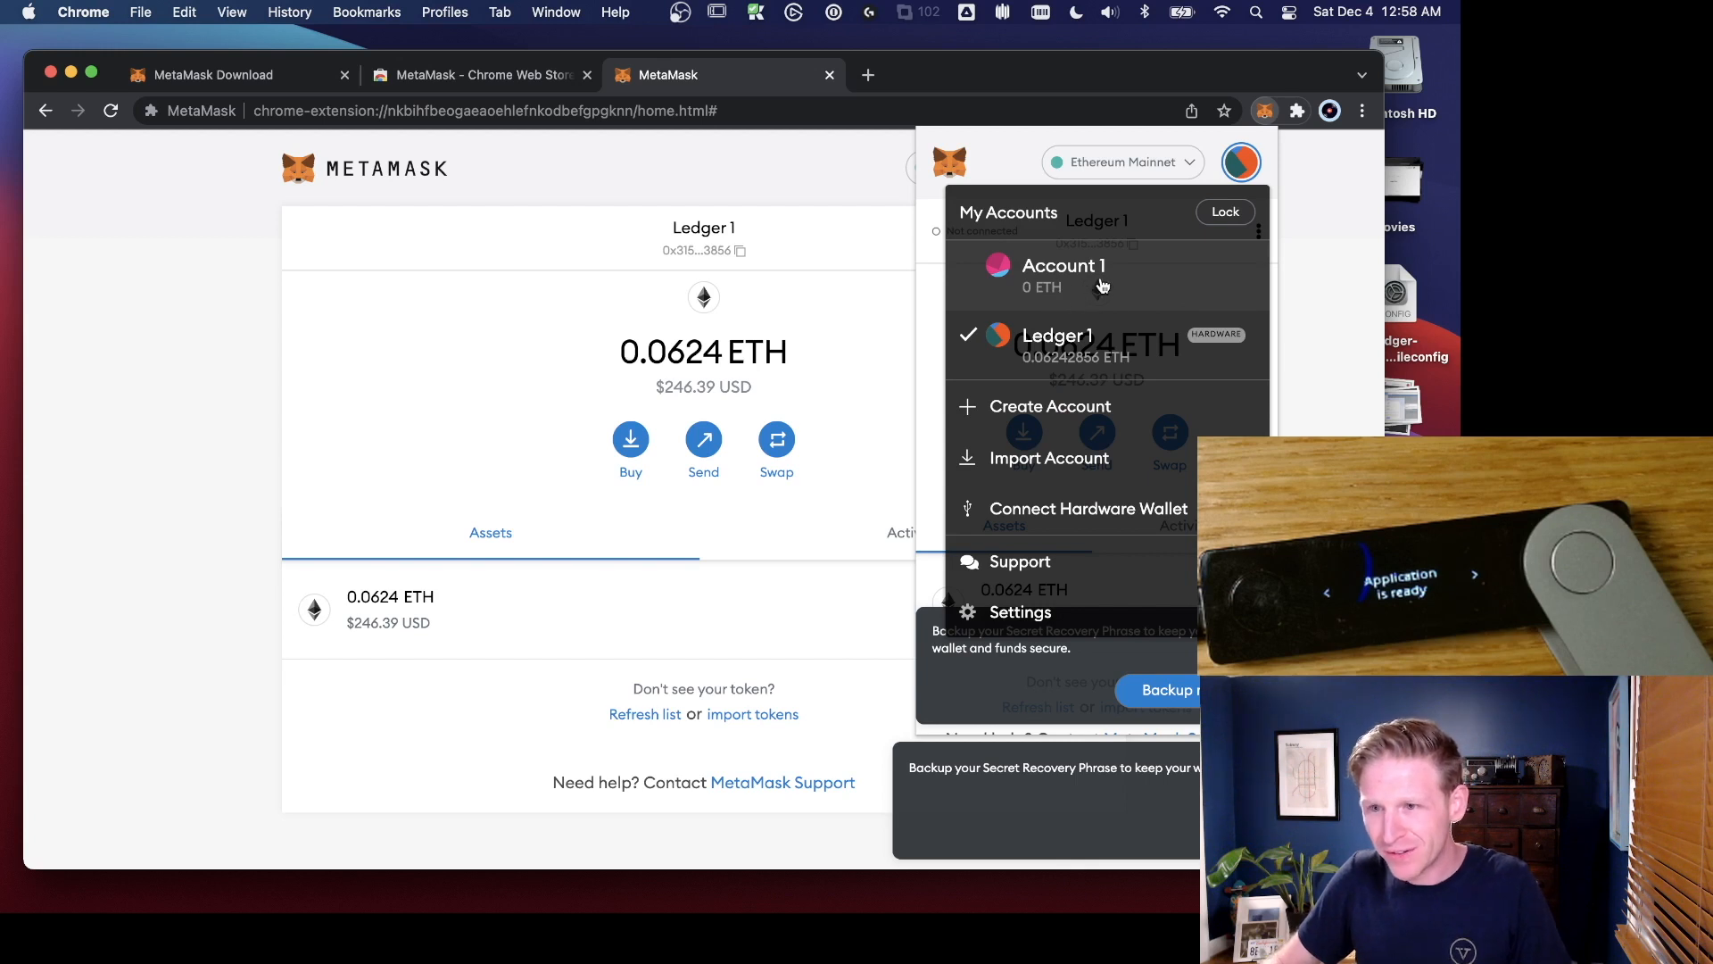
Step: Switch MetaMask to Account 1 and show its account details with the address QR code
{"action": "left_click", "coordinate": [1061, 266]}
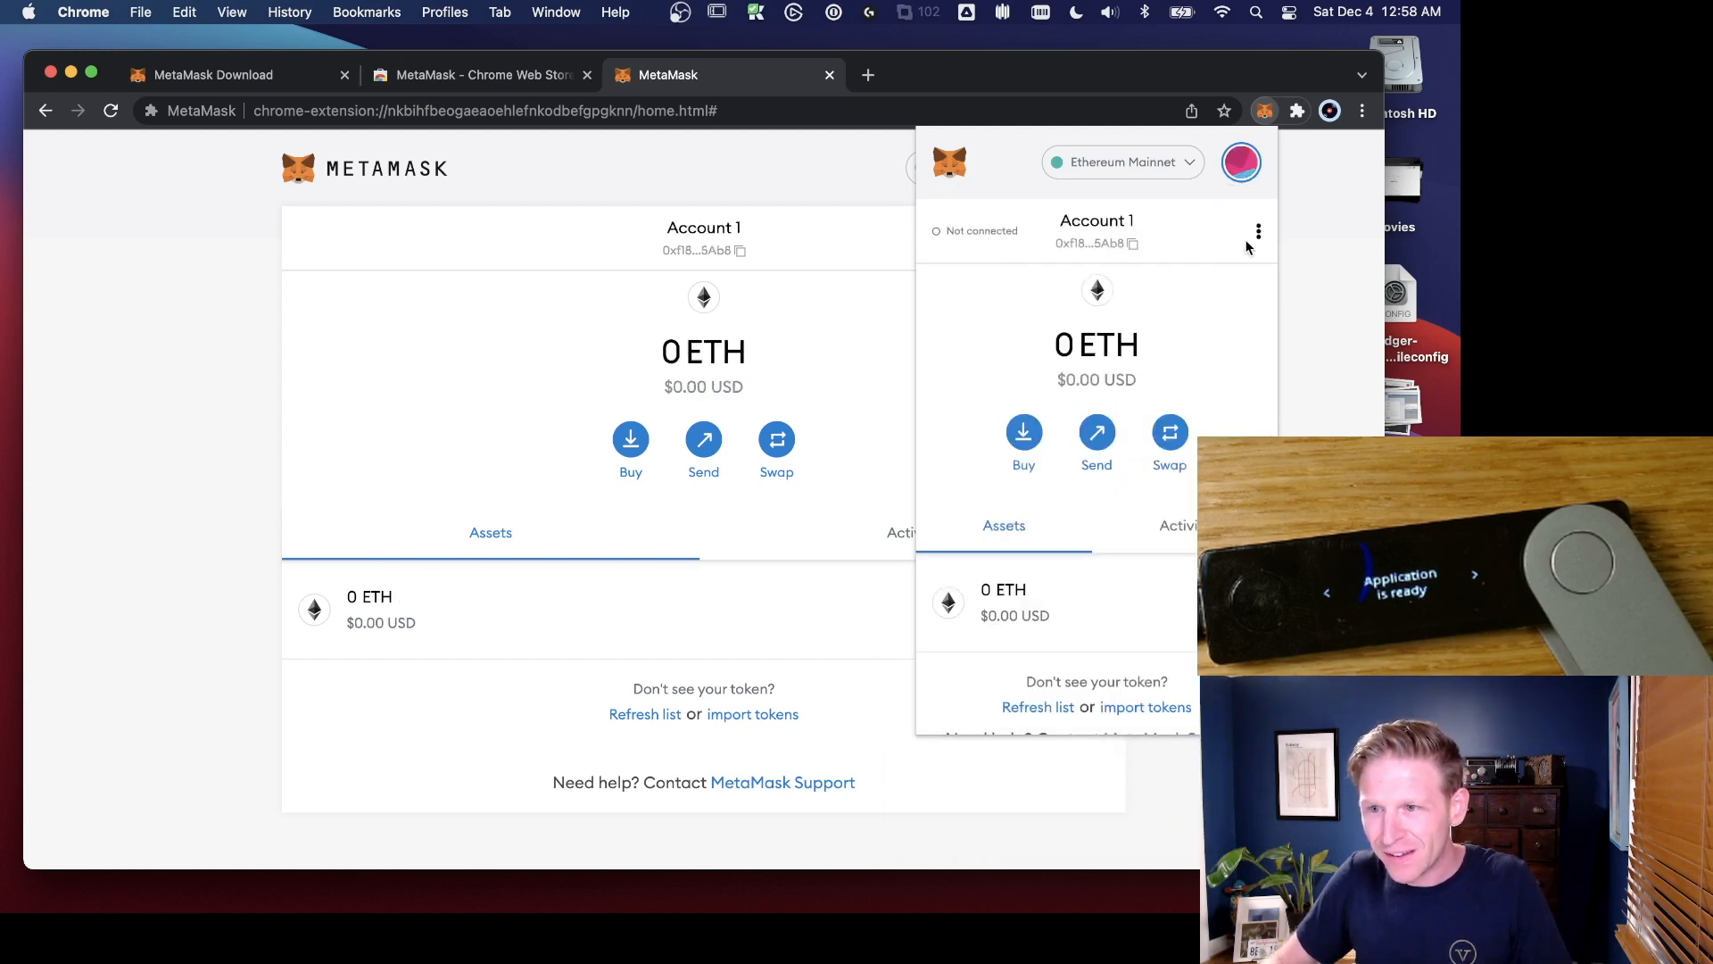
{"action": "left_click", "coordinate": [1257, 230]}
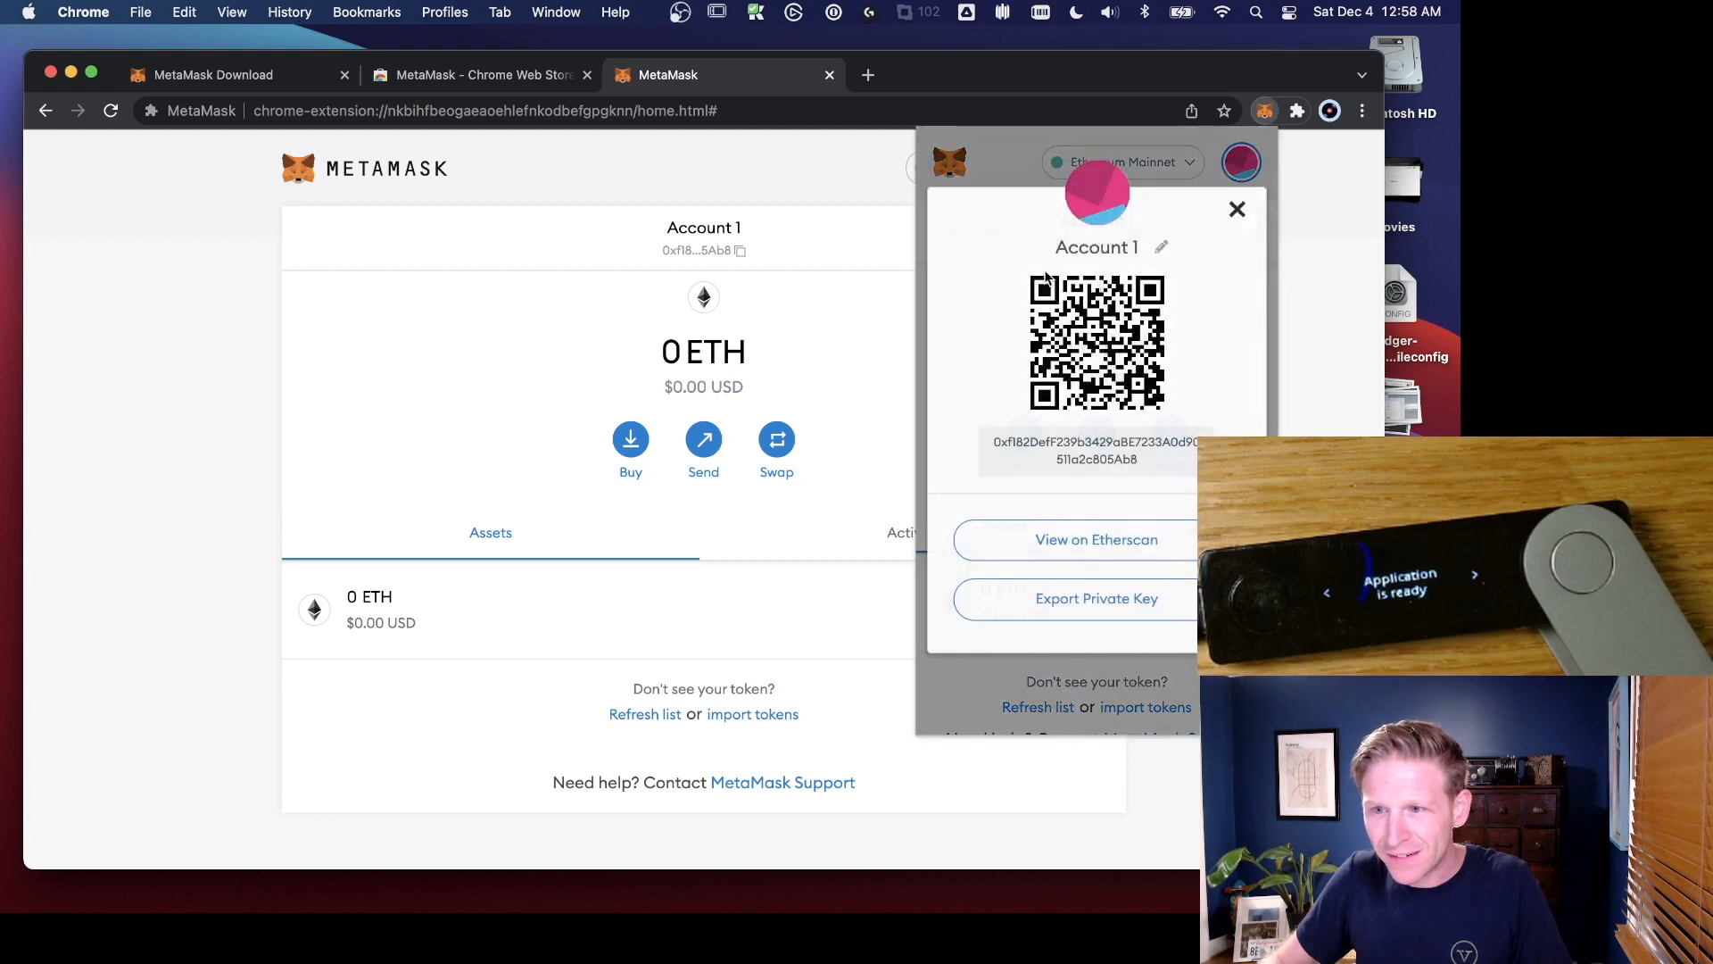
{"action": "left_click", "coordinate": [1160, 247]}
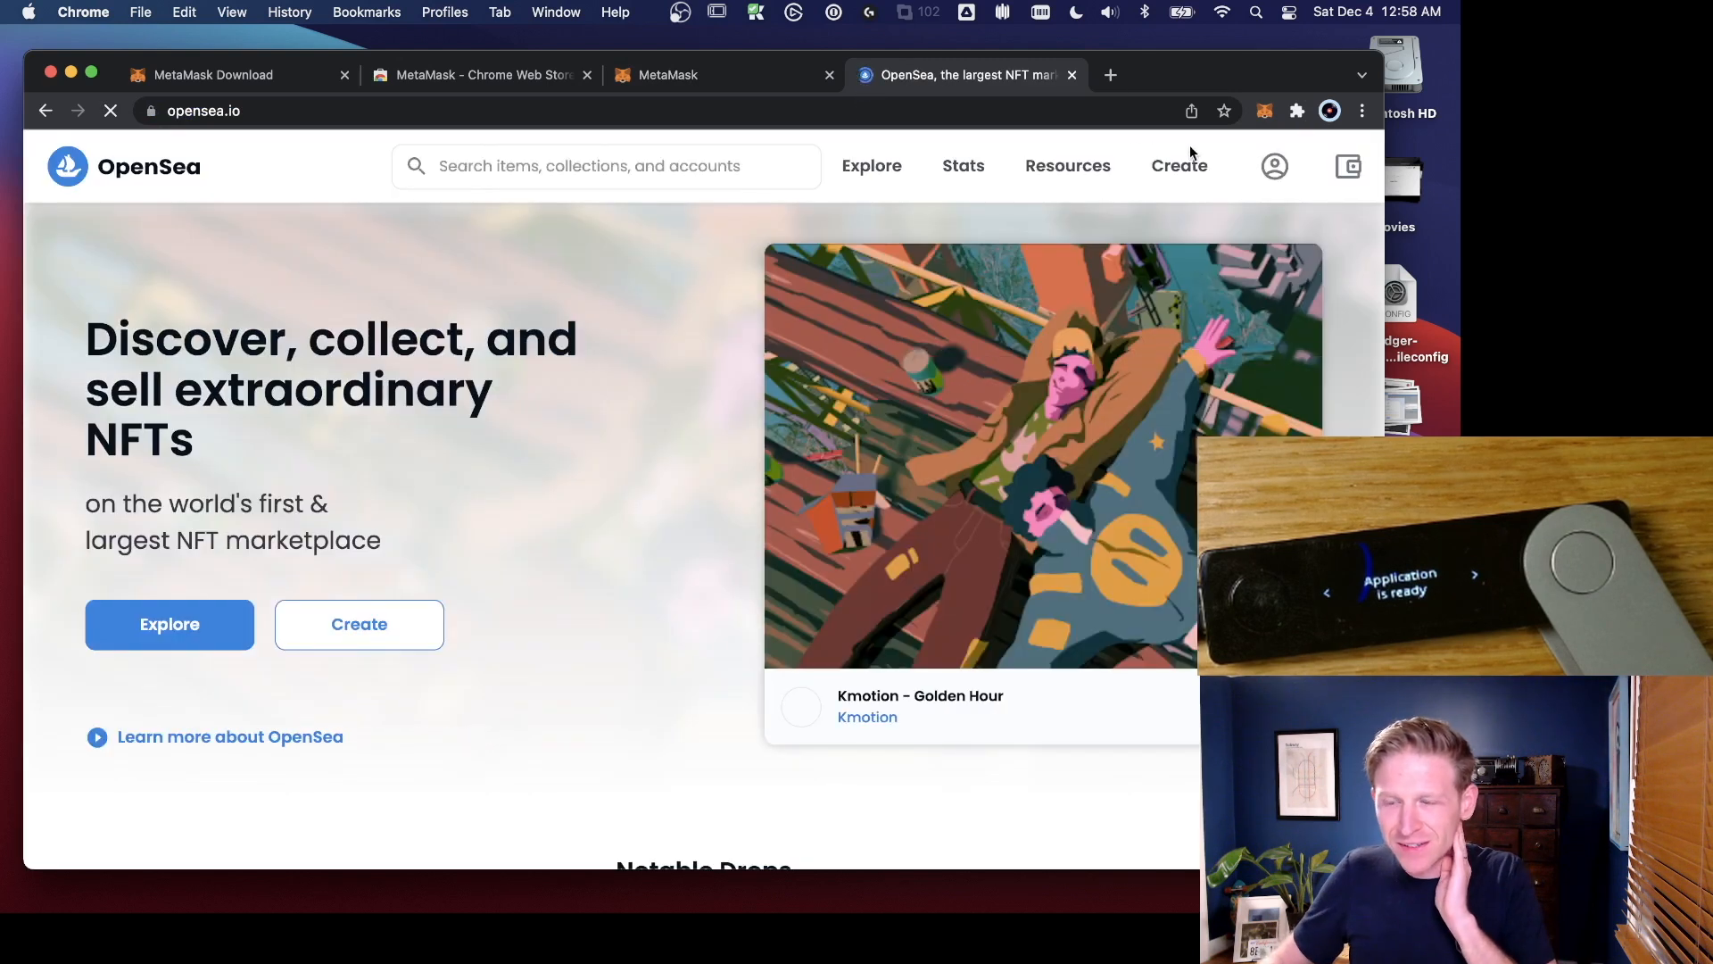
Step: On OpenSea, open the wallet panel and dismiss the WalletConnect QR code popups
{"action": "left_click", "coordinate": [1348, 166]}
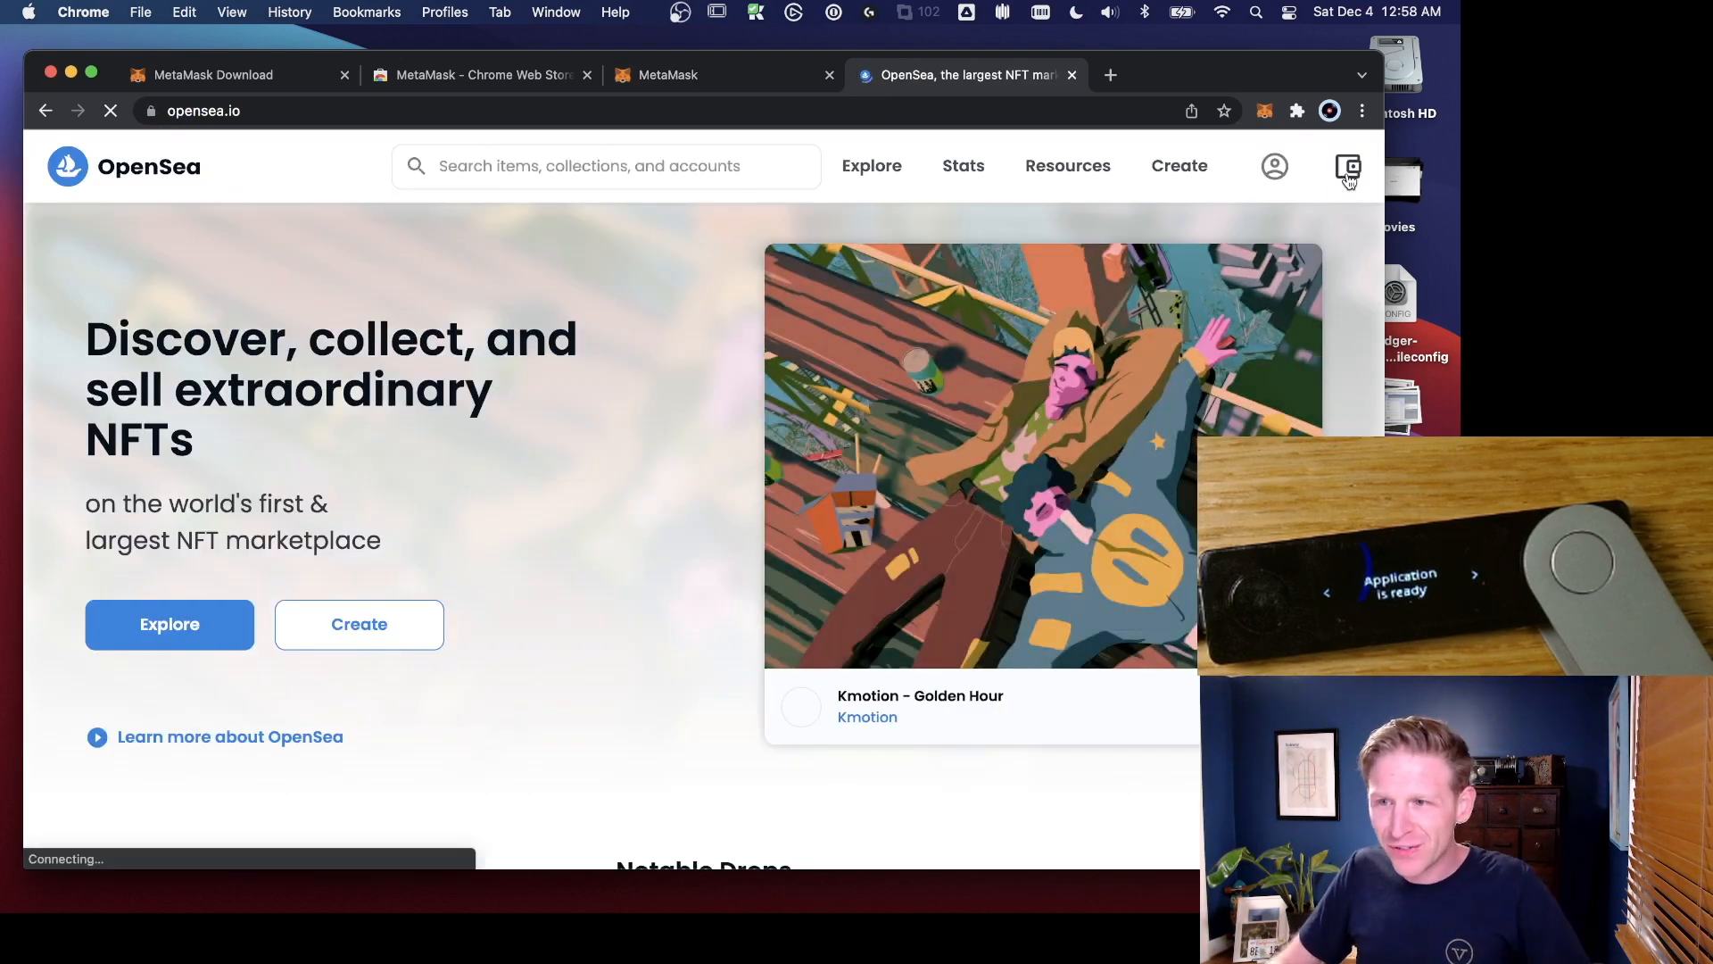
{"action": "left_click", "coordinate": [1348, 166]}
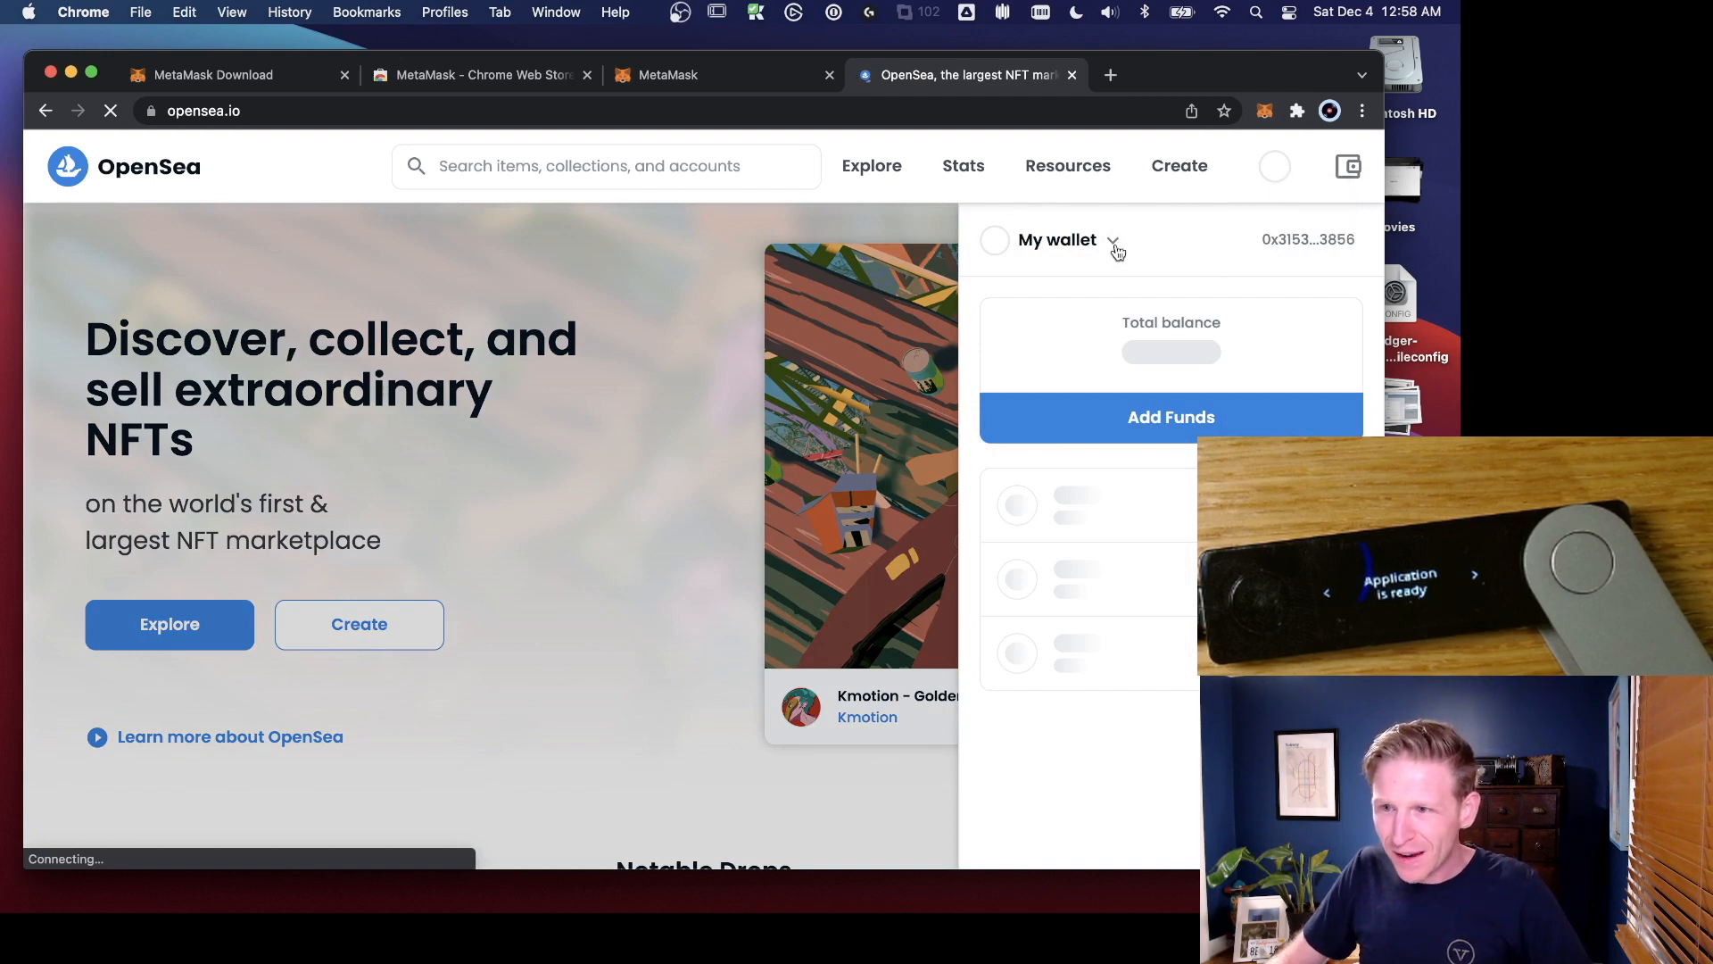
{"action": "left_click", "coordinate": [1113, 240]}
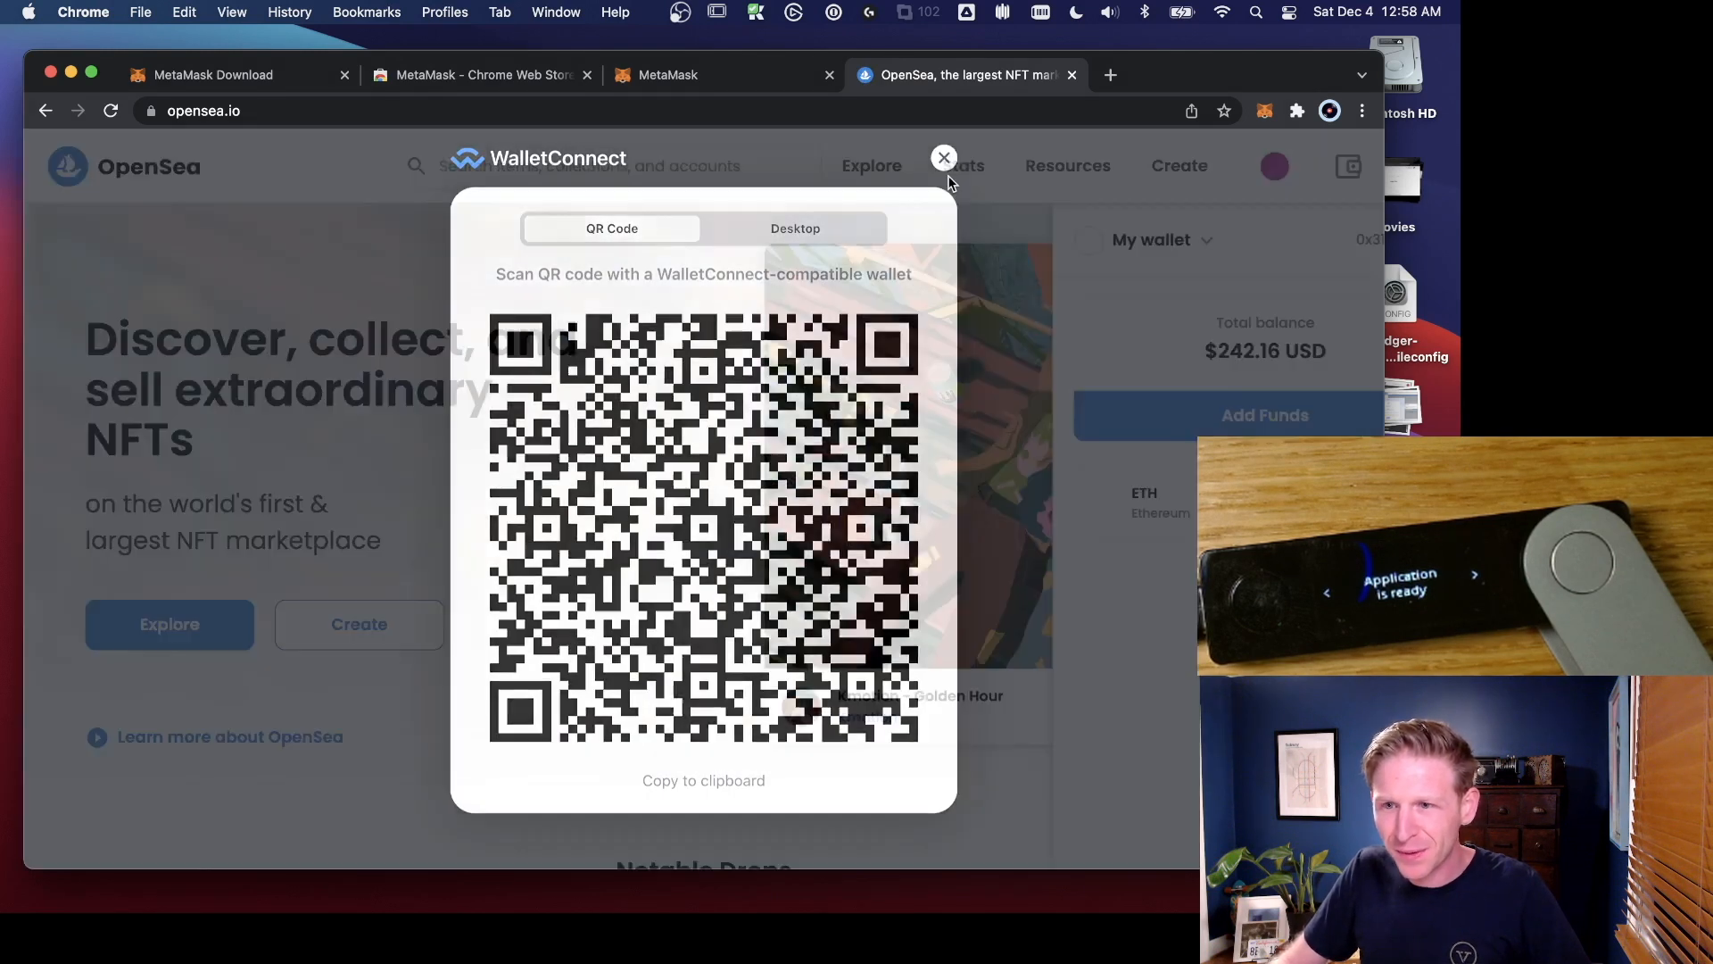
{"action": "left_click", "coordinate": [943, 157]}
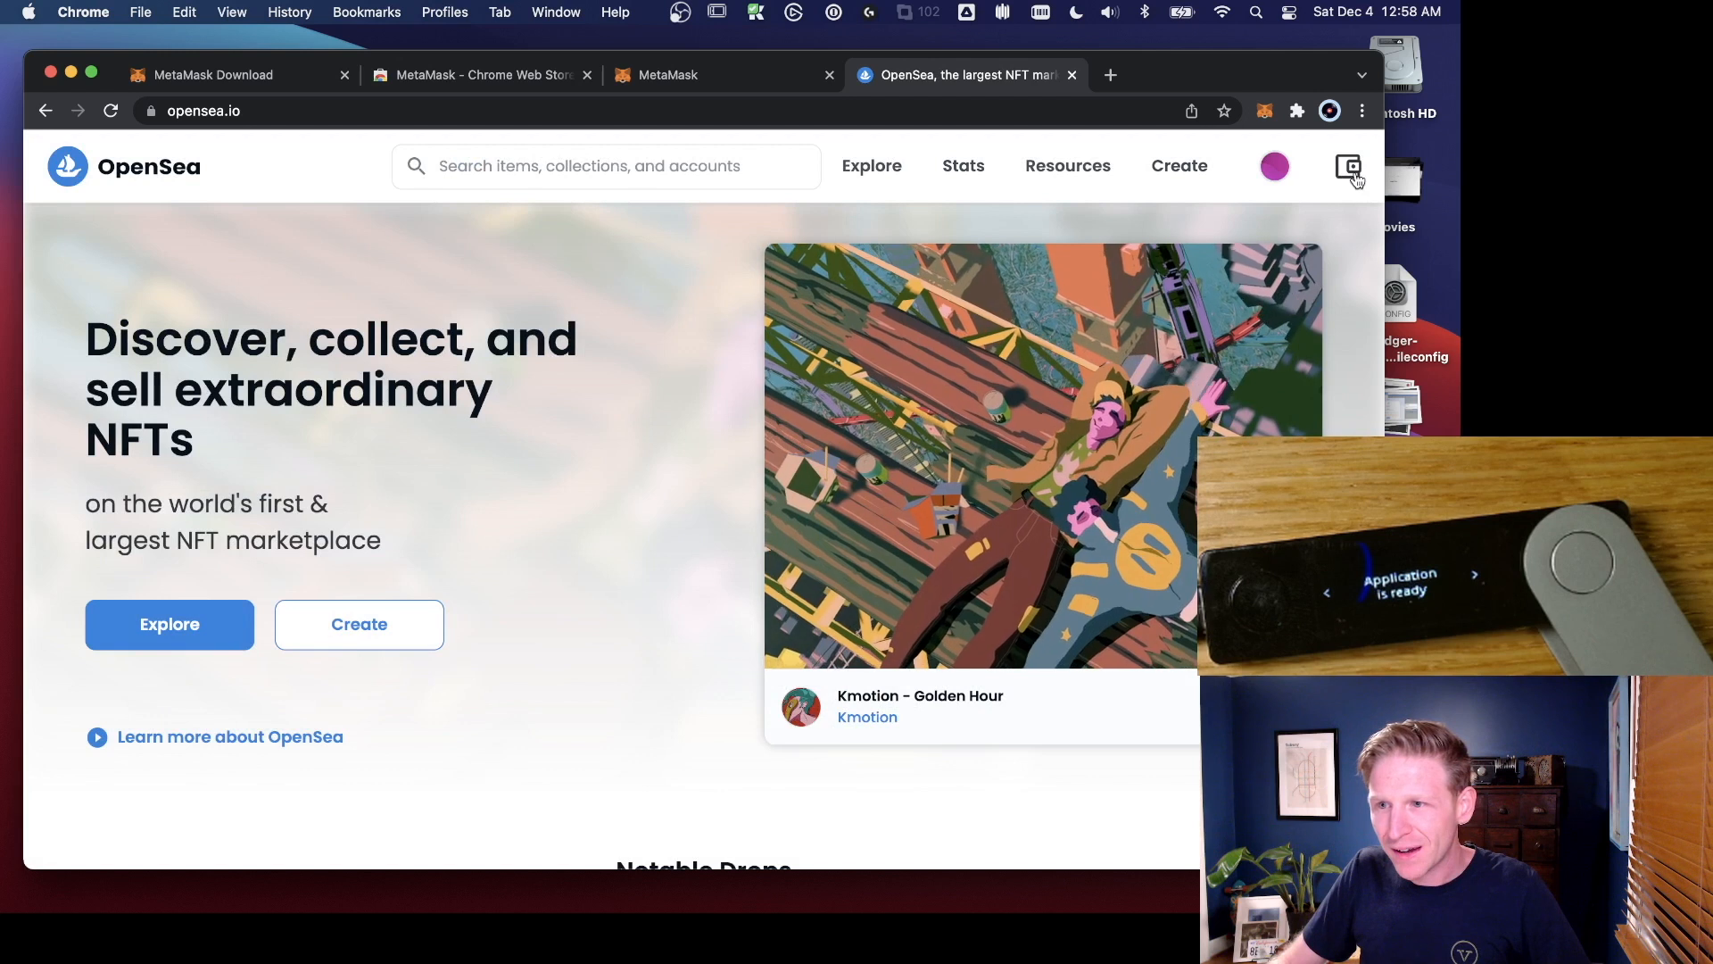
{"action": "left_click", "coordinate": [1348, 166]}
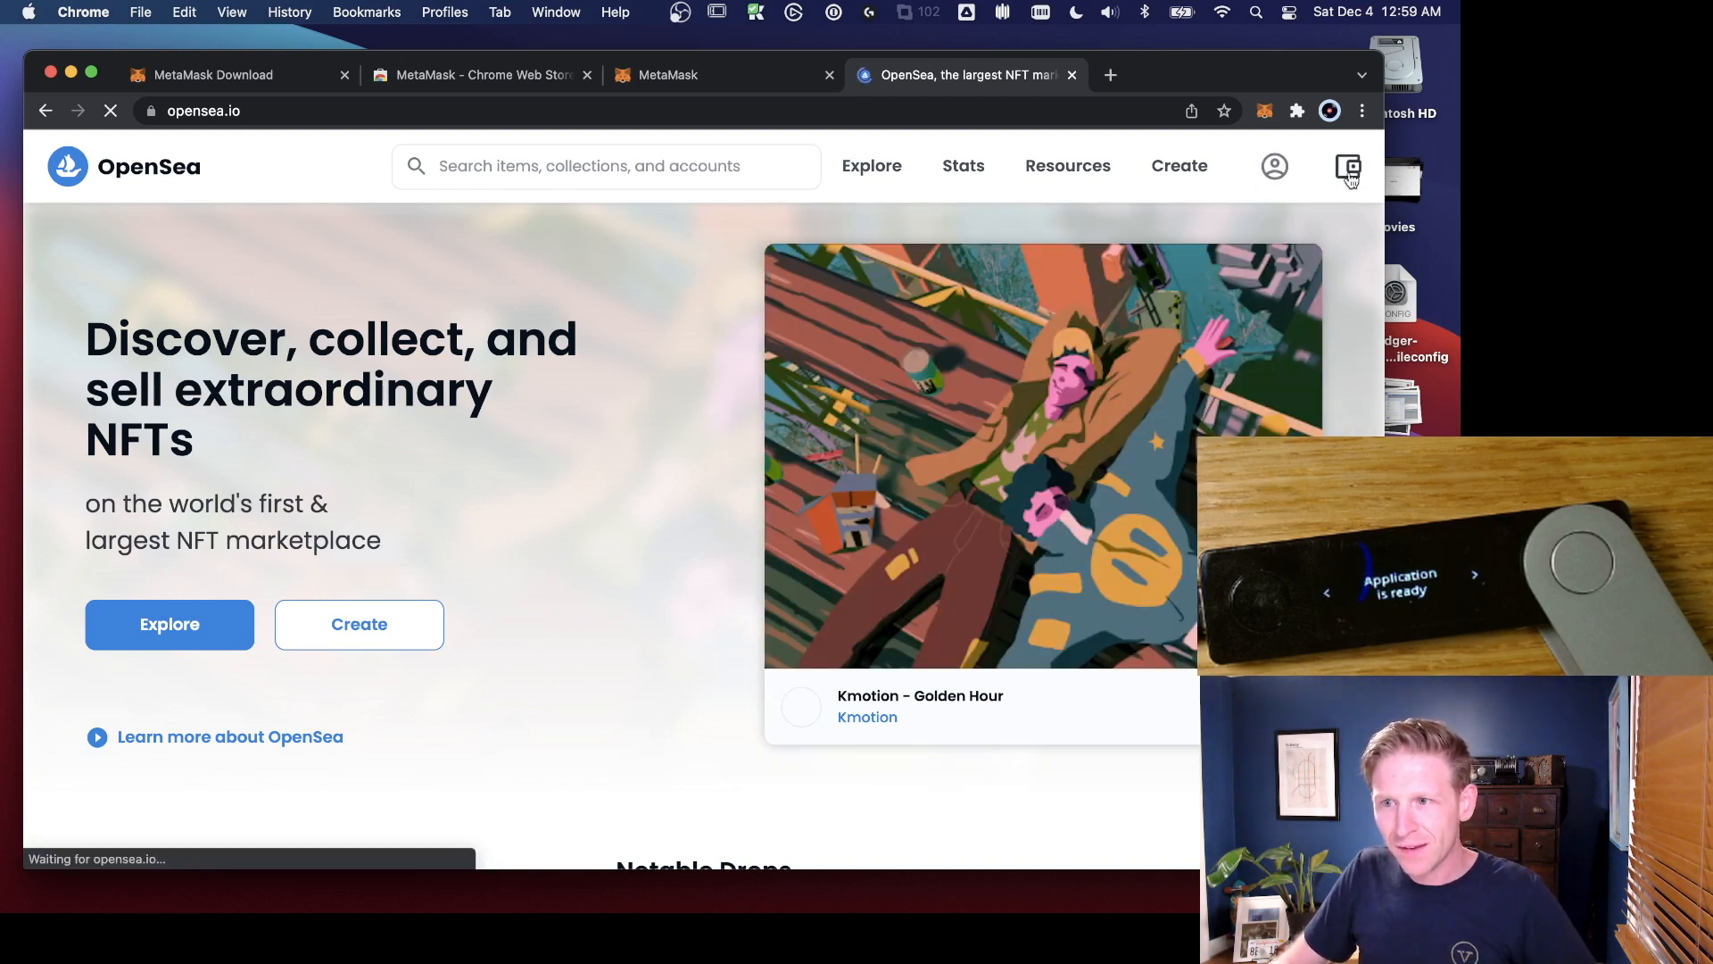
{"action": "left_click", "coordinate": [1349, 166]}
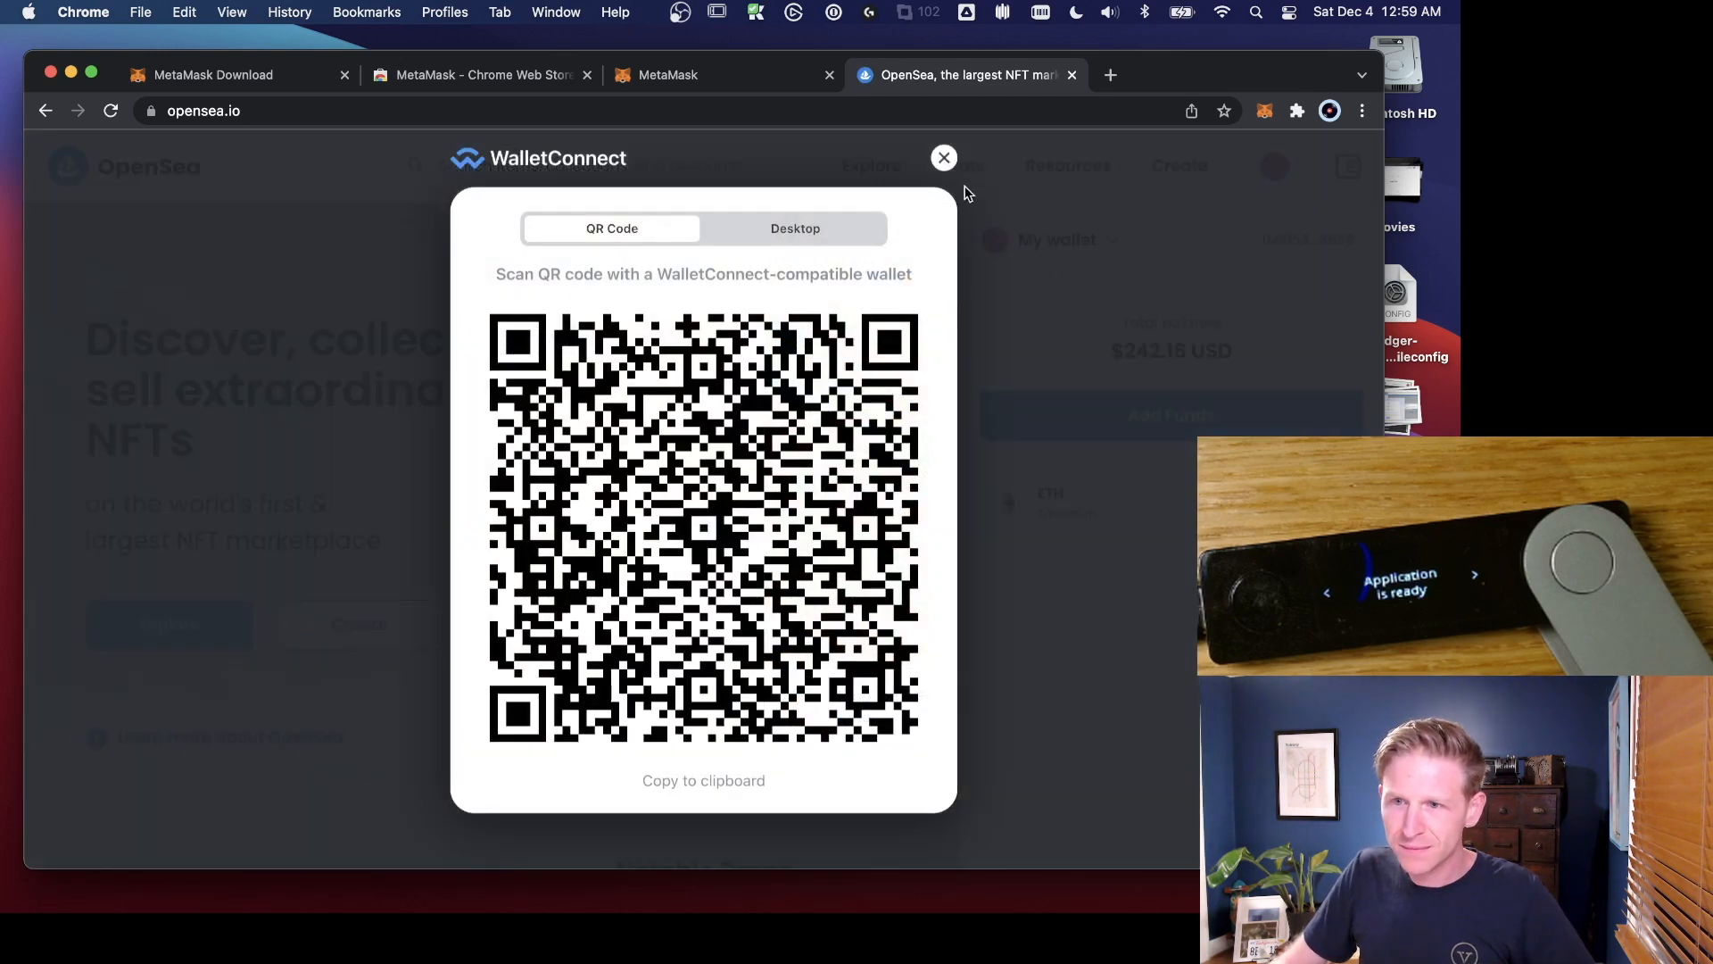
{"action": "left_click", "coordinate": [943, 157]}
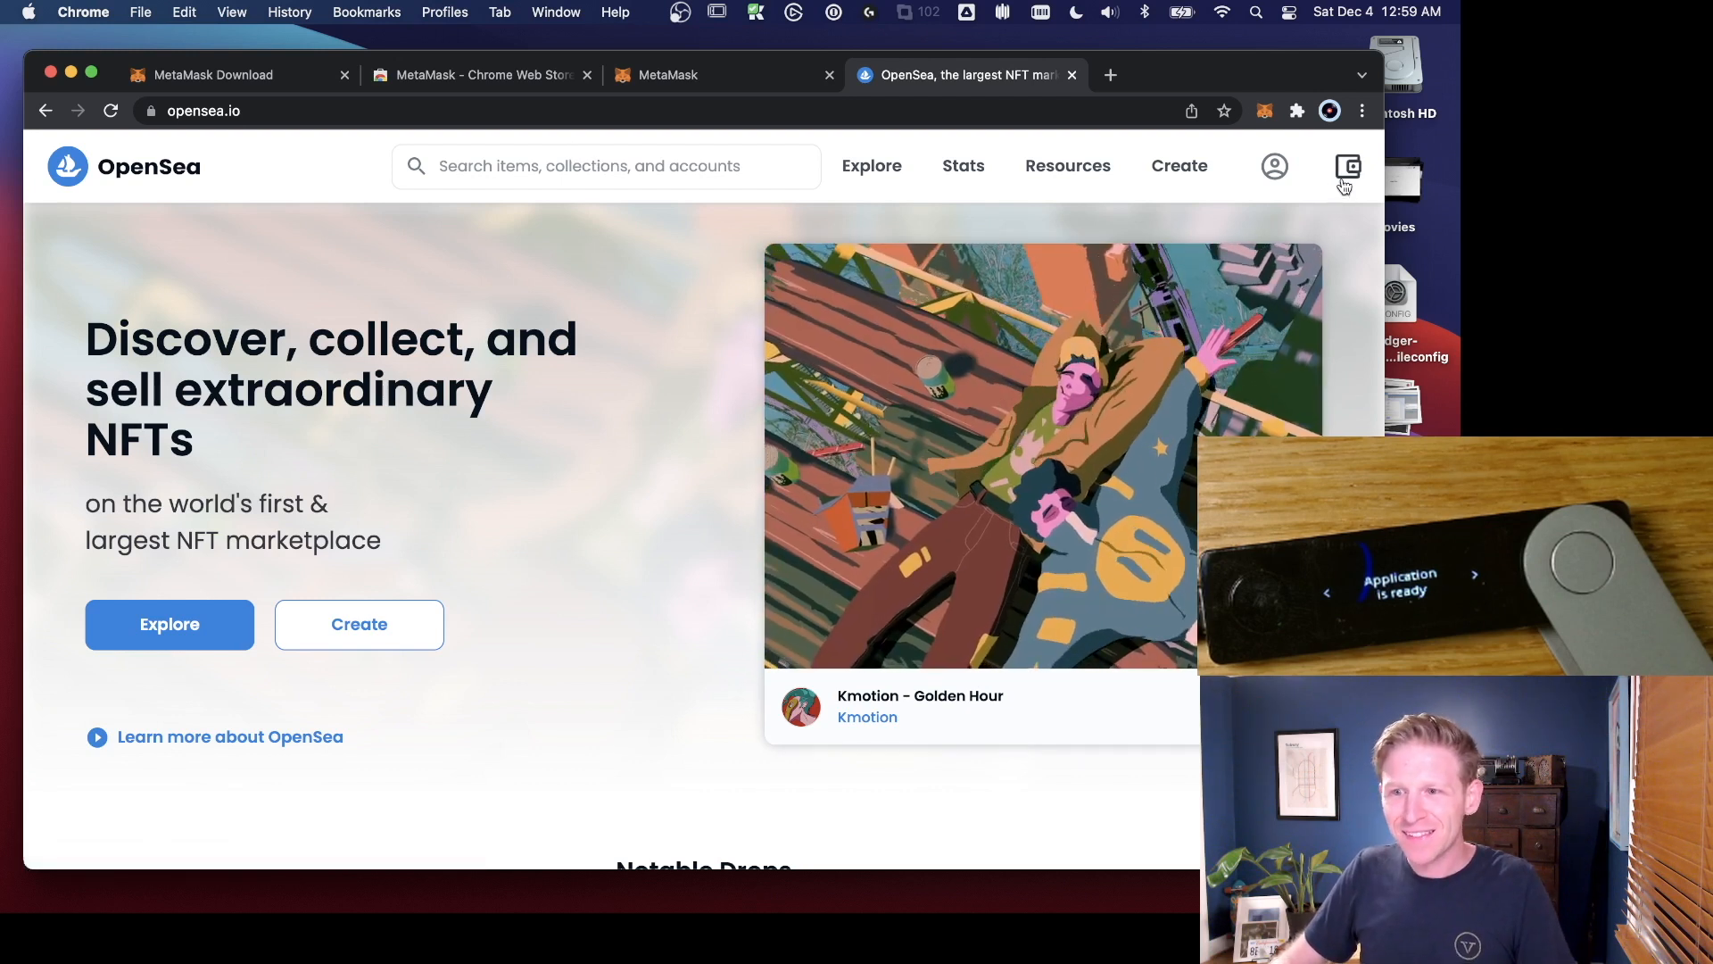
{"action": "mouse_move", "coordinate": [1348, 166]}
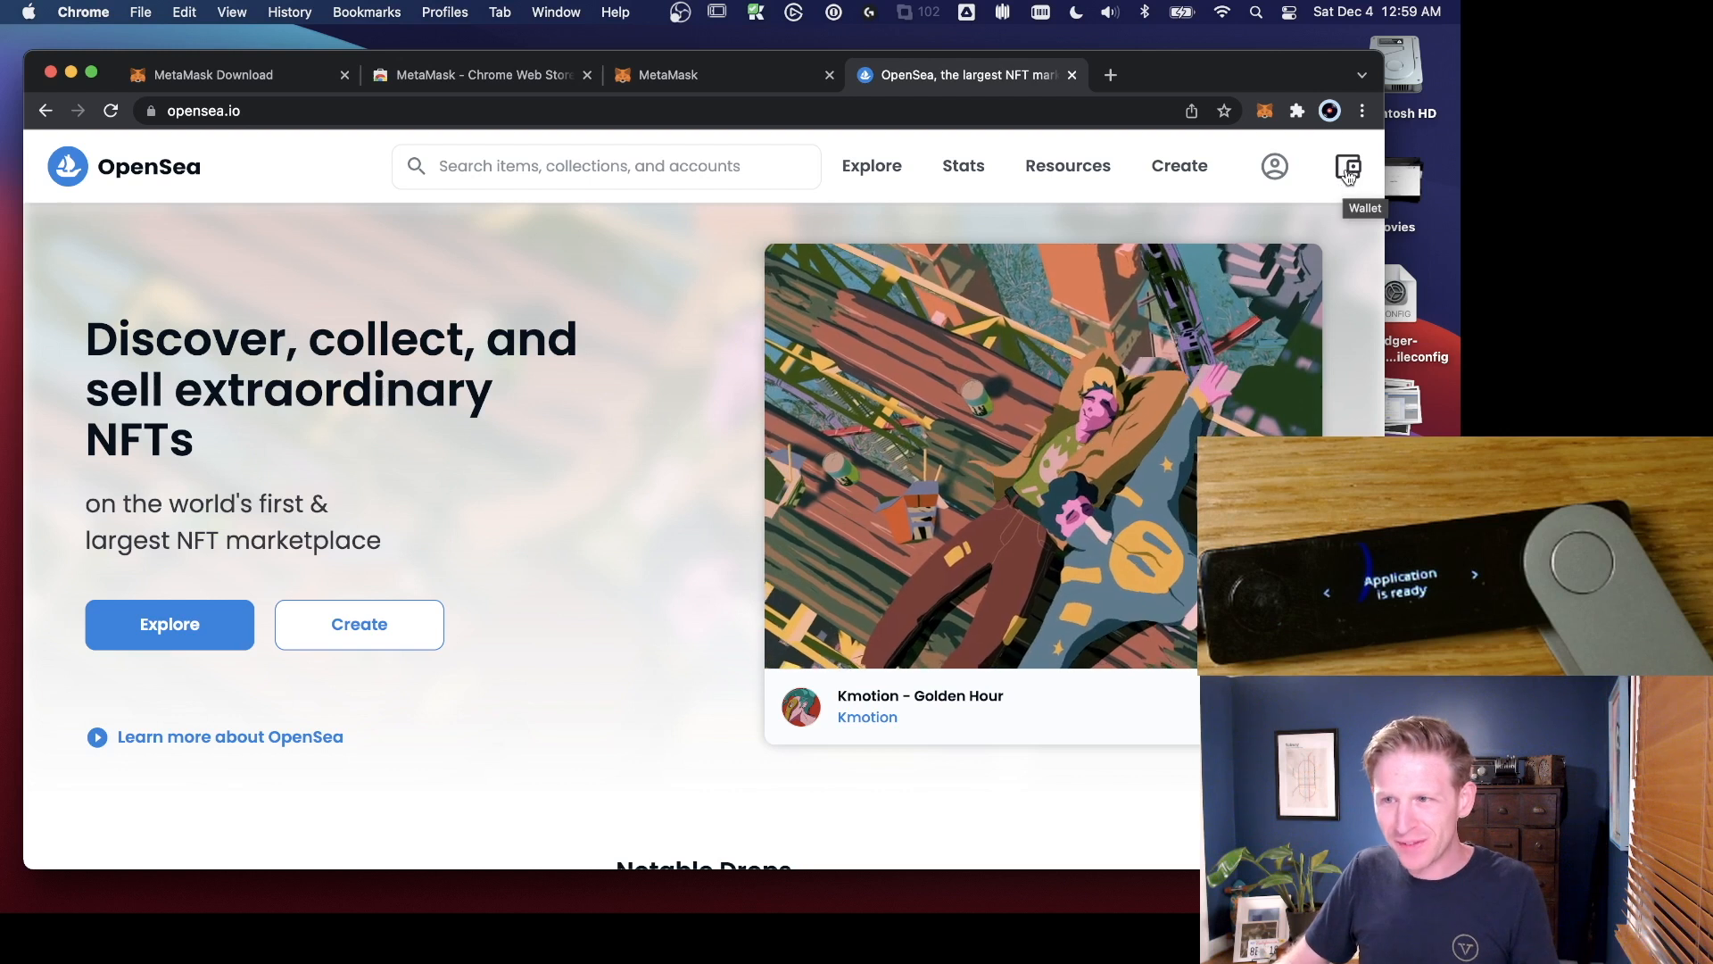
Step: Pick MetaMask from OpenSea's wallet providers and approve the connection
{"action": "left_click", "coordinate": [1348, 166]}
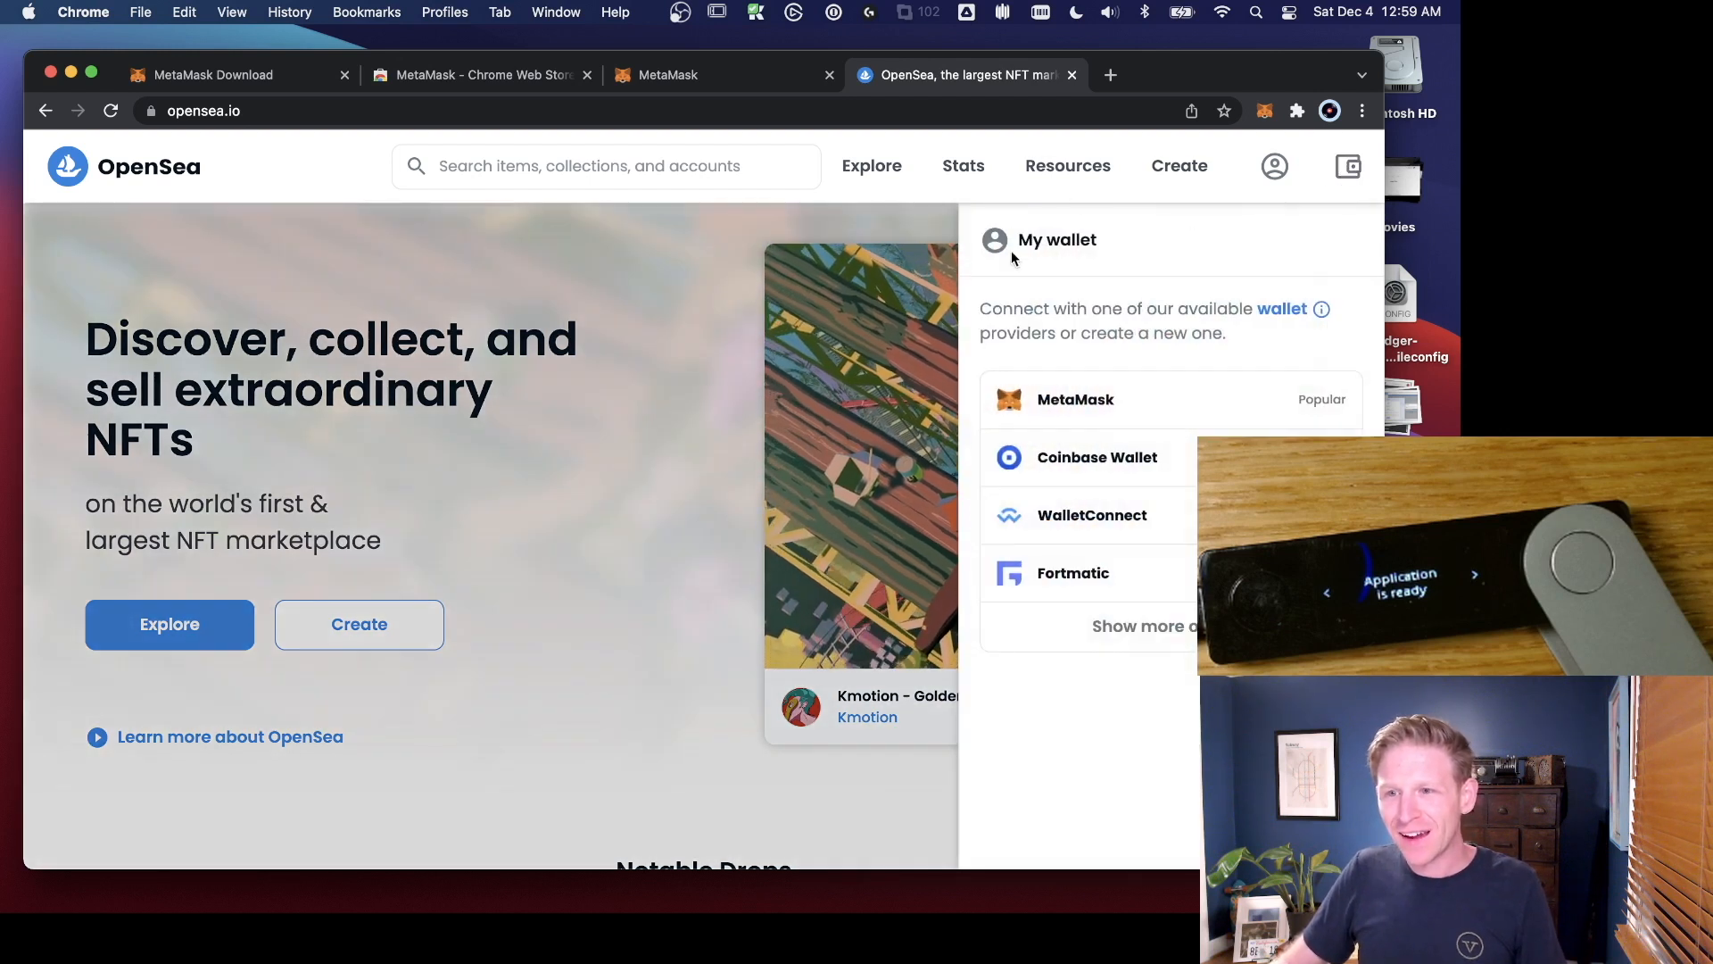
{"action": "mouse_move", "coordinate": [1063, 399]}
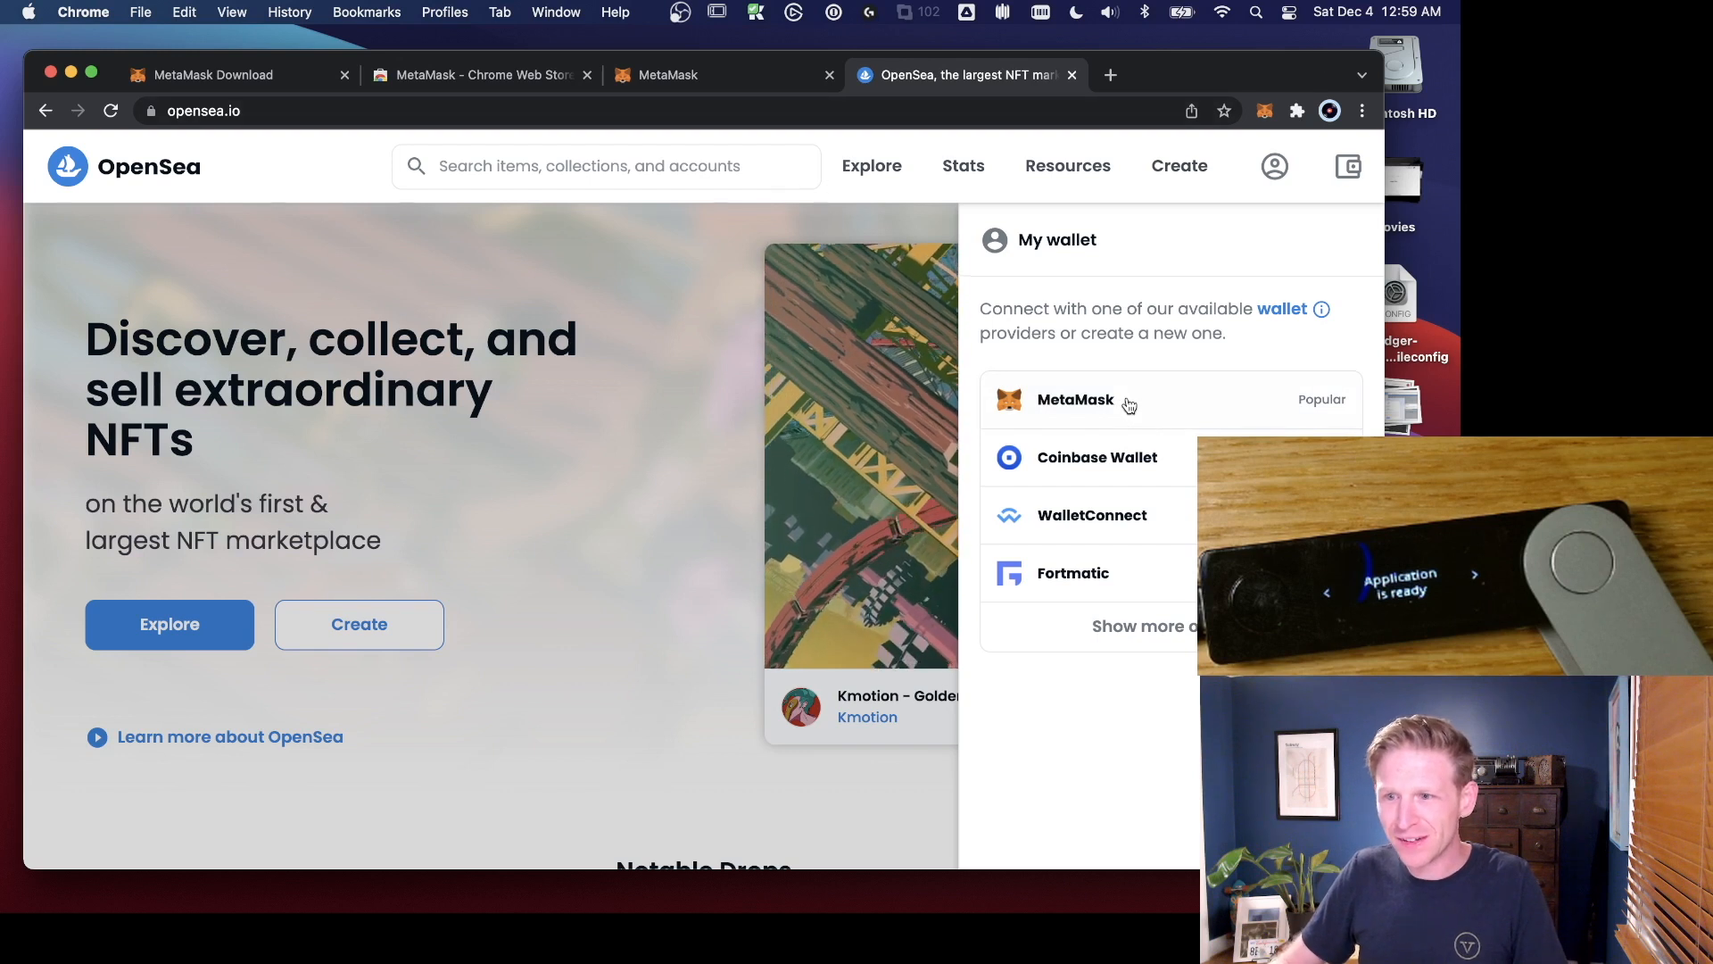
{"action": "left_click", "coordinate": [1075, 399]}
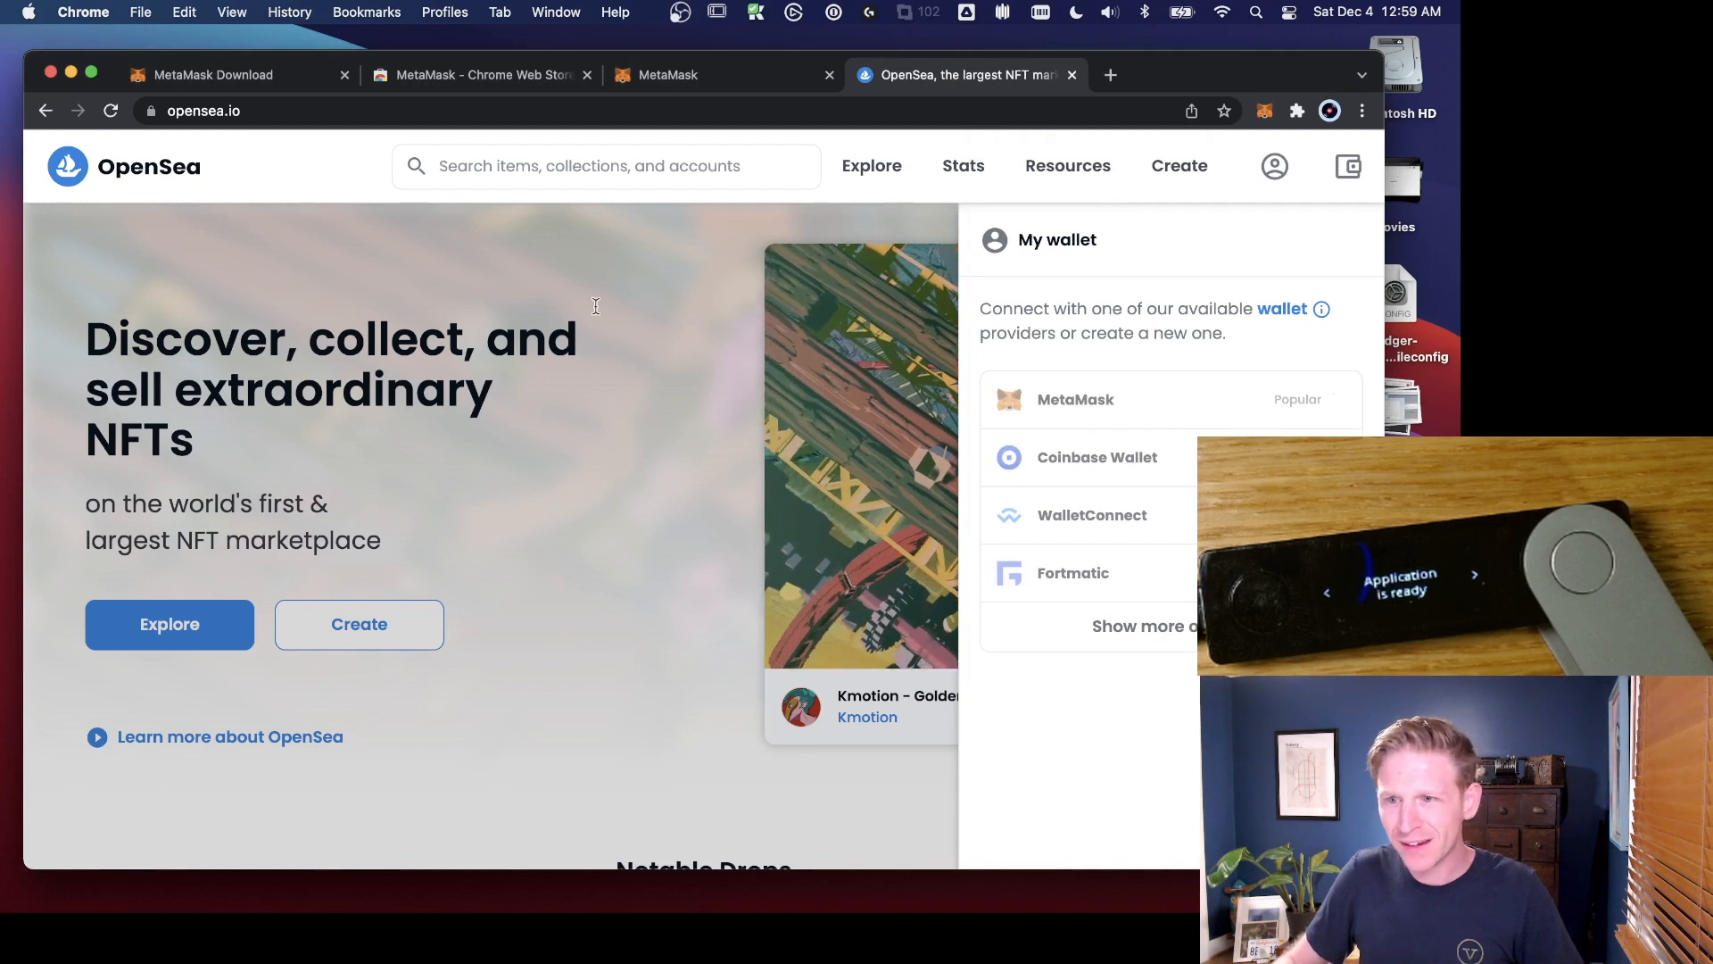
{"action": "left_click", "coordinate": [1076, 399]}
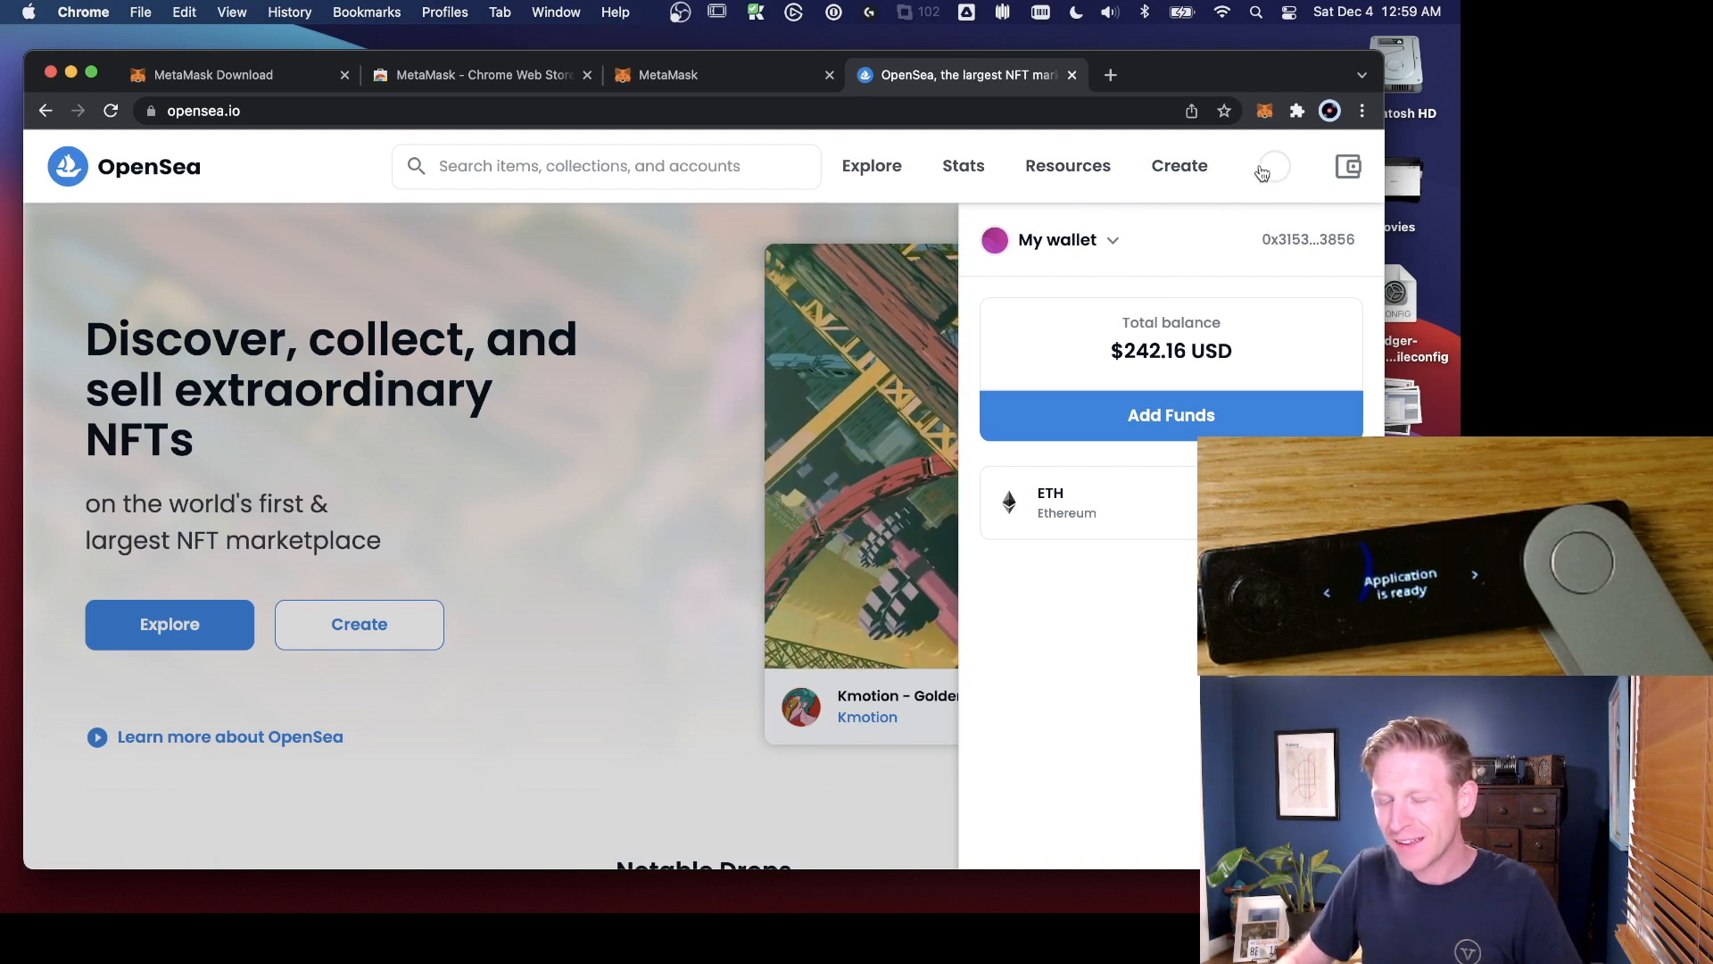
{"action": "left_click", "coordinate": [1271, 166]}
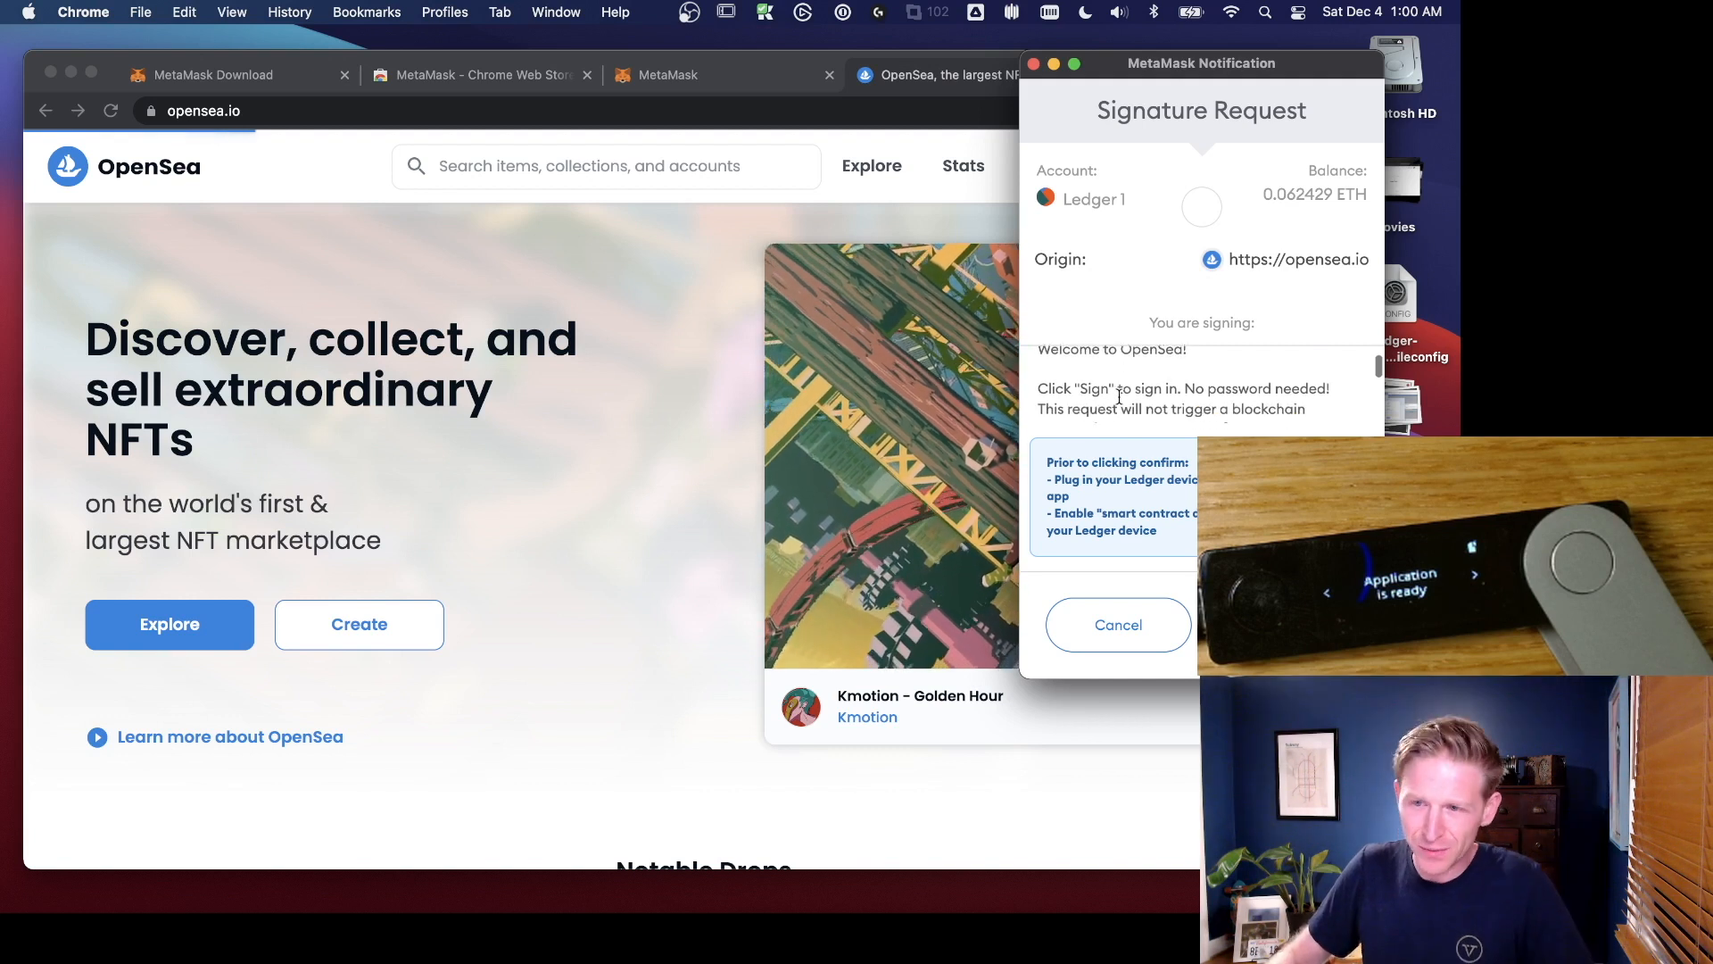
Step: Scroll down the OpenSea Profile Settings page with empty username and email fields
{"action": "scroll", "scroll_direction": "down", "scroll_amount": 3}
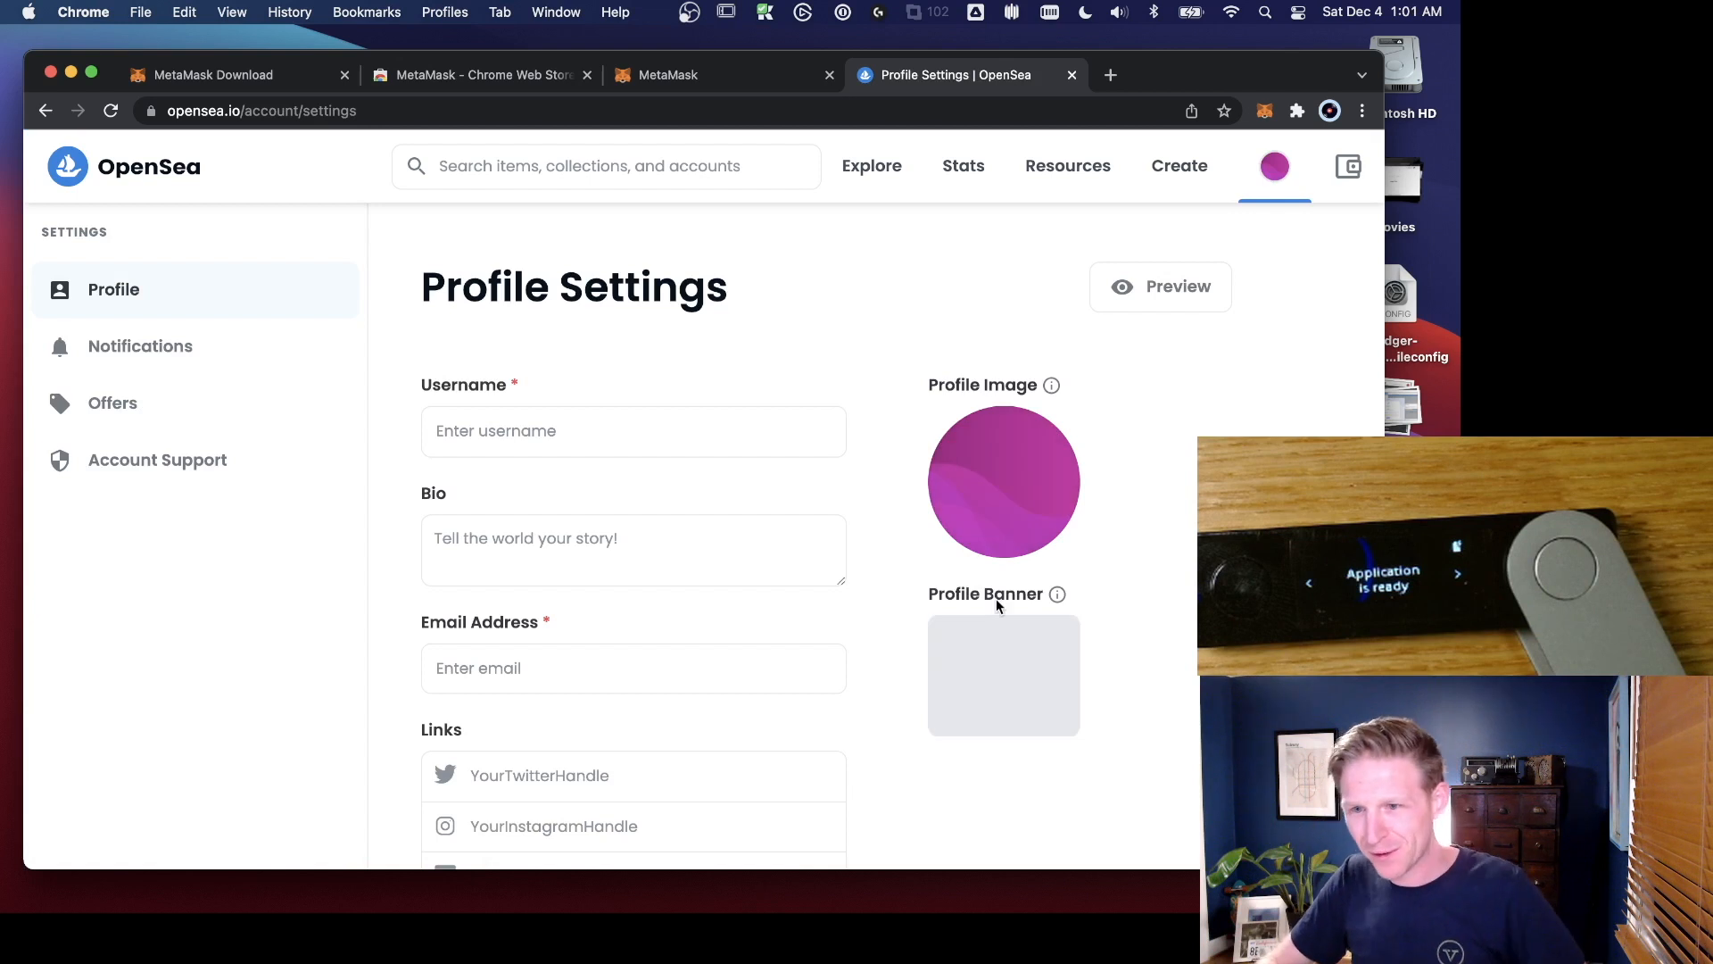
{"action": "mouse_move", "coordinate": [1158, 562]}
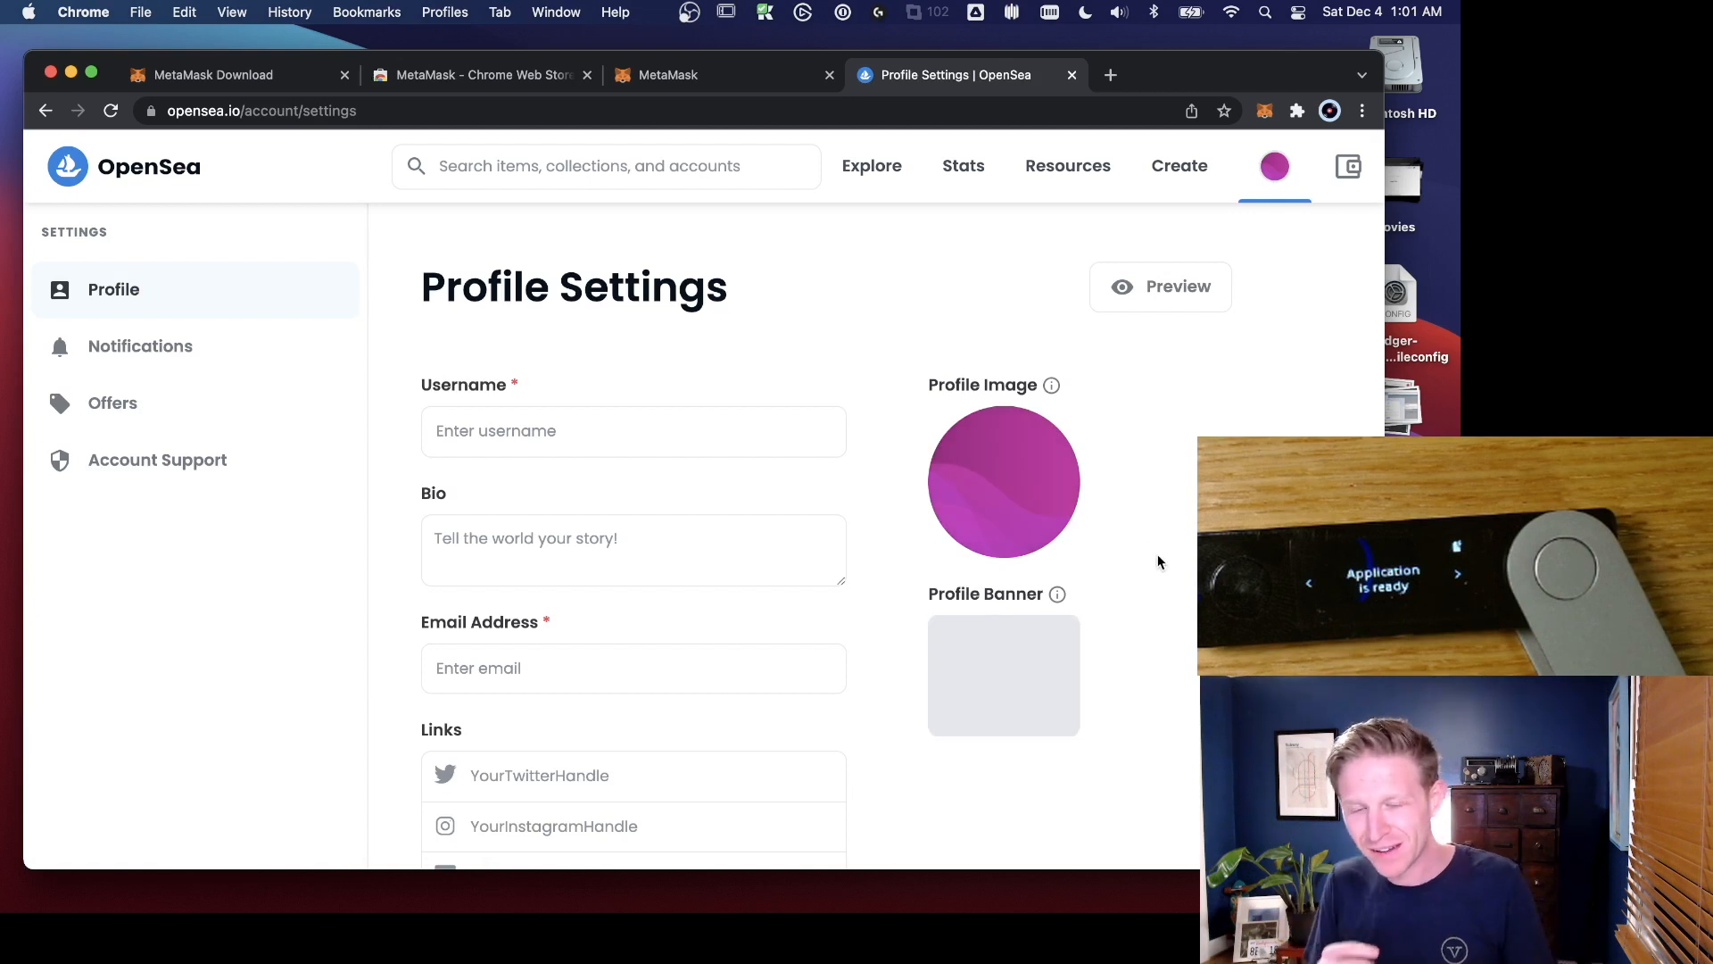